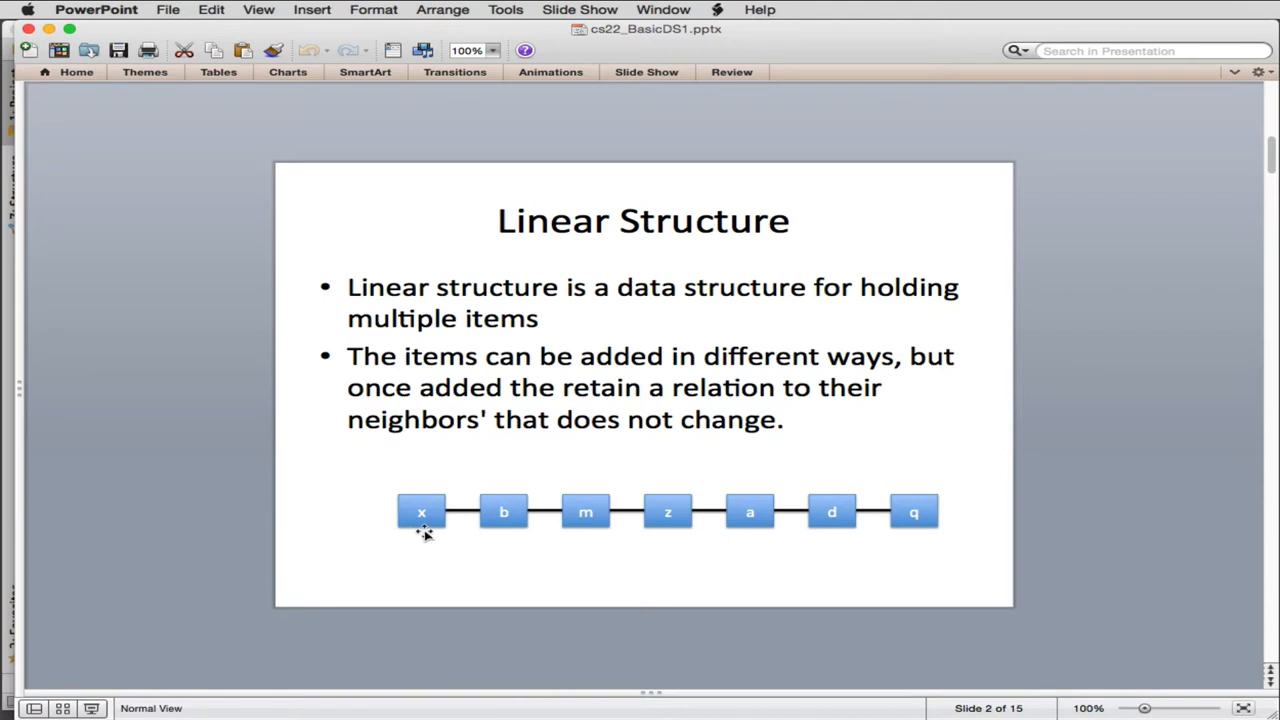
pyautogui.moveTo(804, 524)
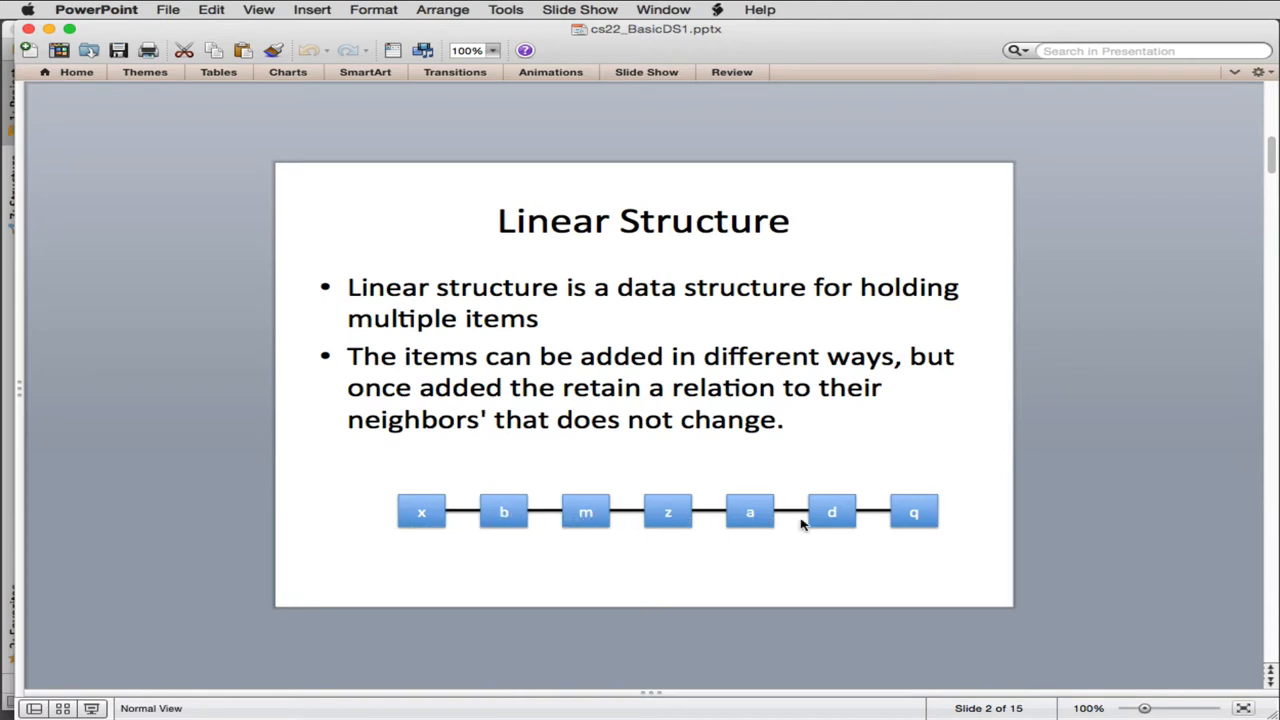
pyautogui.moveTo(528, 368)
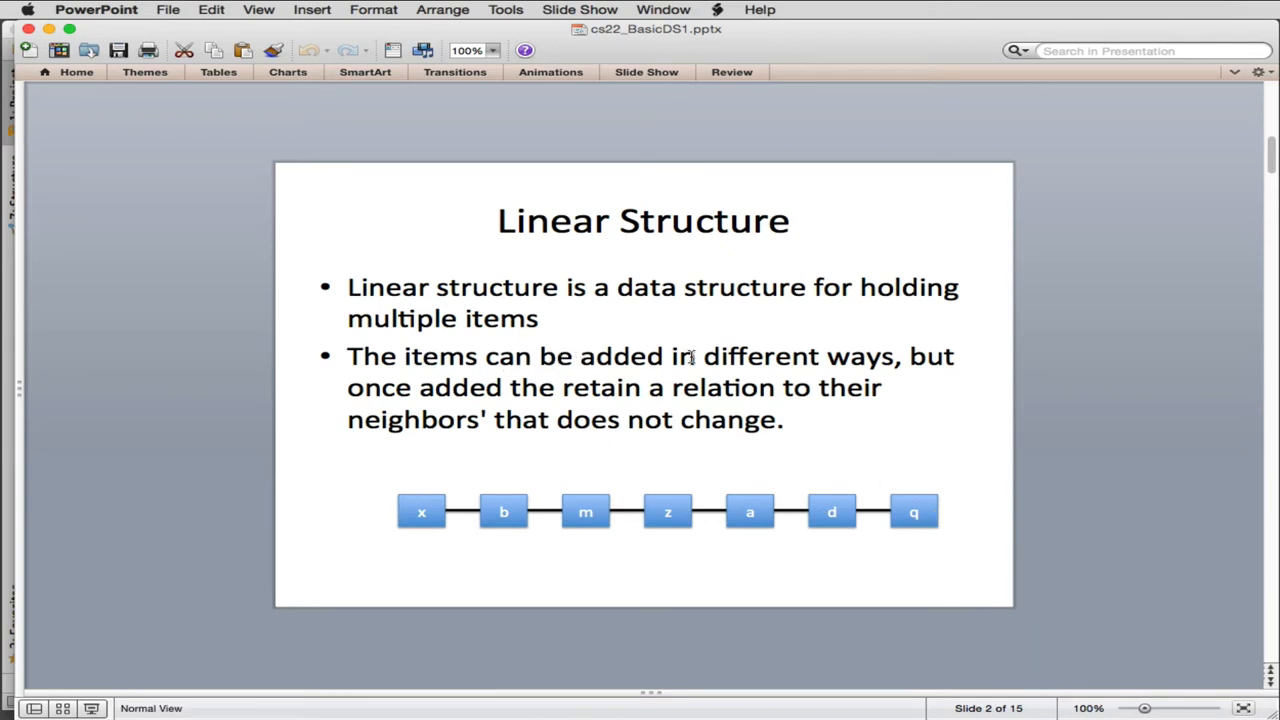
pyautogui.moveTo(500, 388)
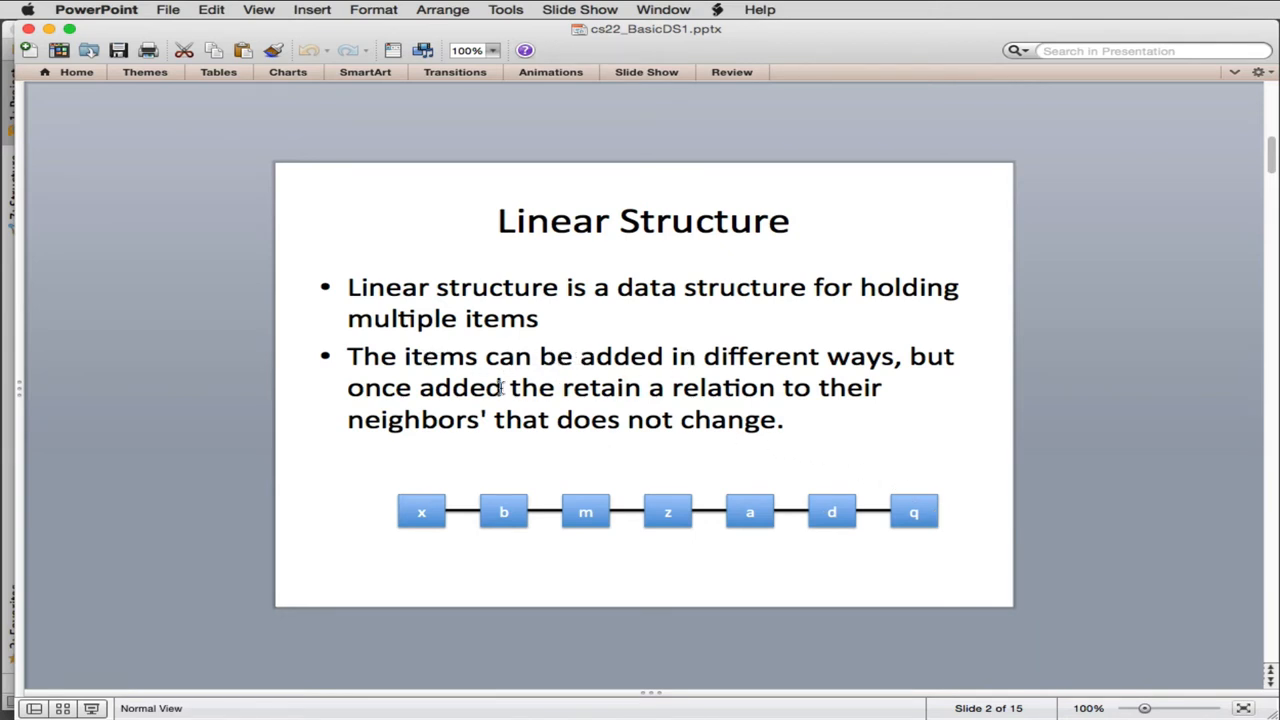
pyautogui.moveTo(744, 388)
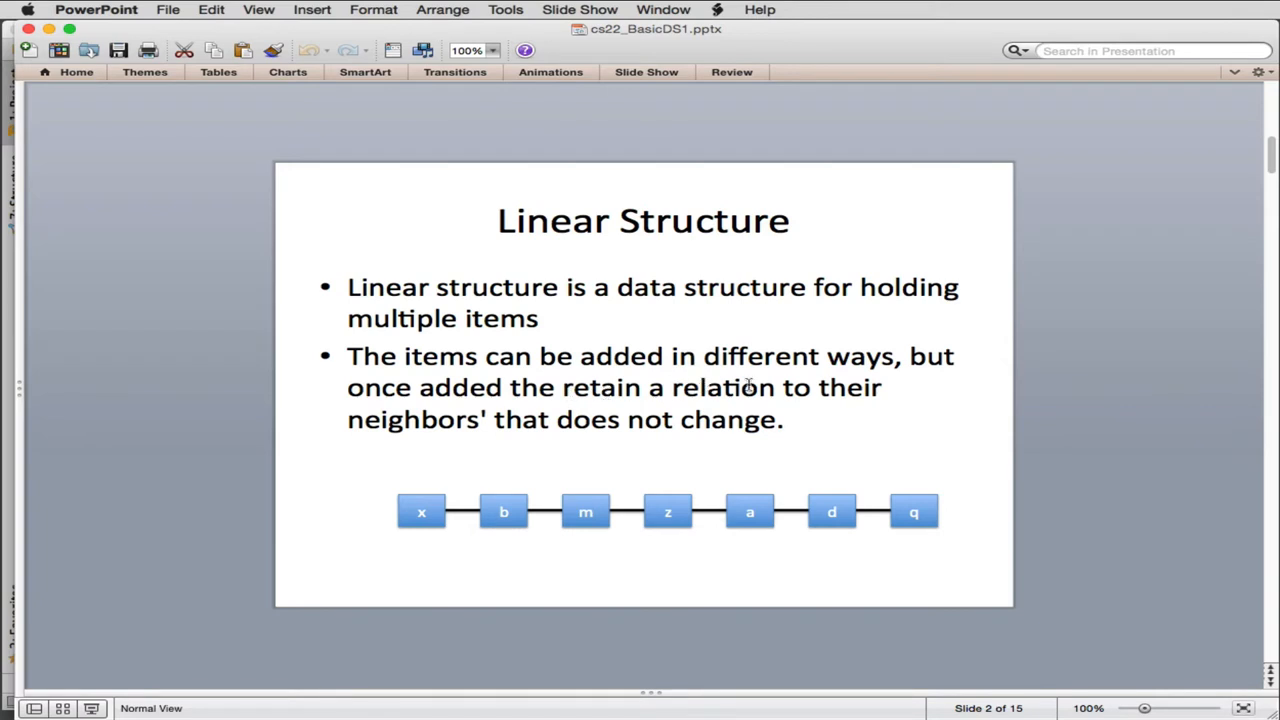
pyautogui.moveTo(684, 422)
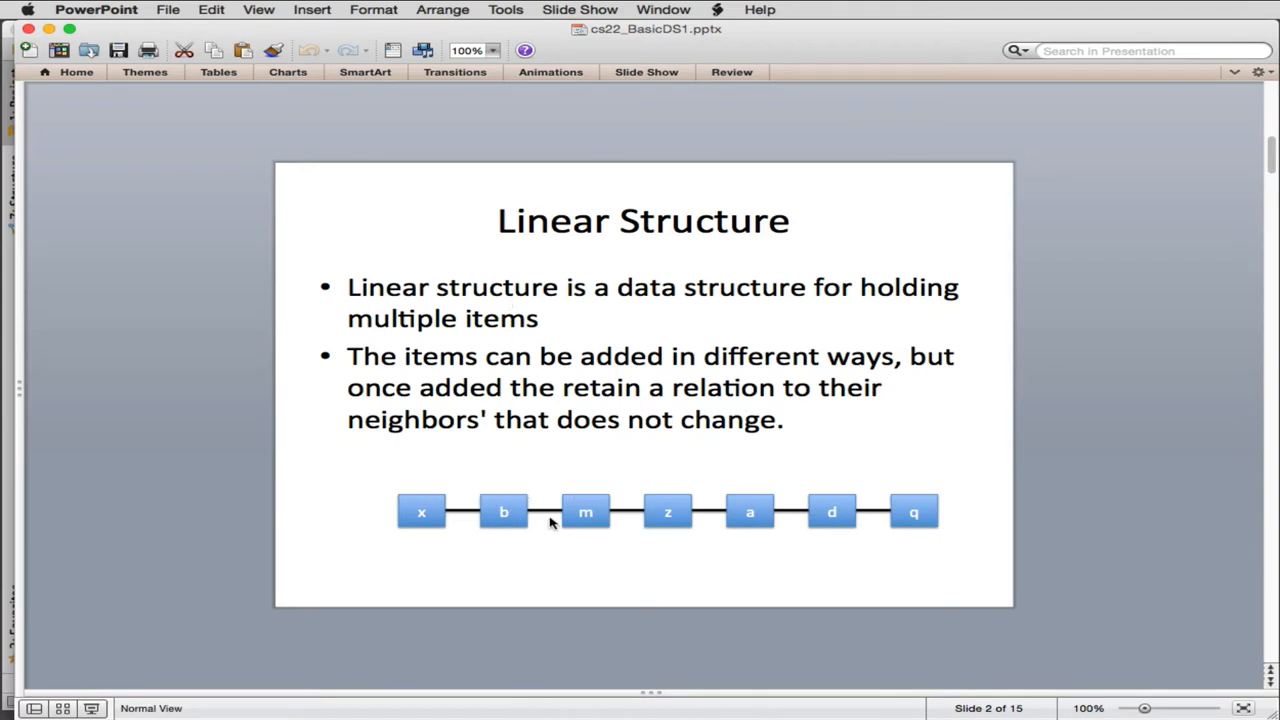
pyautogui.moveTo(540, 516)
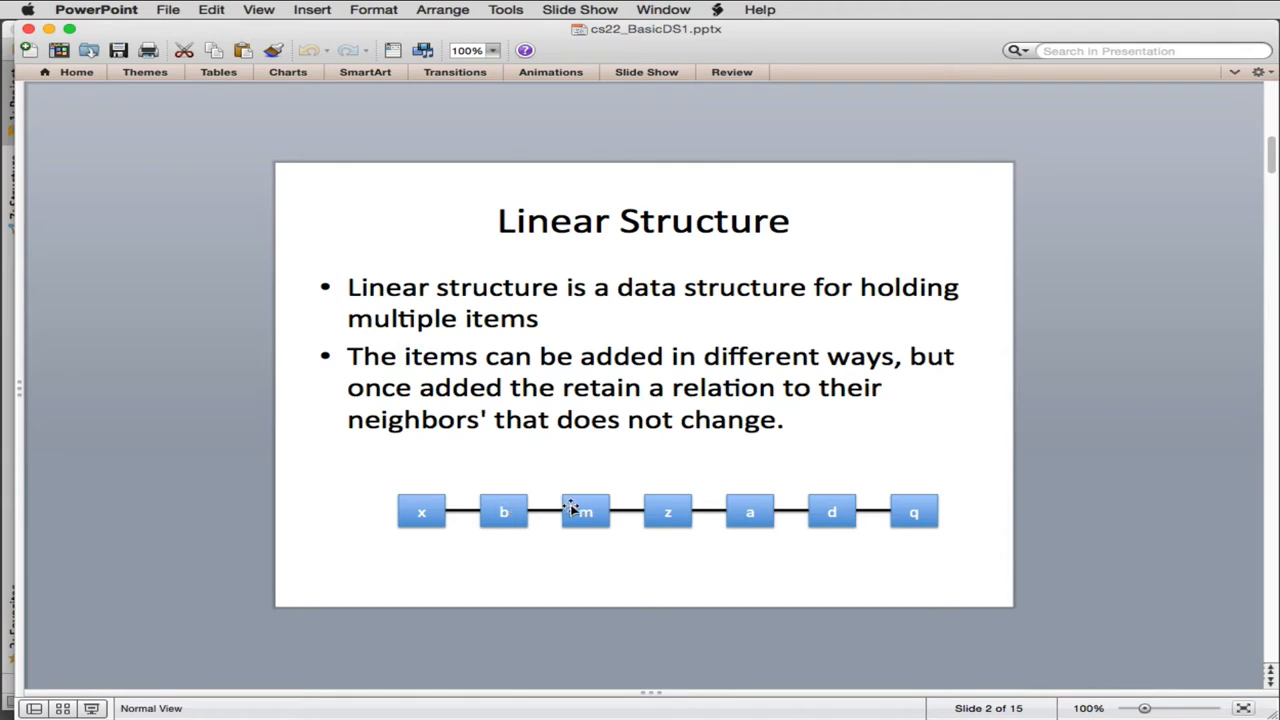
pyautogui.moveTo(578, 512)
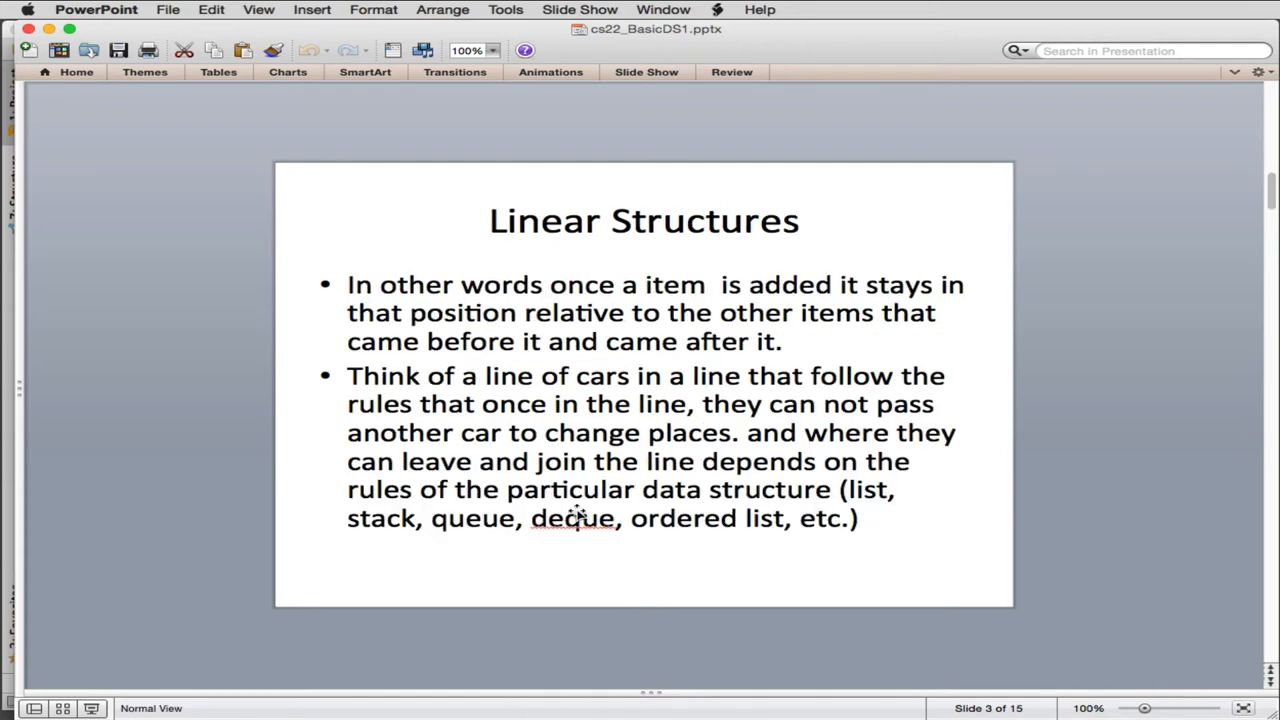
pyautogui.moveTo(788, 296)
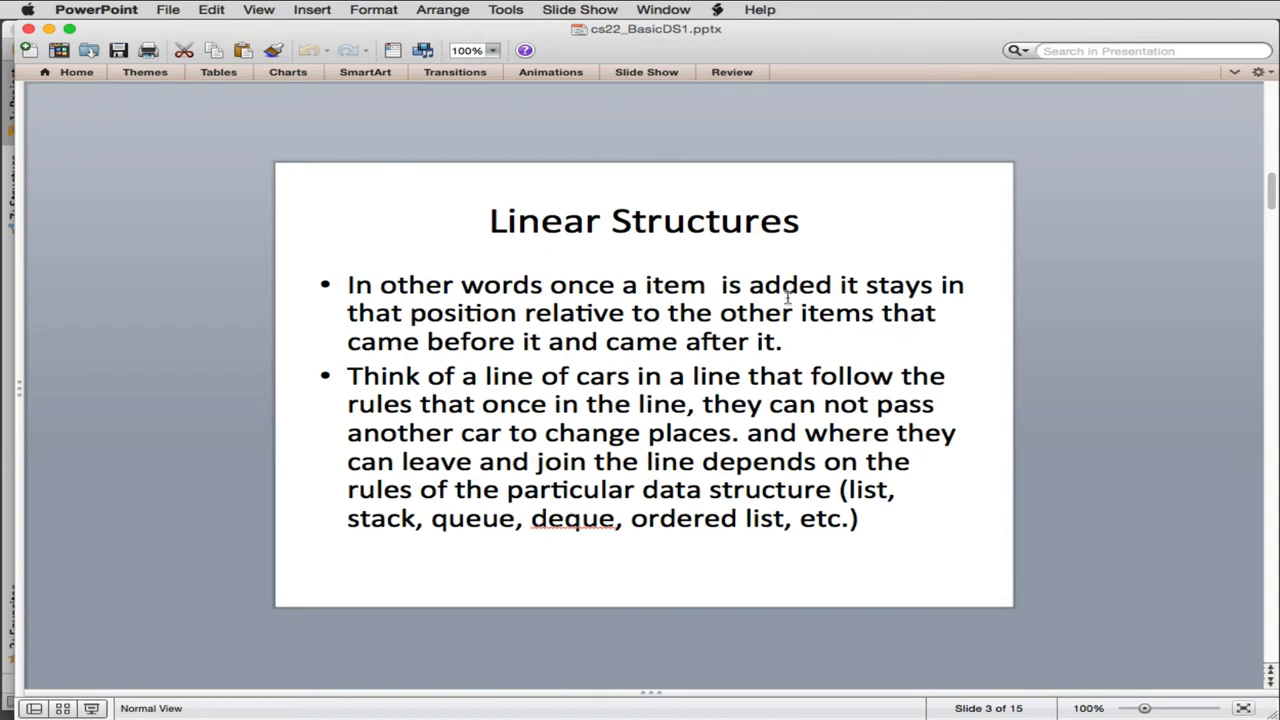
pyautogui.moveTo(650, 308)
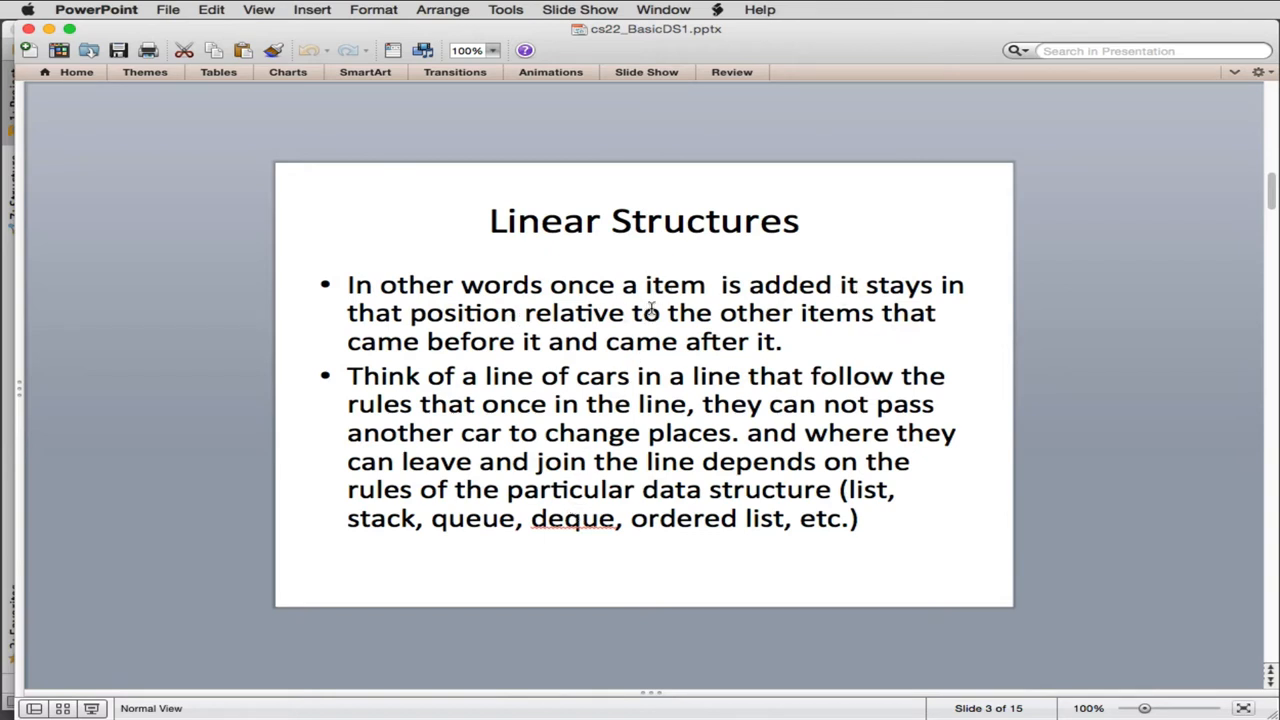
pyautogui.moveTo(556, 348)
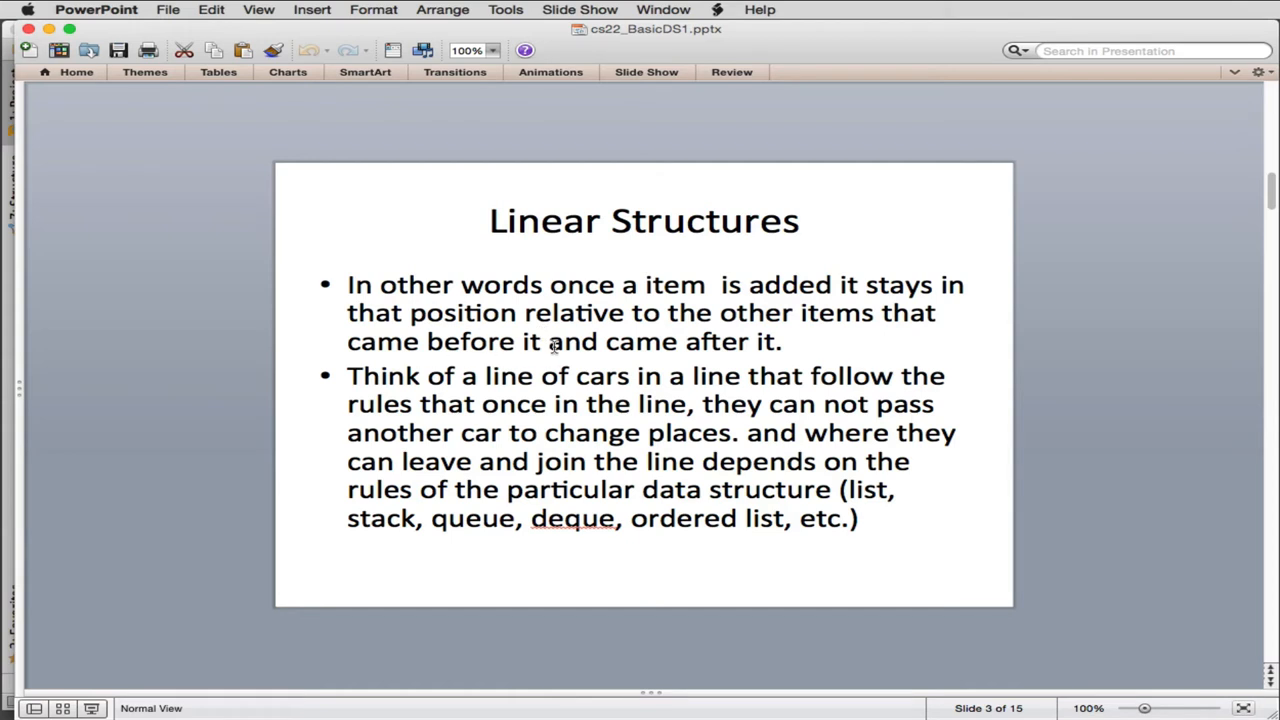
pyautogui.moveTo(730, 340)
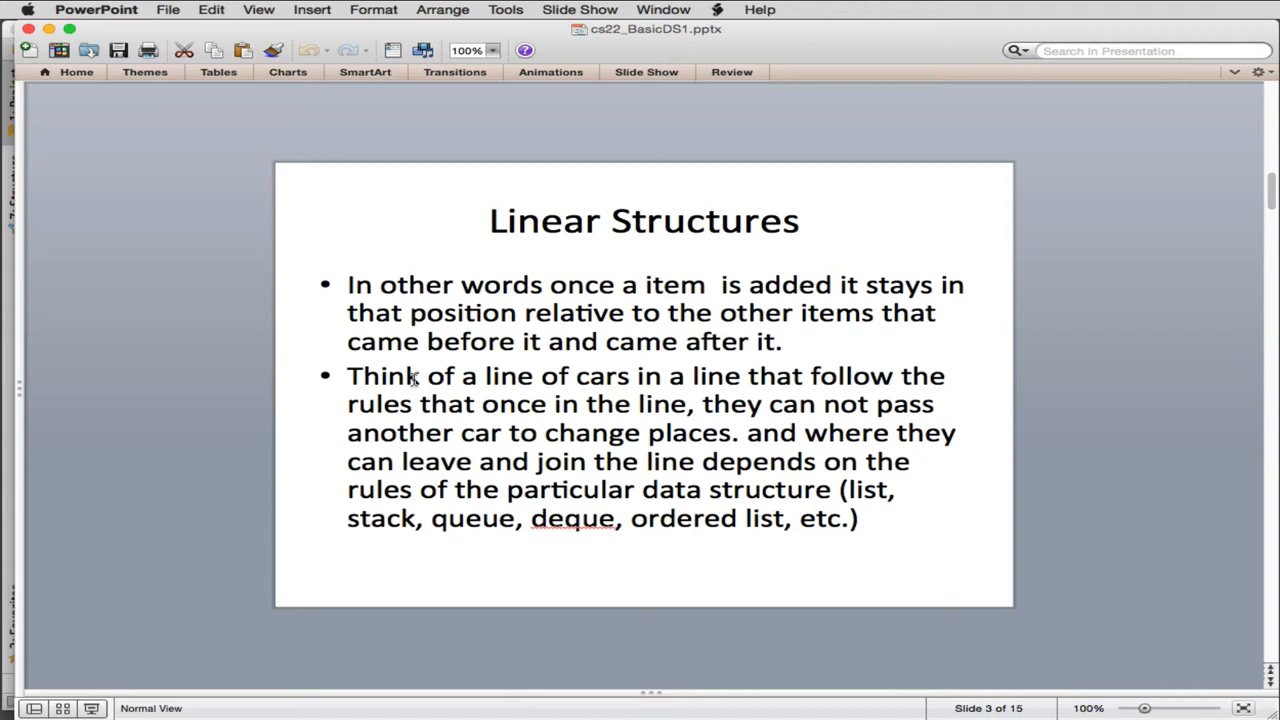
pyautogui.moveTo(640, 412)
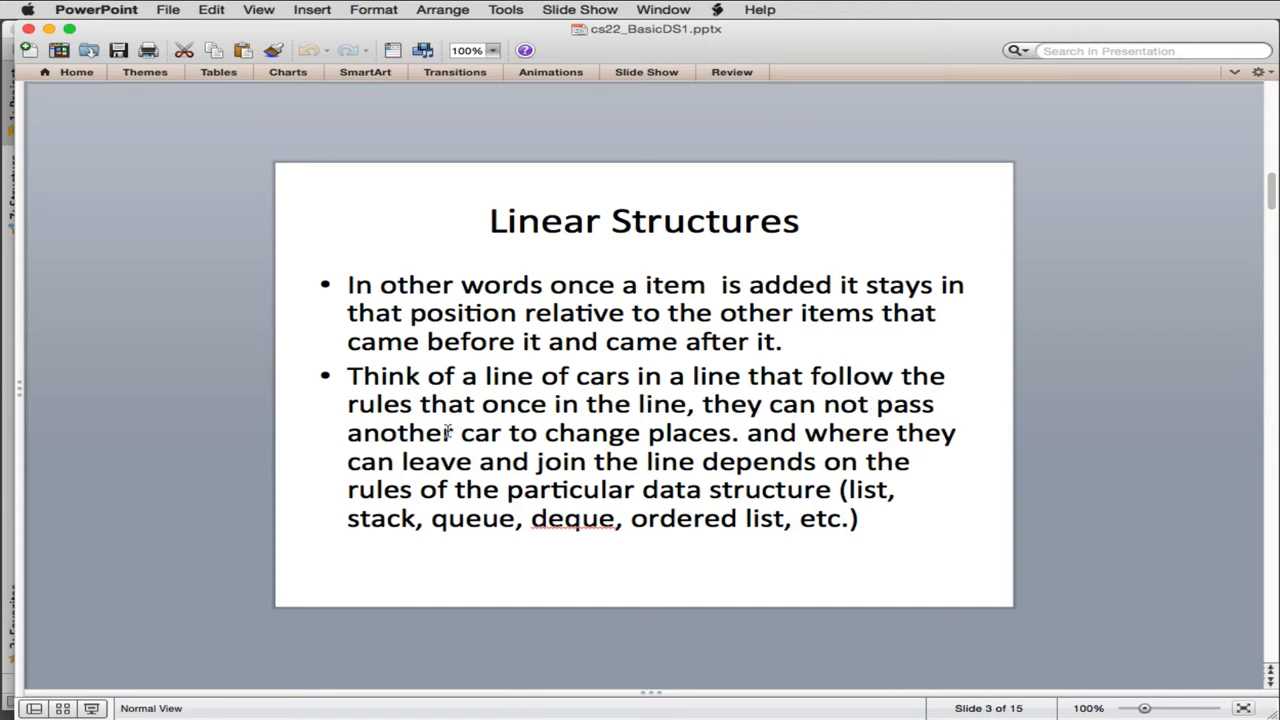
pyautogui.moveTo(700, 436)
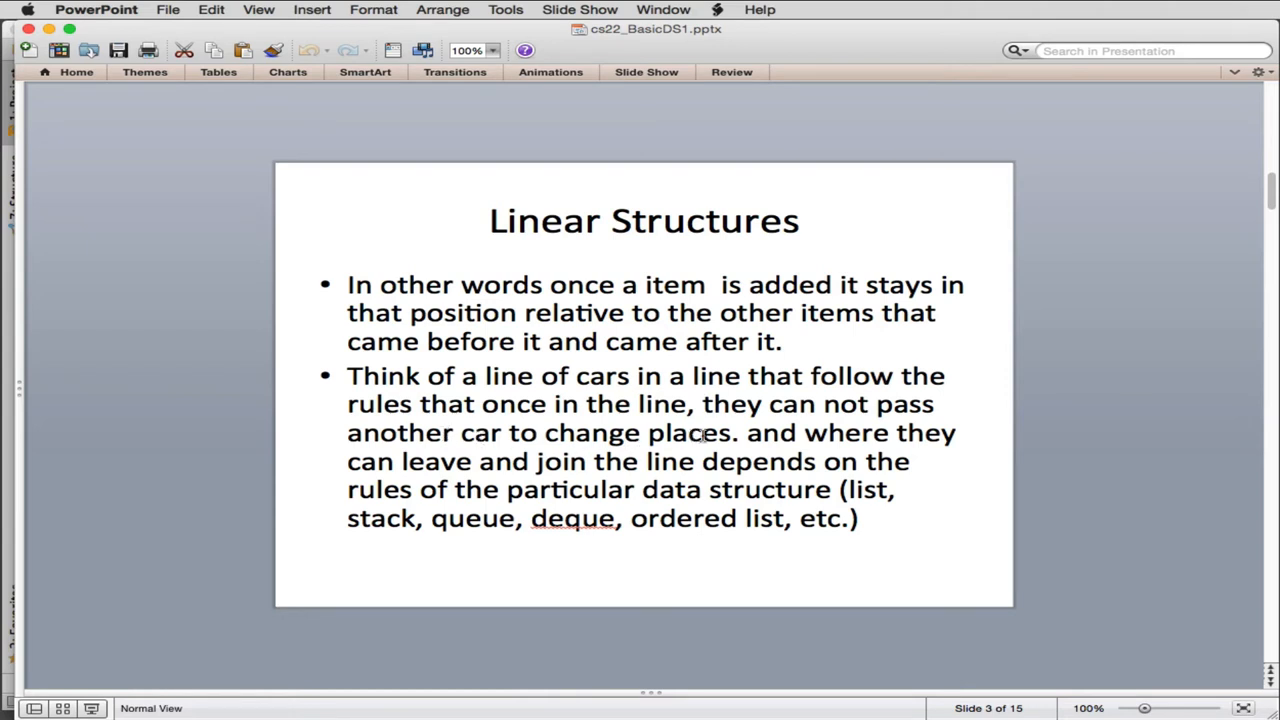
pyautogui.moveTo(722, 464)
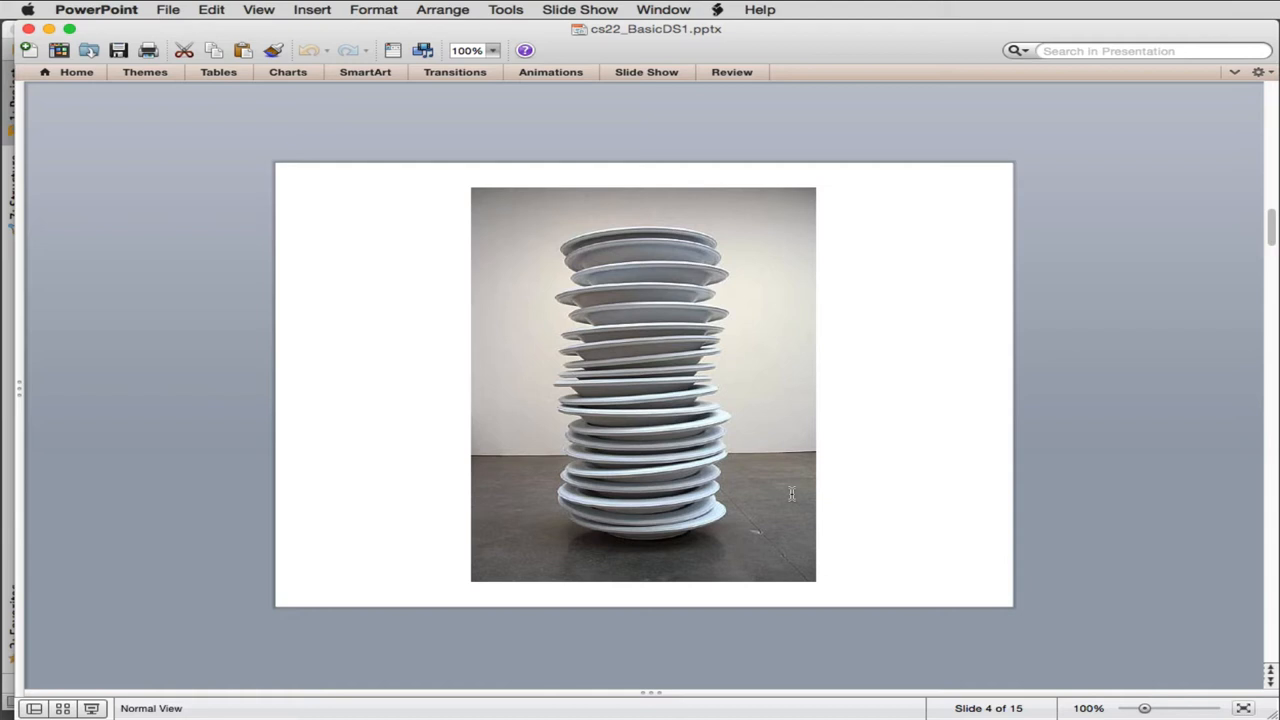
# - Select and deselect the stacked plates photo while moving on to the Stack ADT slide
pyautogui.click(644, 384)
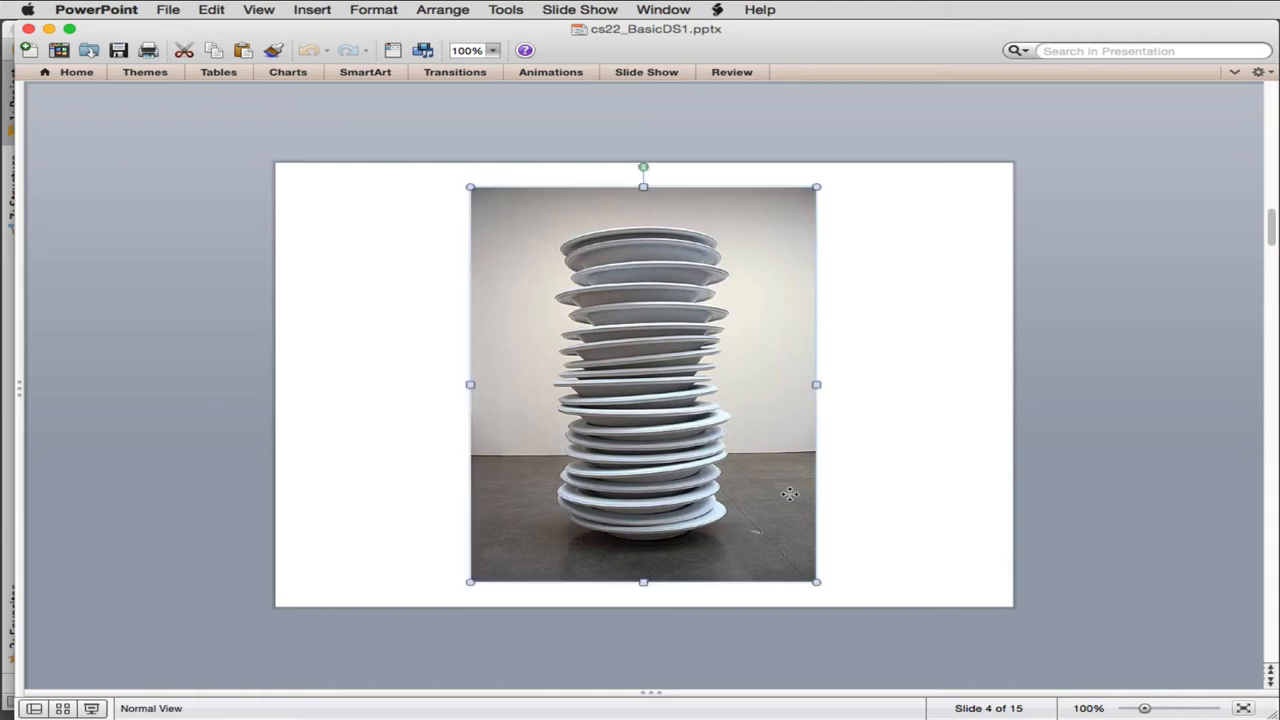
pyautogui.click(836, 540)
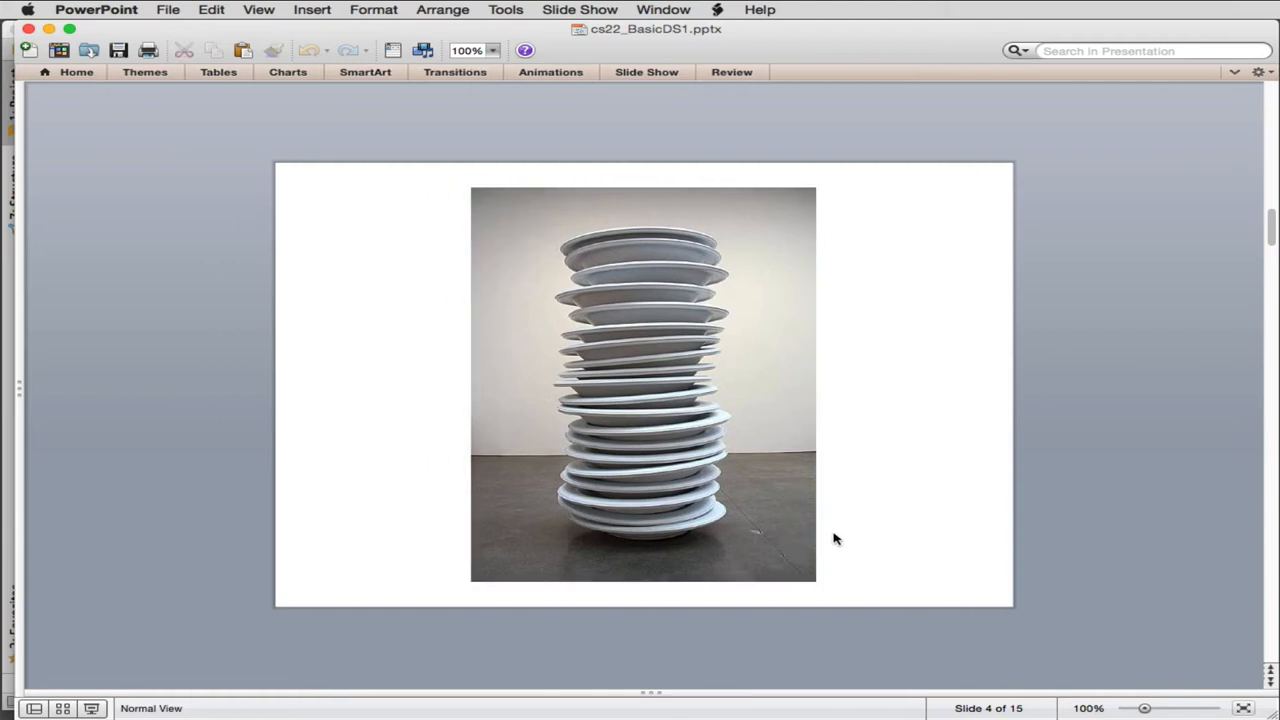
pyautogui.moveTo(700, 530)
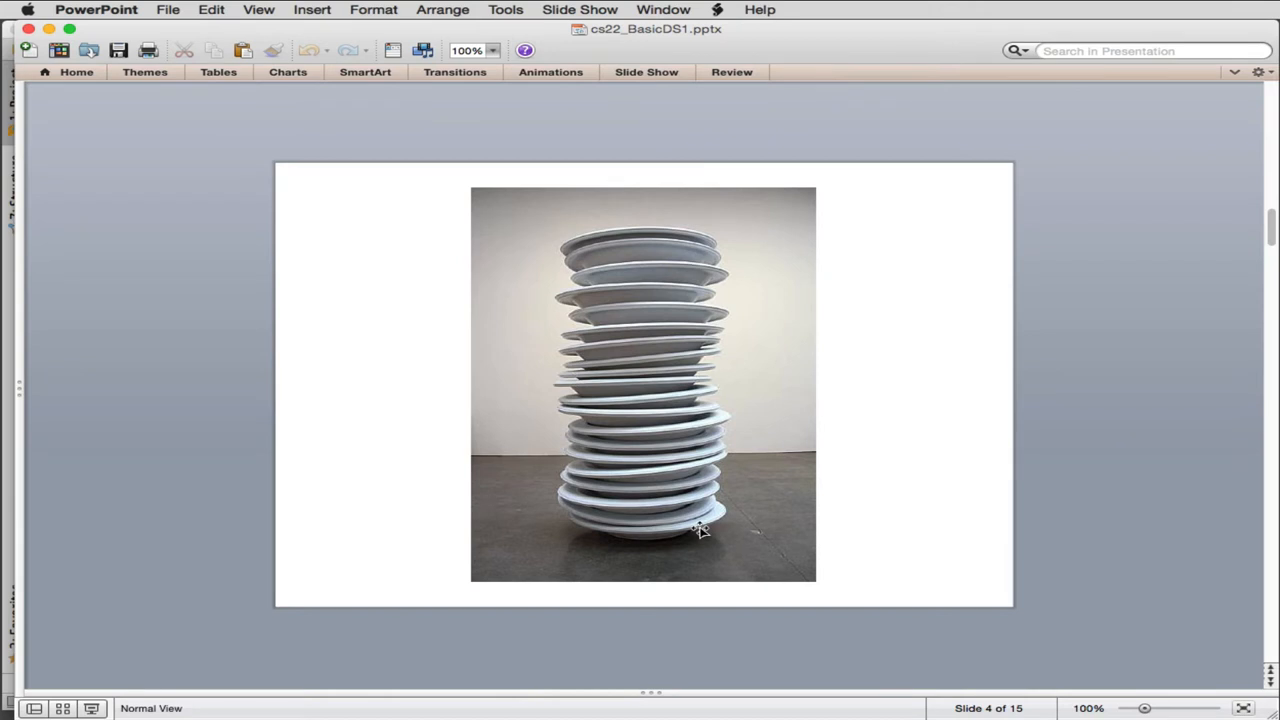
pyautogui.moveTo(664, 548)
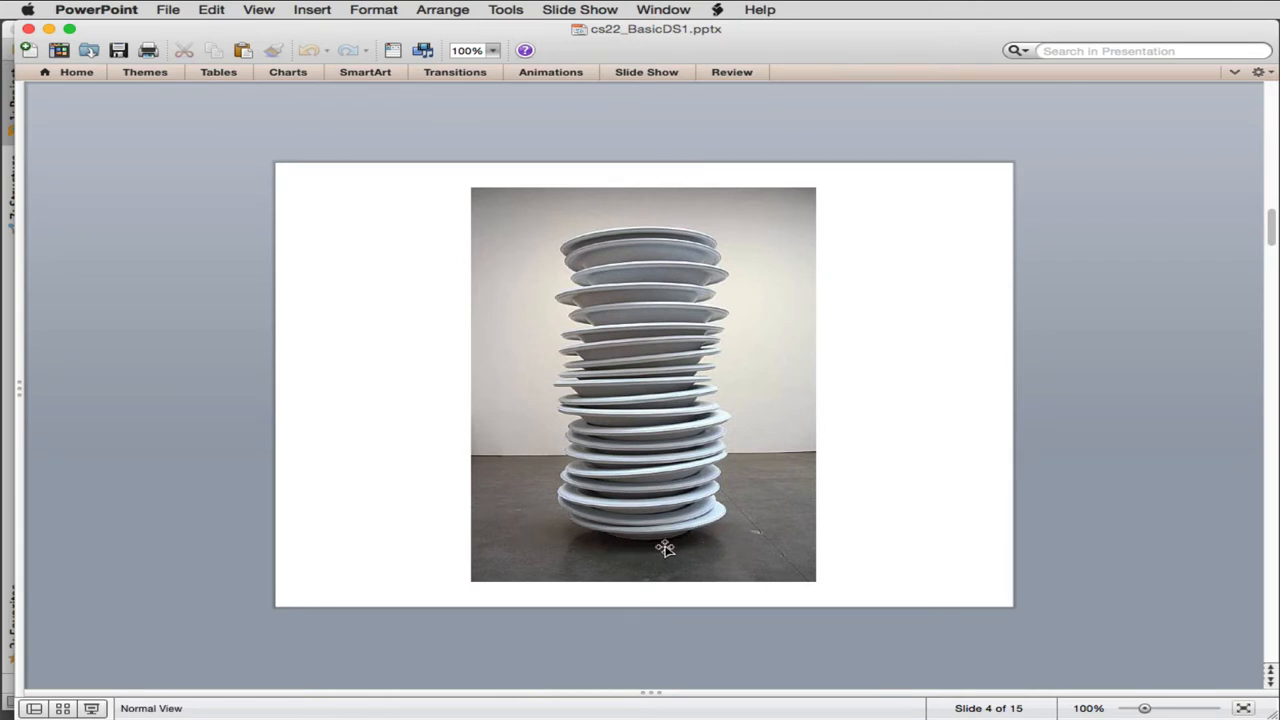
pyautogui.moveTo(710, 510)
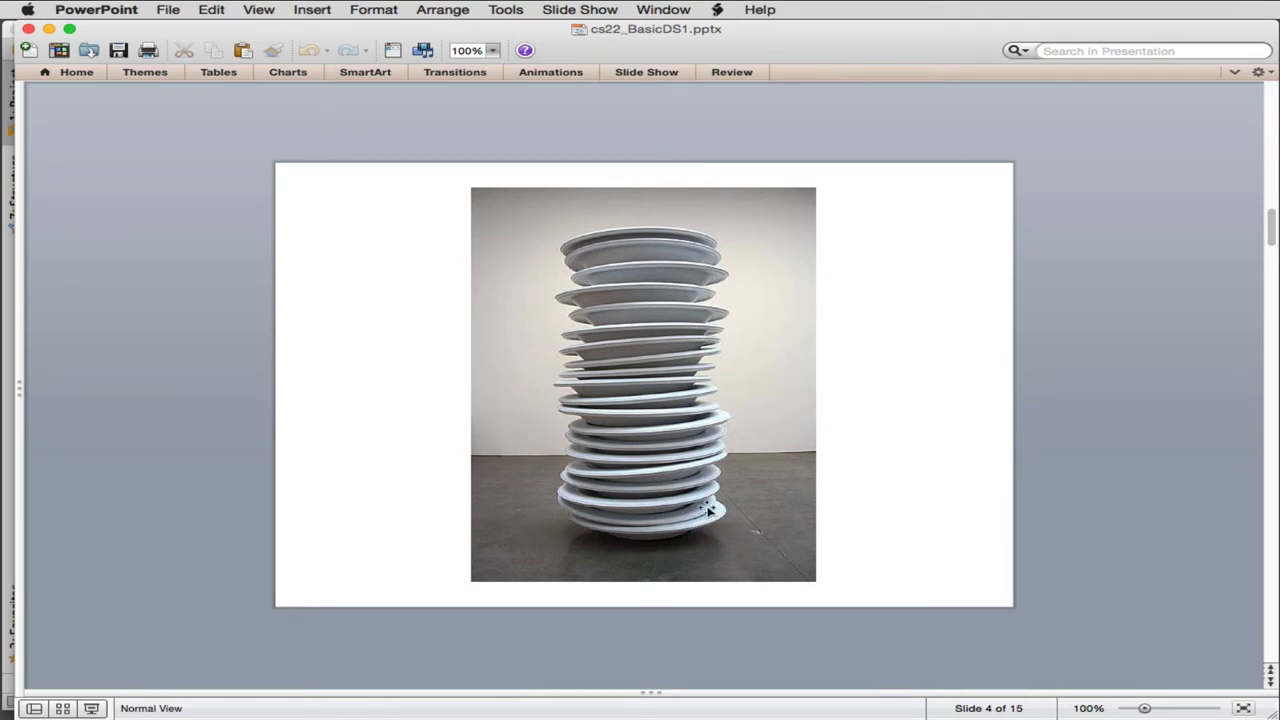
pyautogui.moveTo(716, 520)
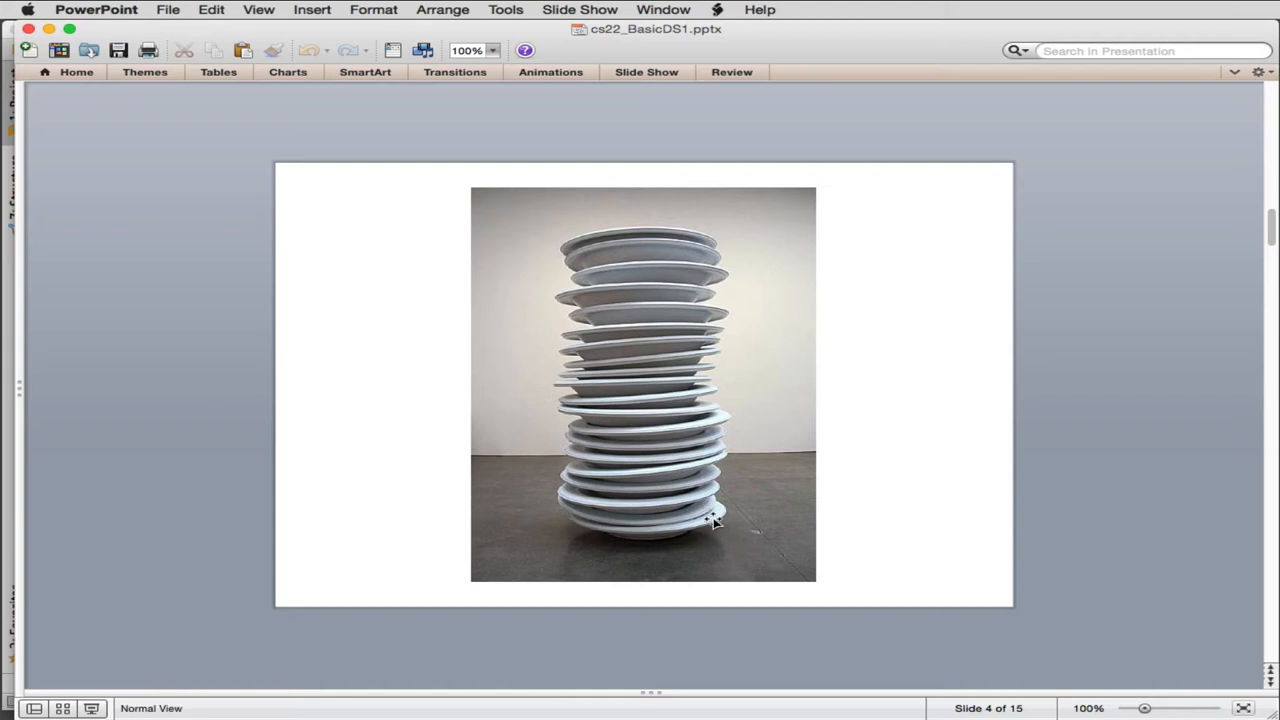
pyautogui.moveTo(730, 378)
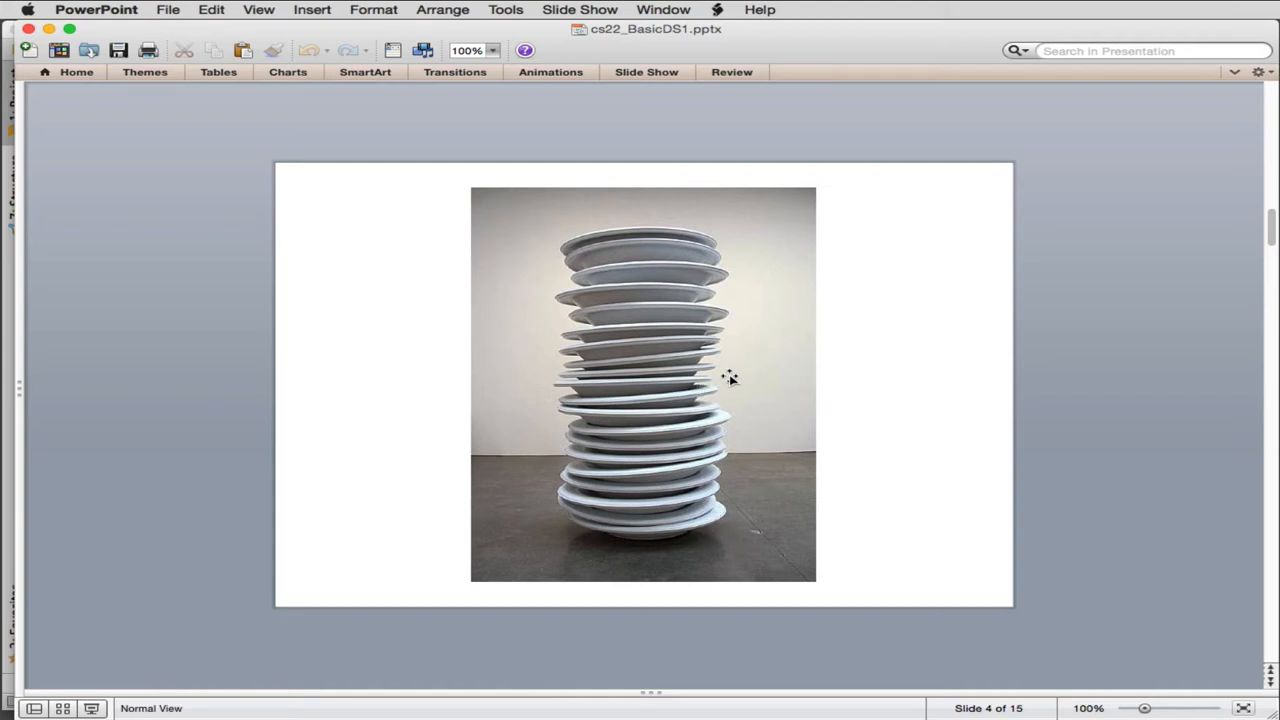
pyautogui.moveTo(756, 312)
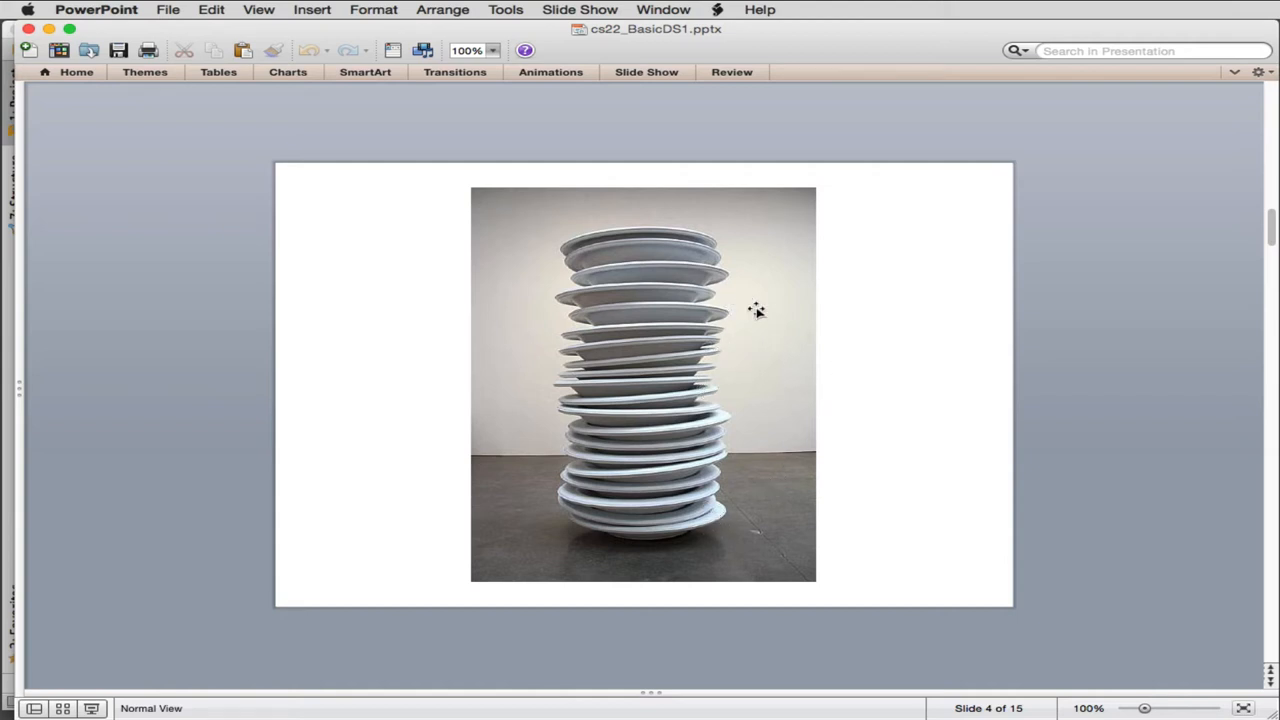
pyautogui.moveTo(704, 372)
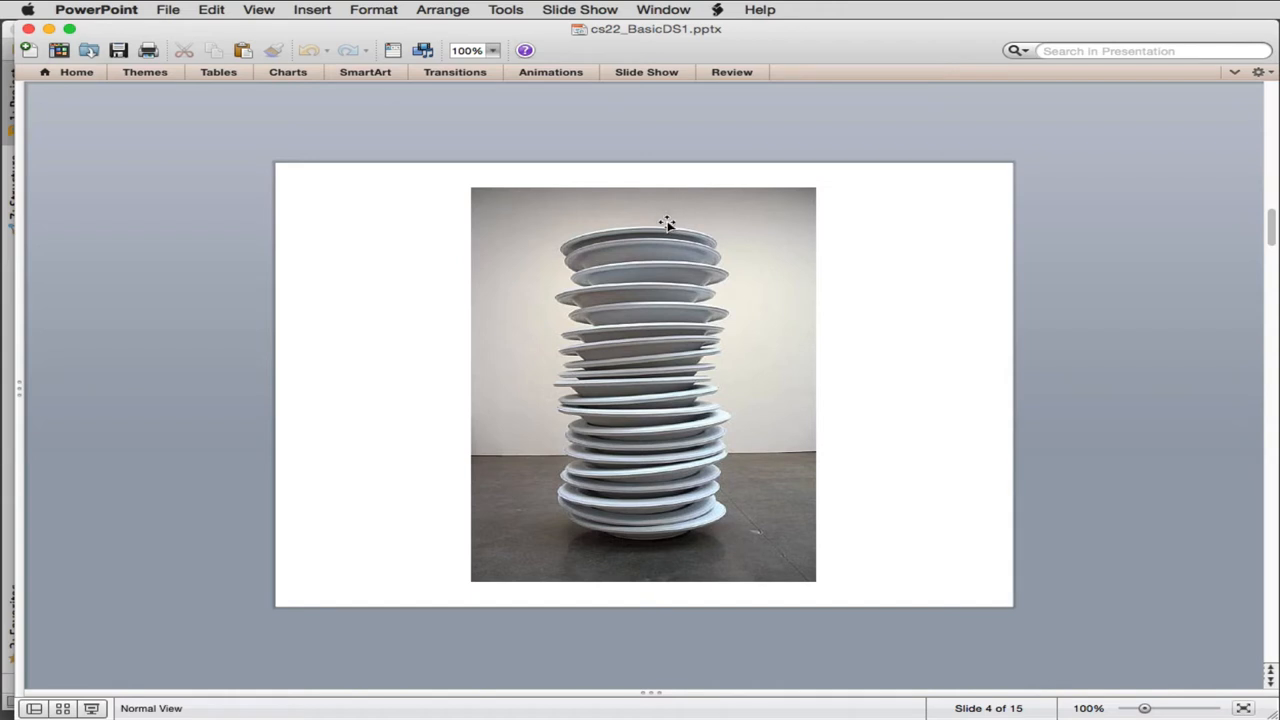
pyautogui.moveTo(640, 248)
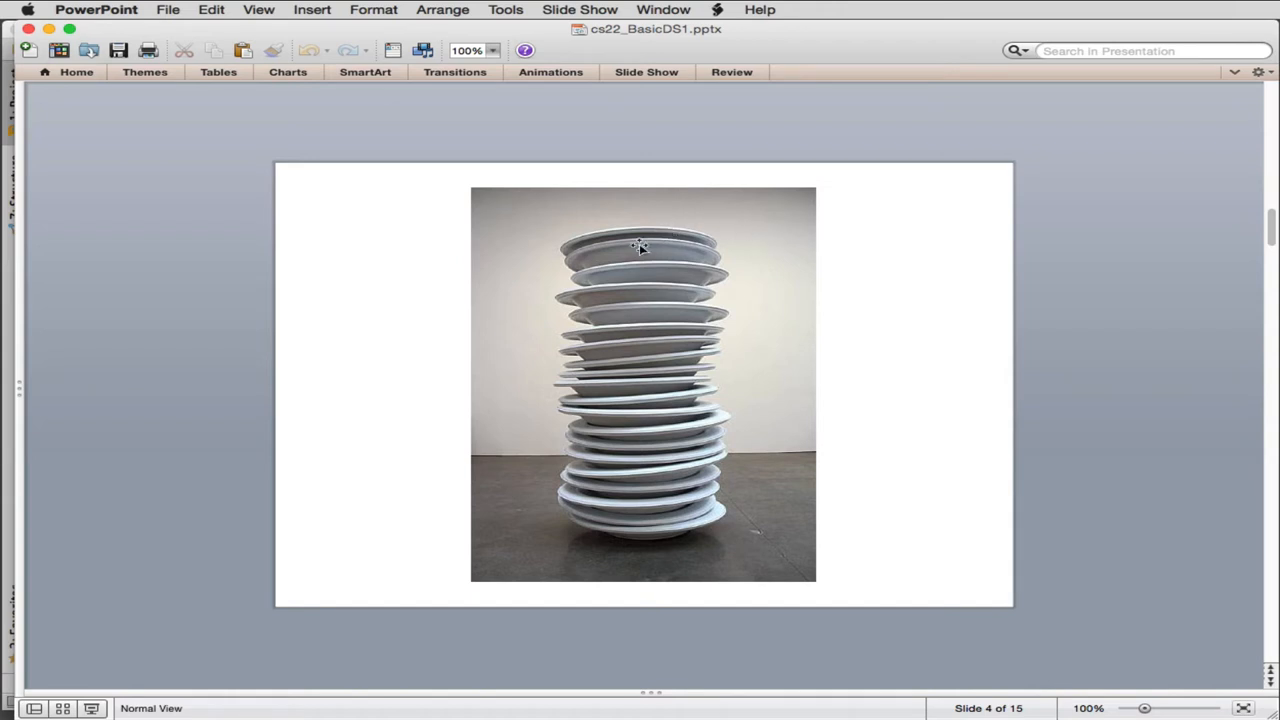
pyautogui.moveTo(690, 326)
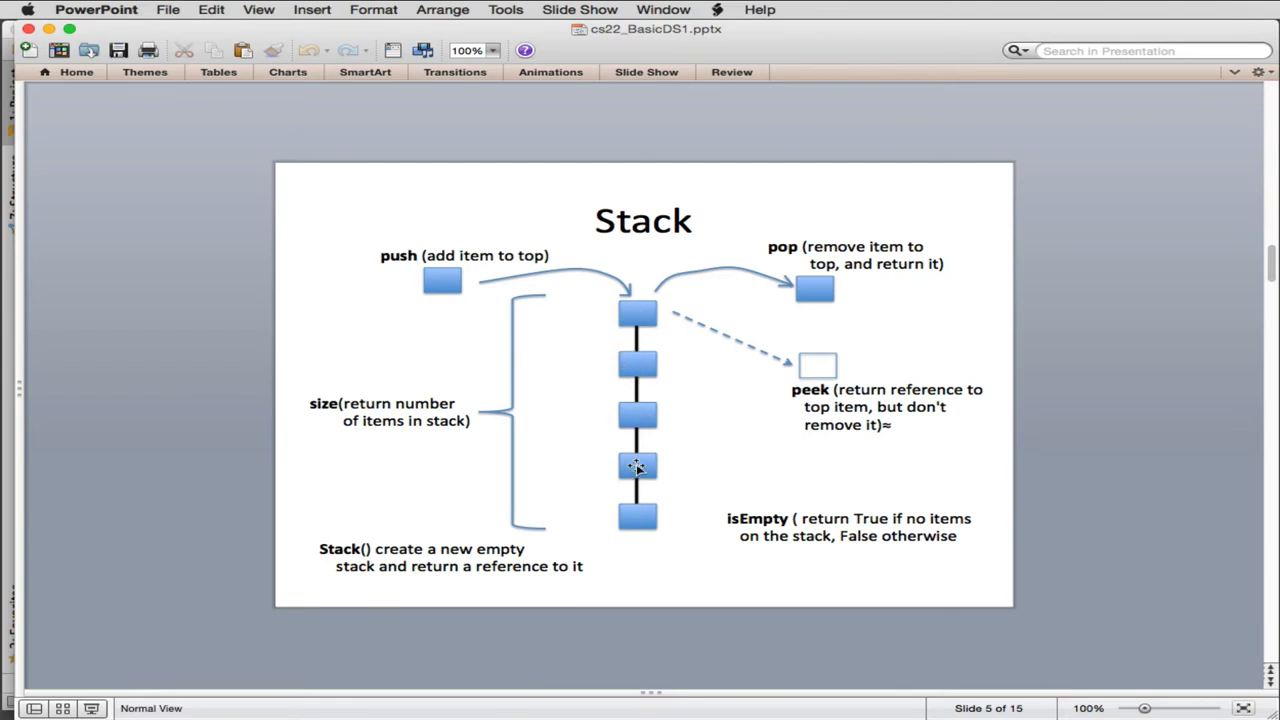
pyautogui.moveTo(376, 344)
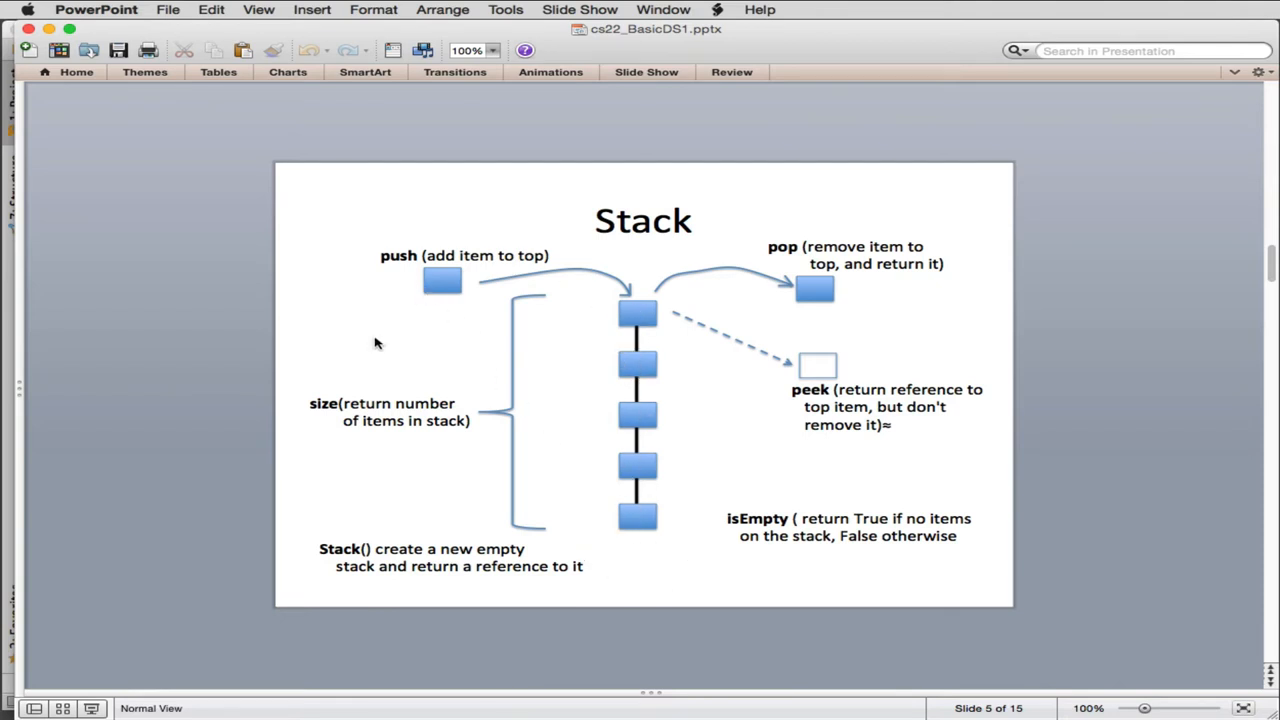
pyautogui.moveTo(320, 398)
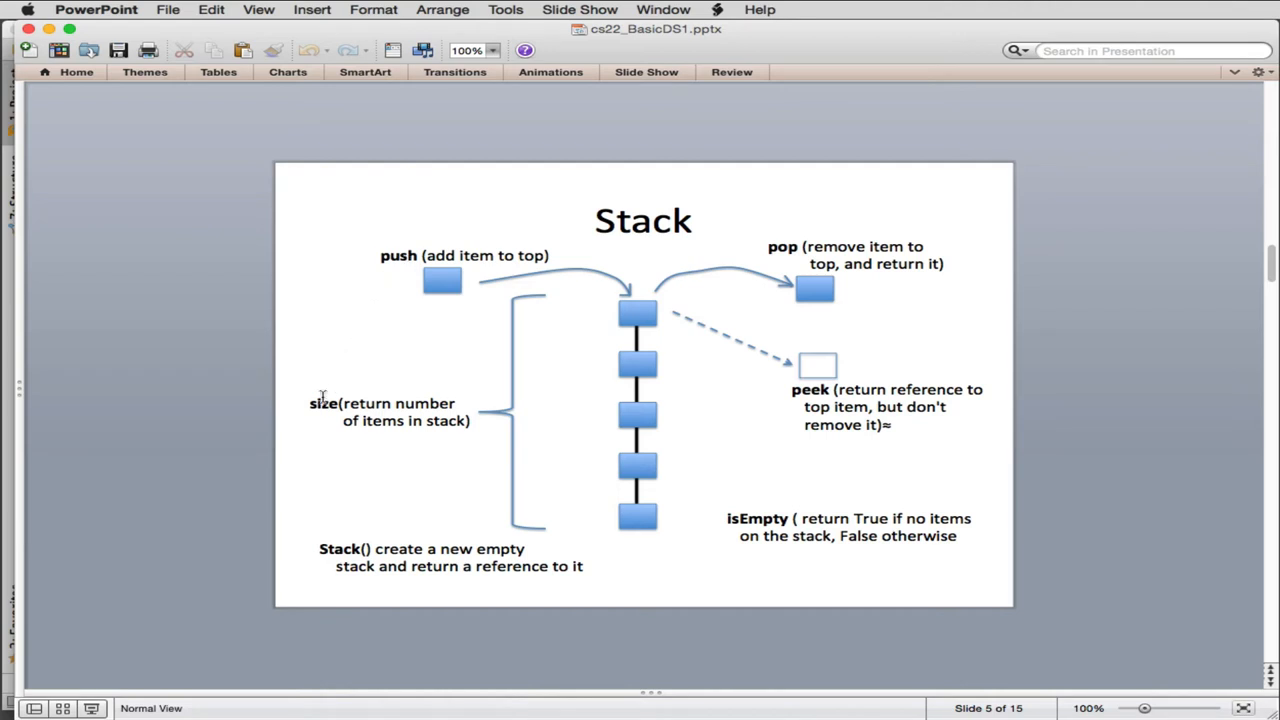
pyautogui.moveTo(344, 470)
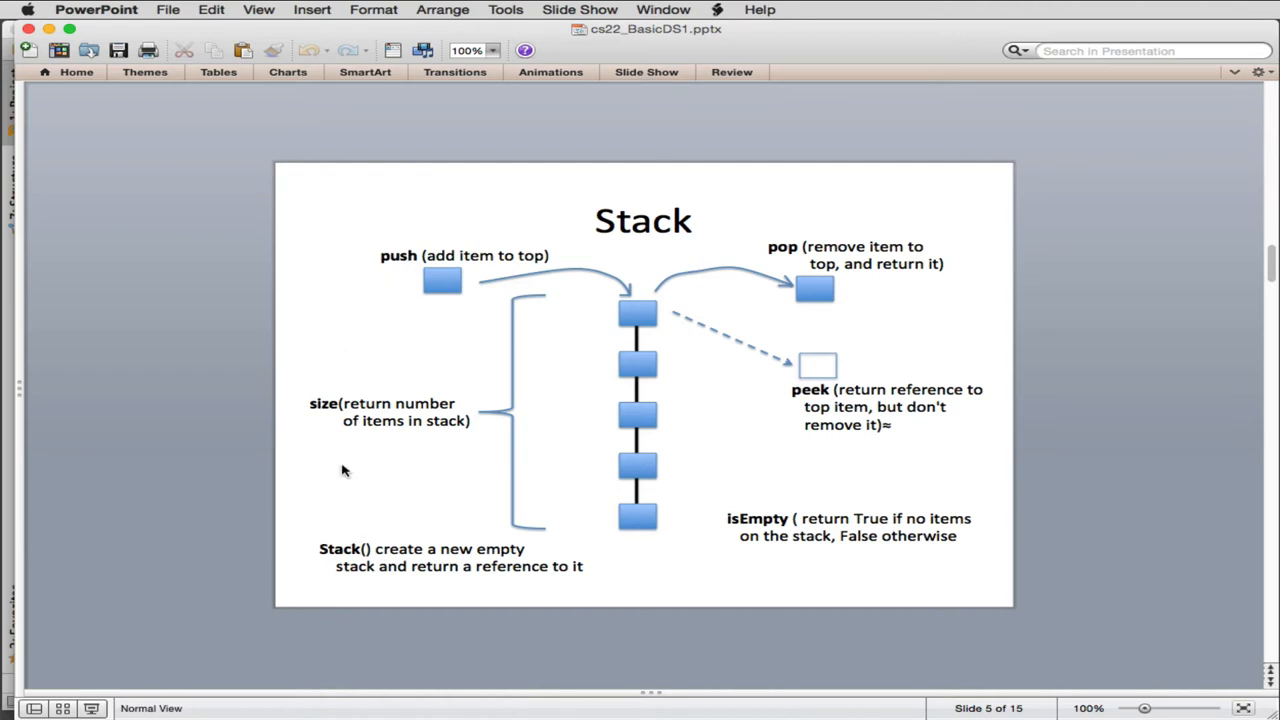
pyautogui.moveTo(810, 536)
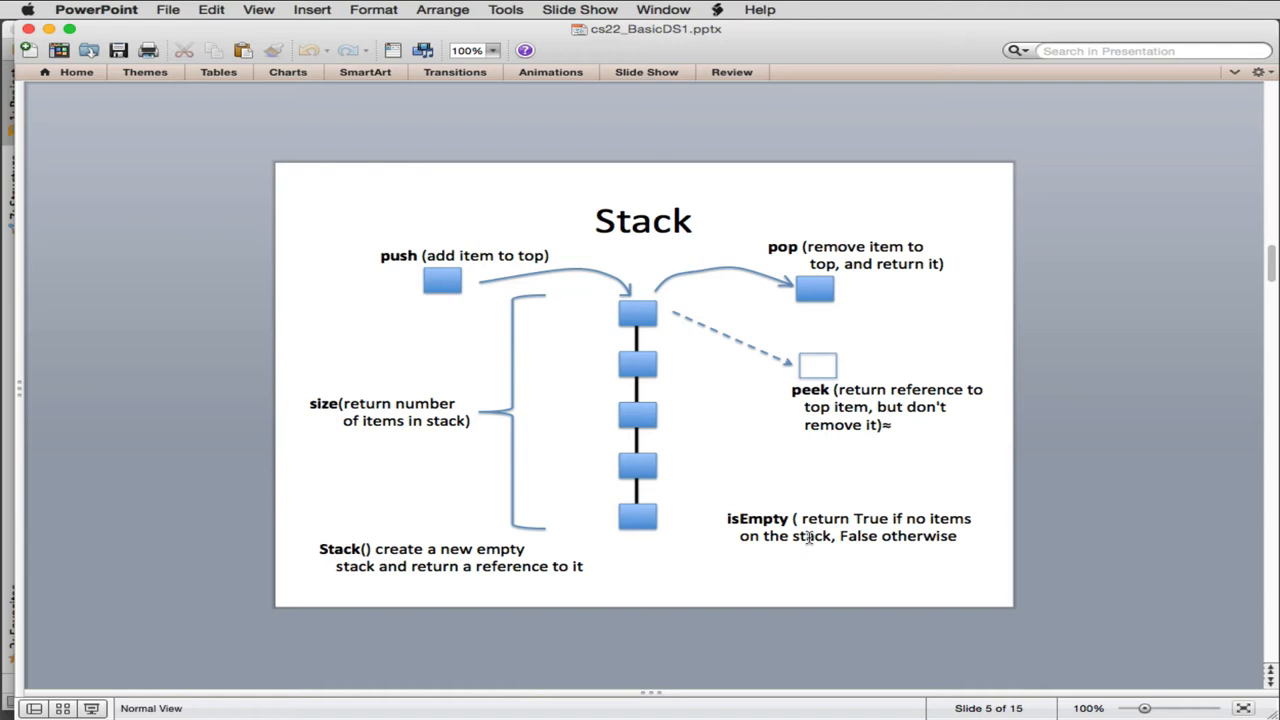
pyautogui.moveTo(664, 310)
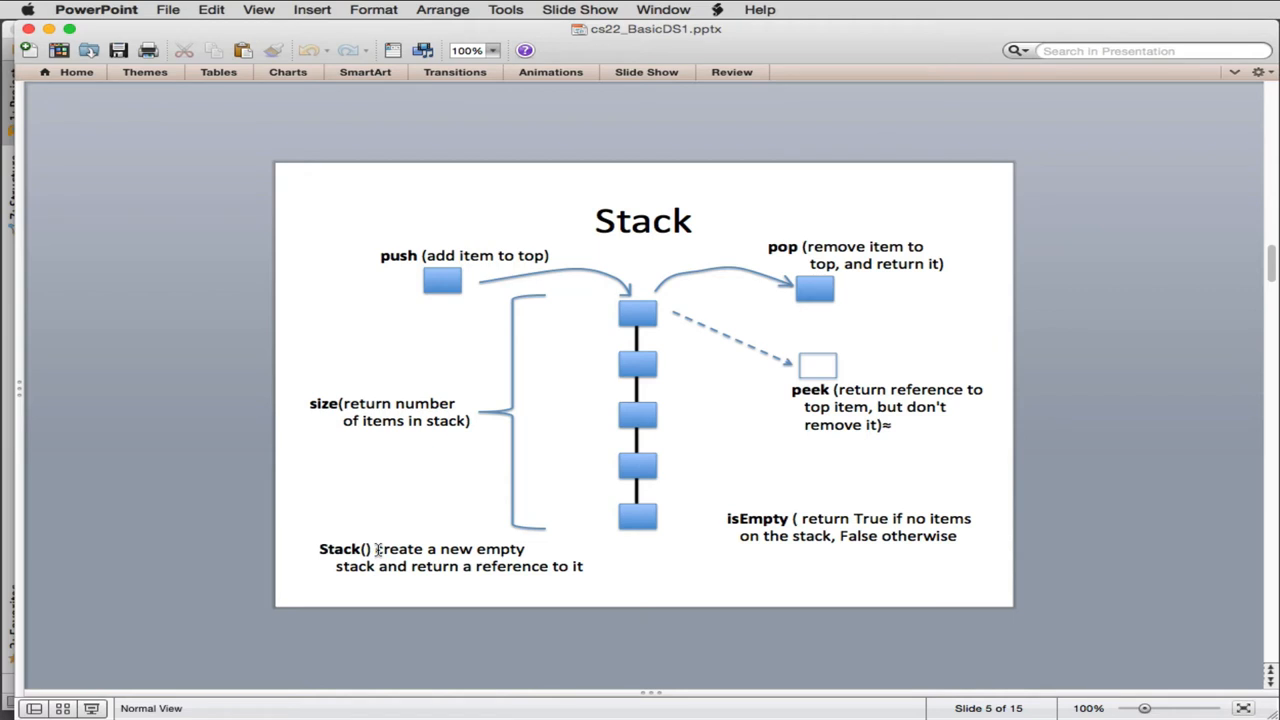
pyautogui.moveTo(496, 508)
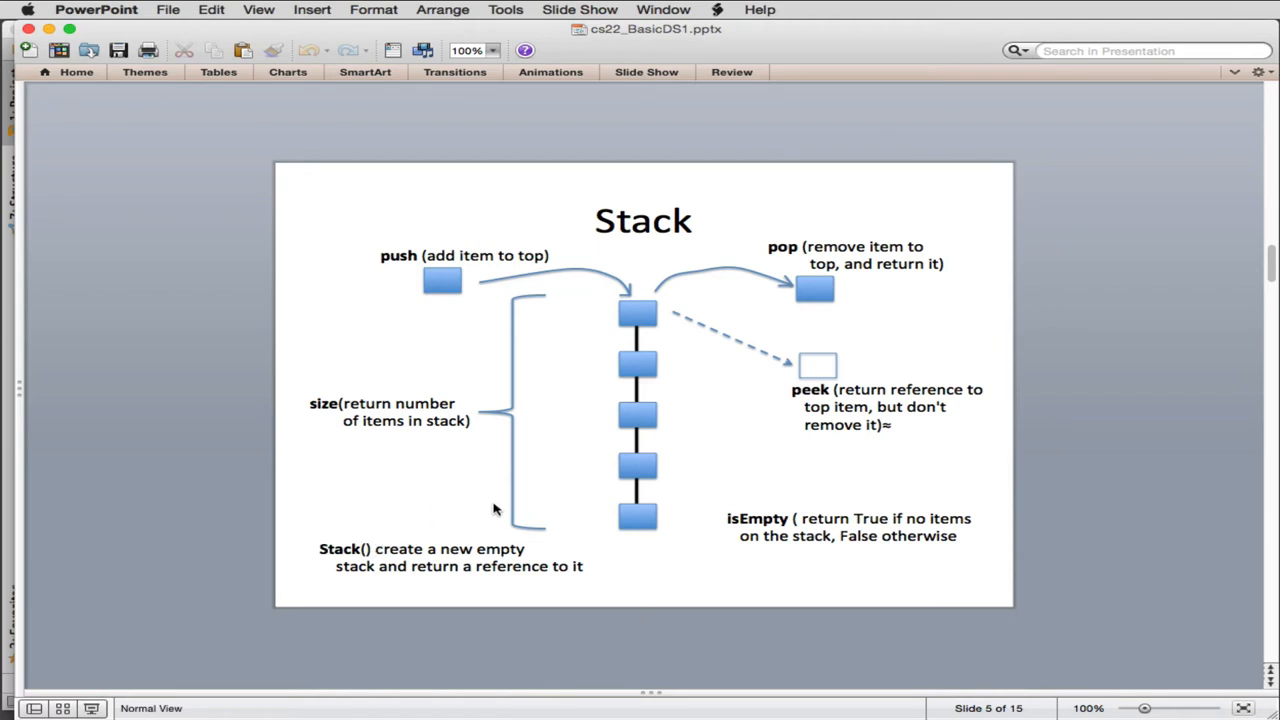
pyautogui.moveTo(342, 404)
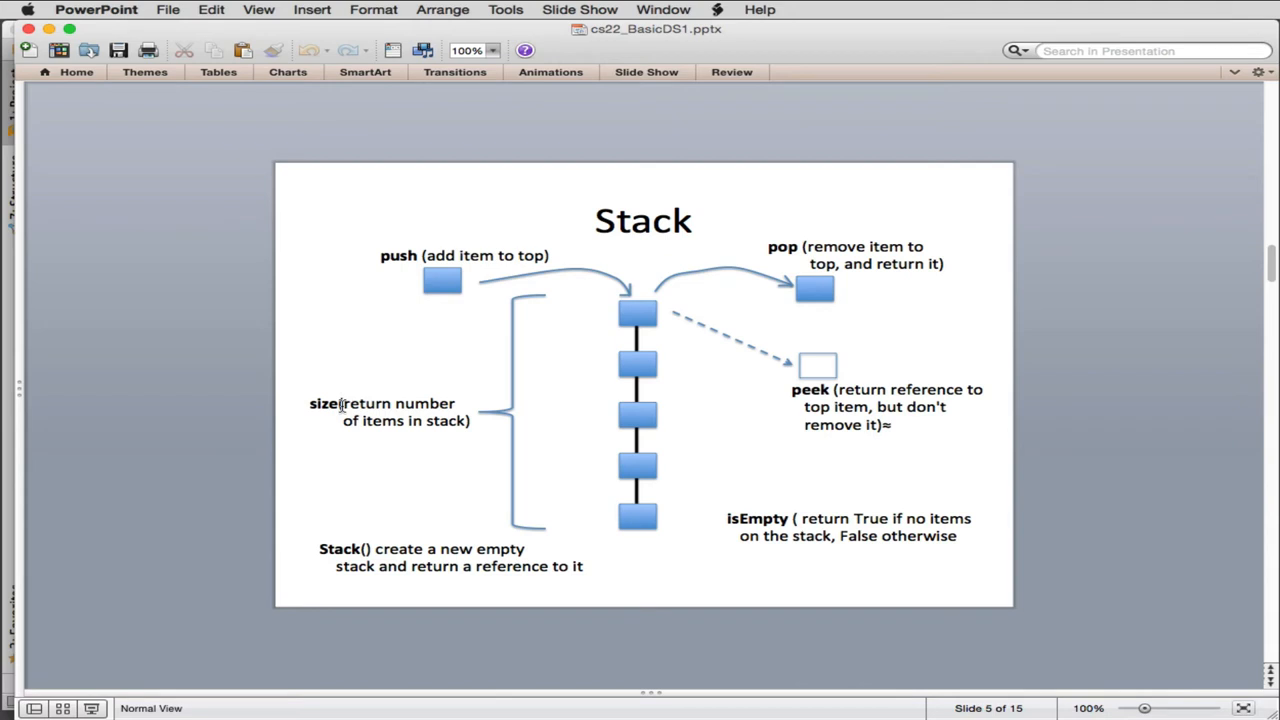
pyautogui.moveTo(408, 284)
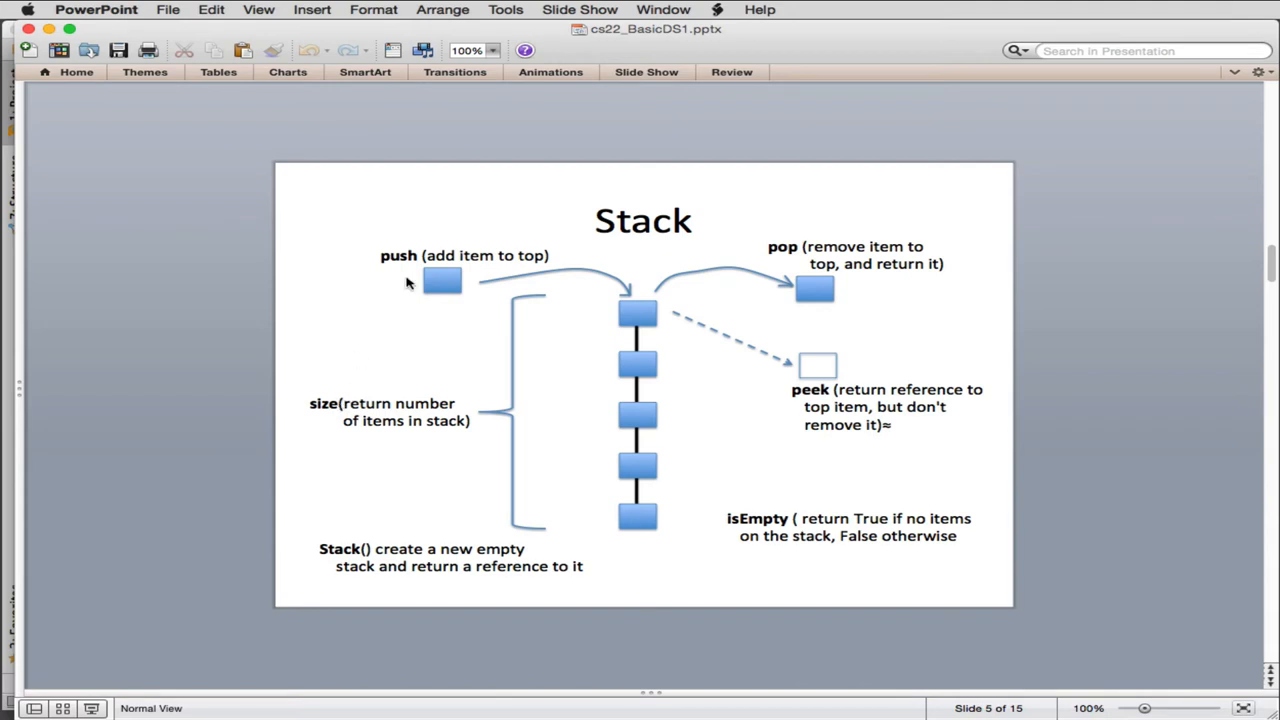
pyautogui.moveTo(376, 260)
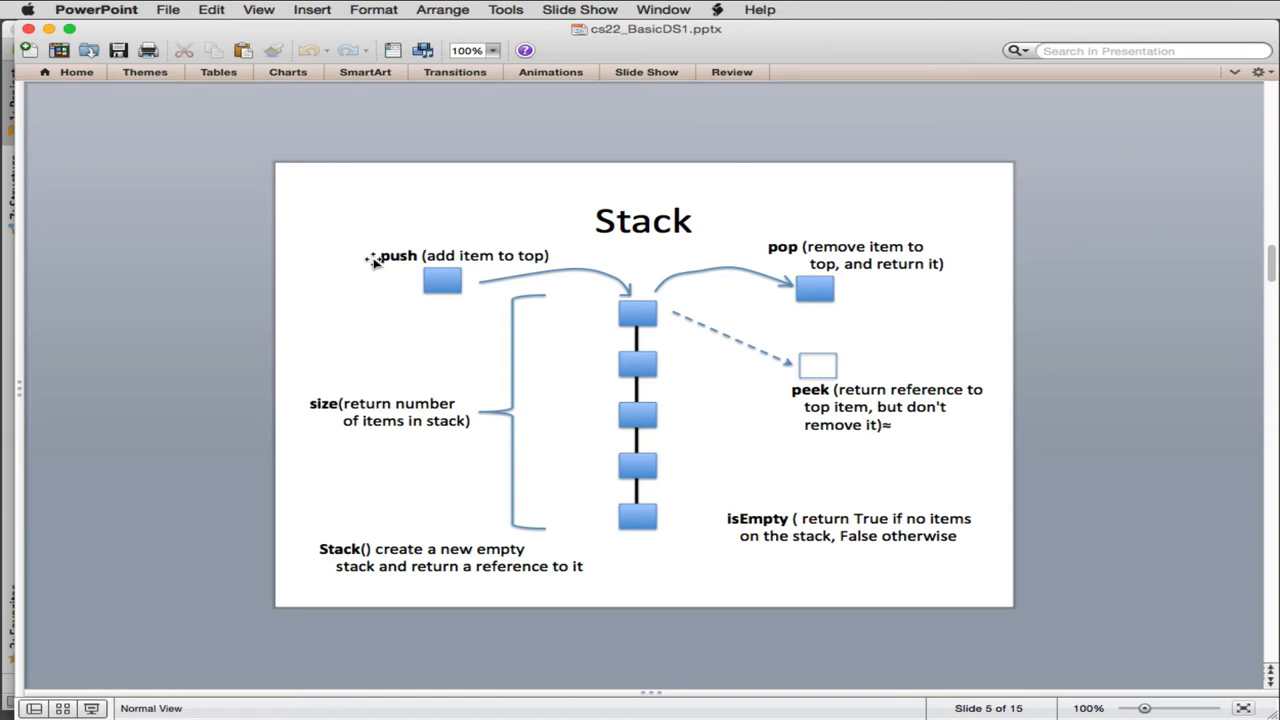
pyautogui.moveTo(520, 256)
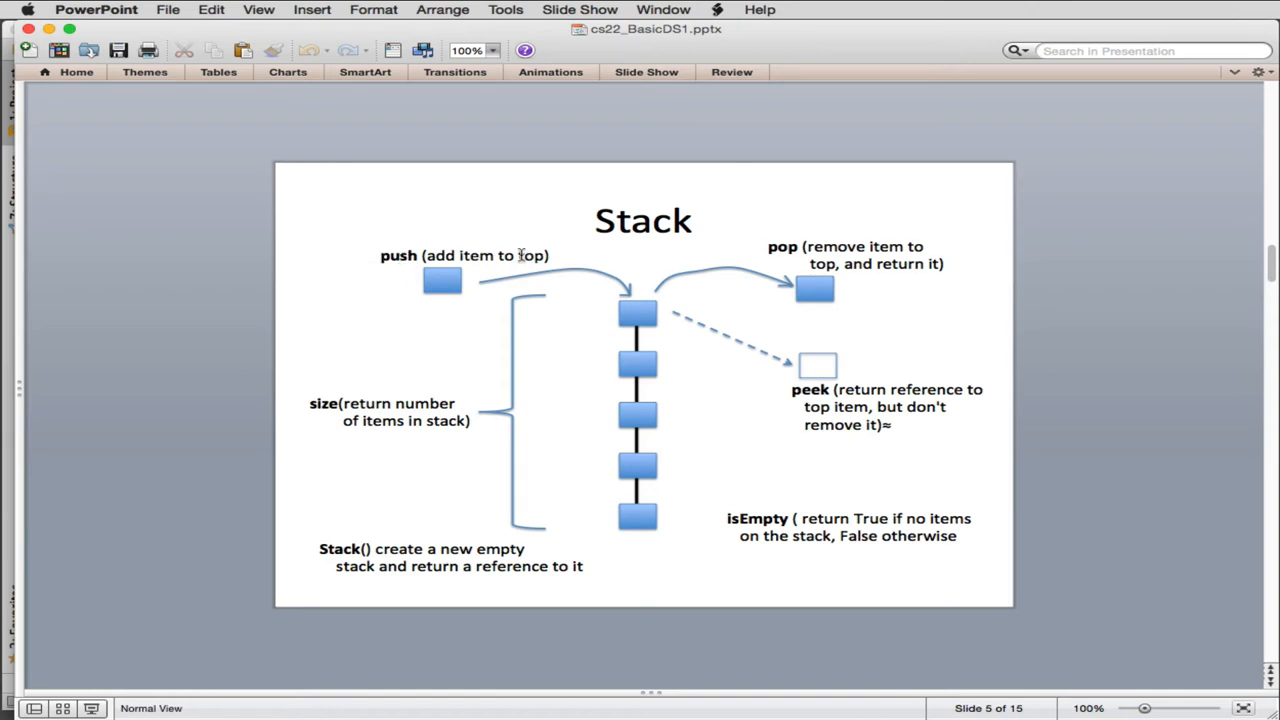
pyautogui.moveTo(490, 268)
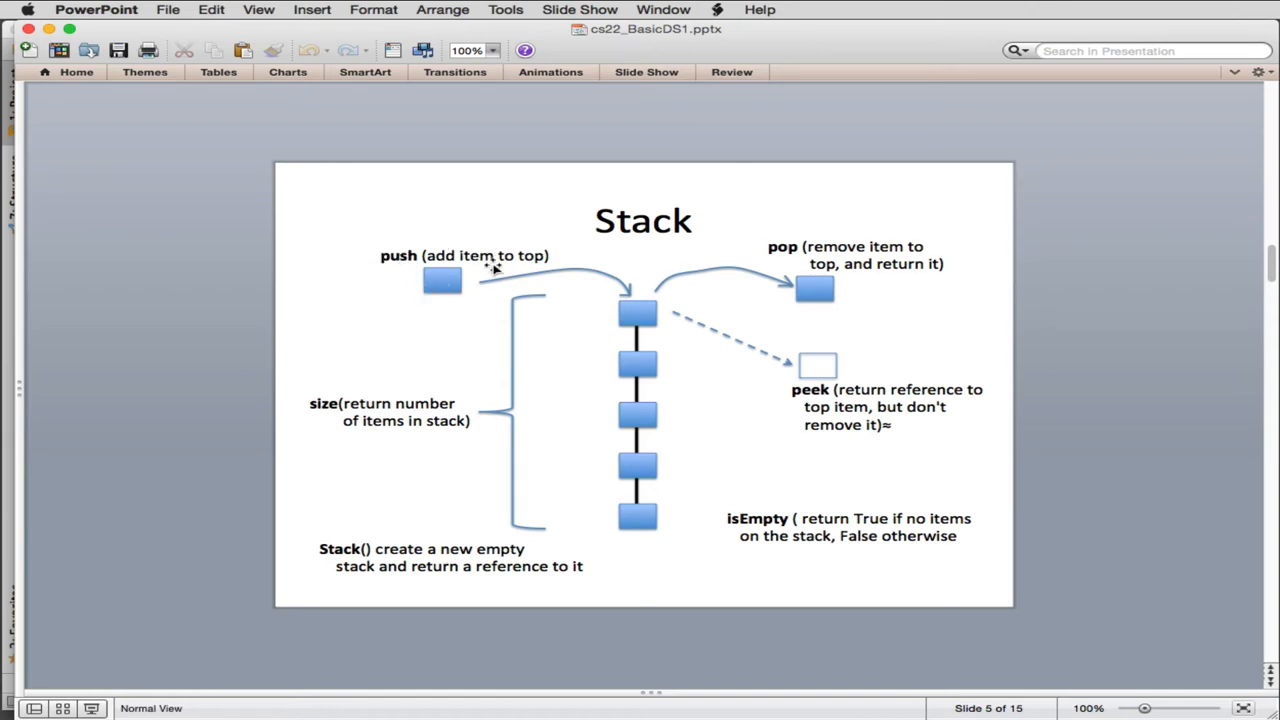
pyautogui.moveTo(750, 292)
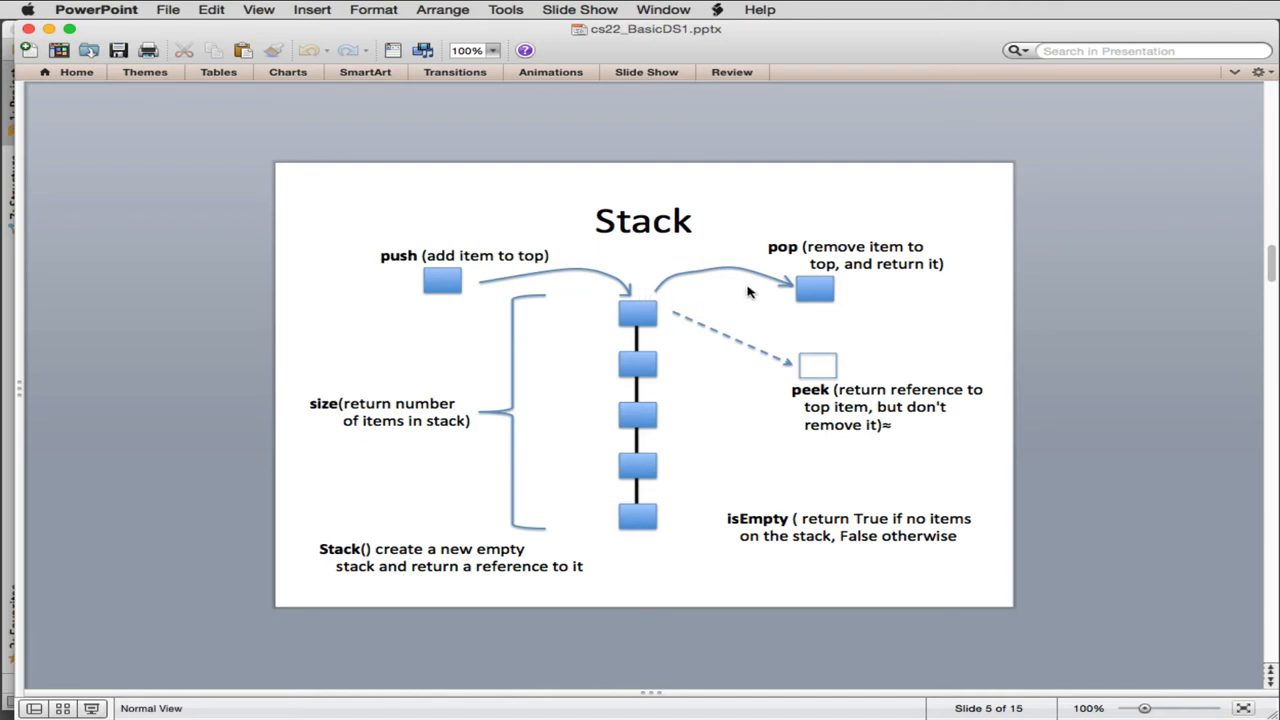
pyautogui.moveTo(792, 256)
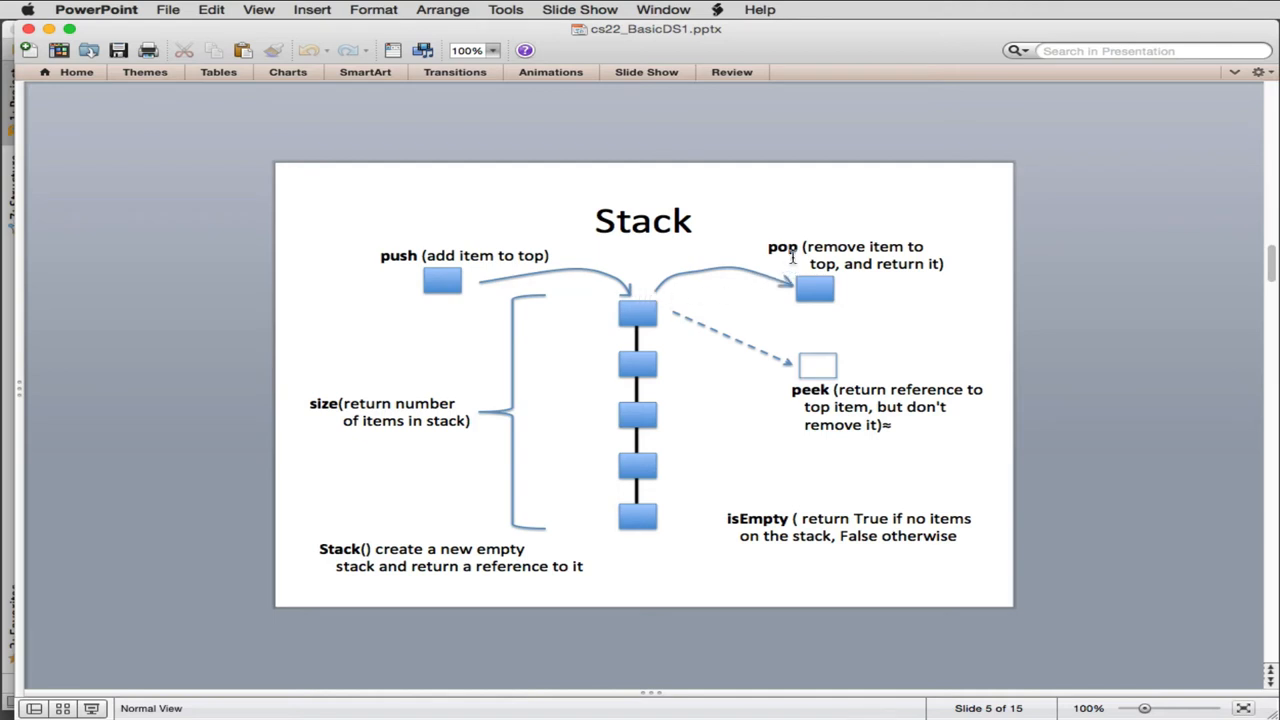
pyautogui.moveTo(658, 288)
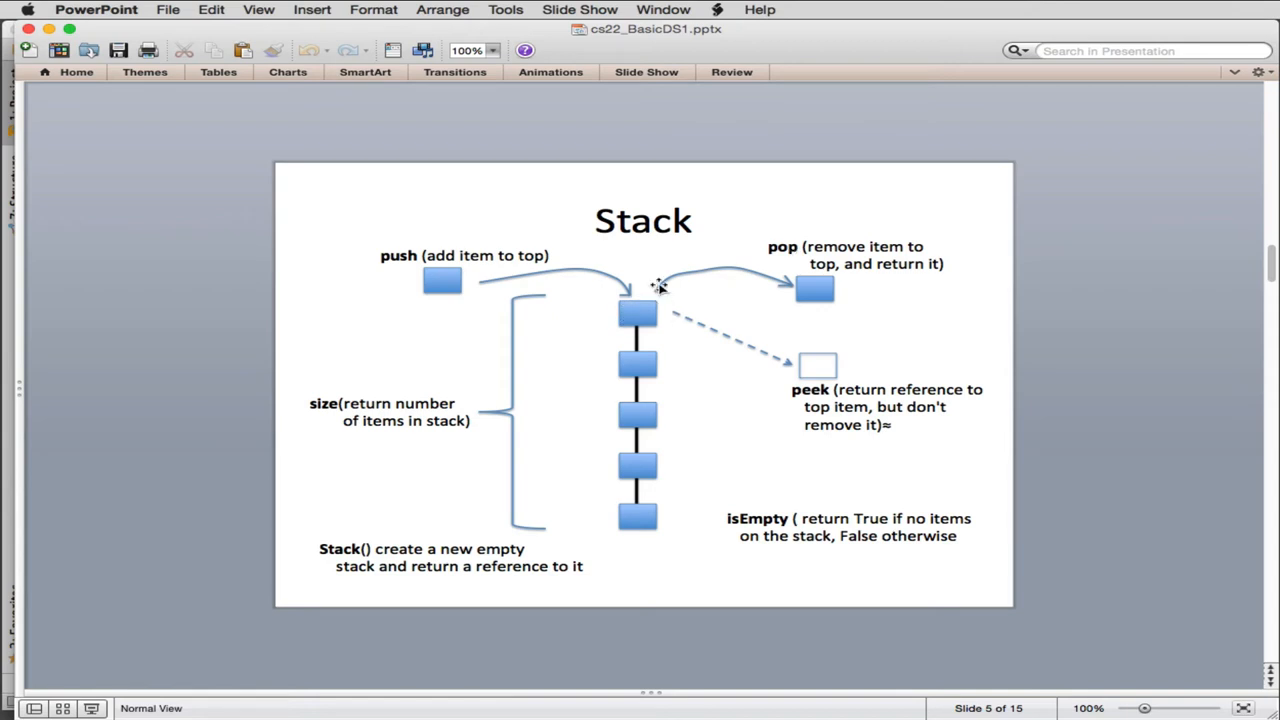
pyautogui.moveTo(810, 290)
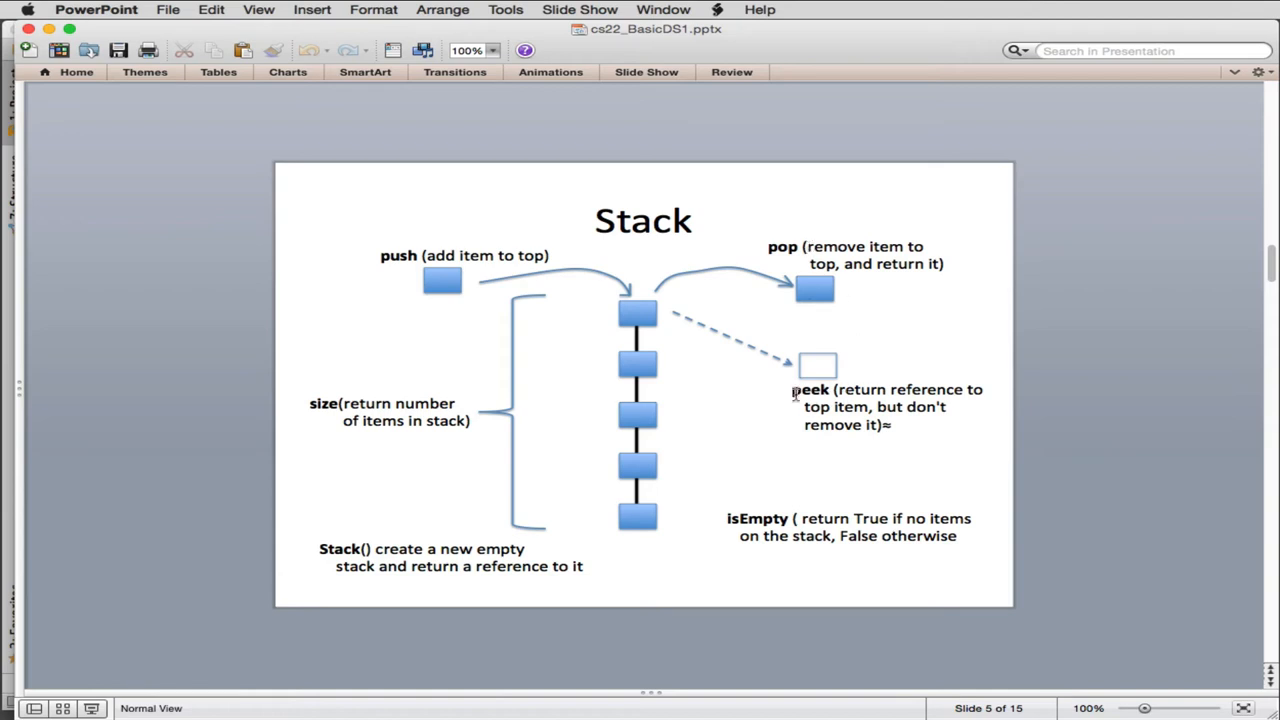
pyautogui.moveTo(636, 318)
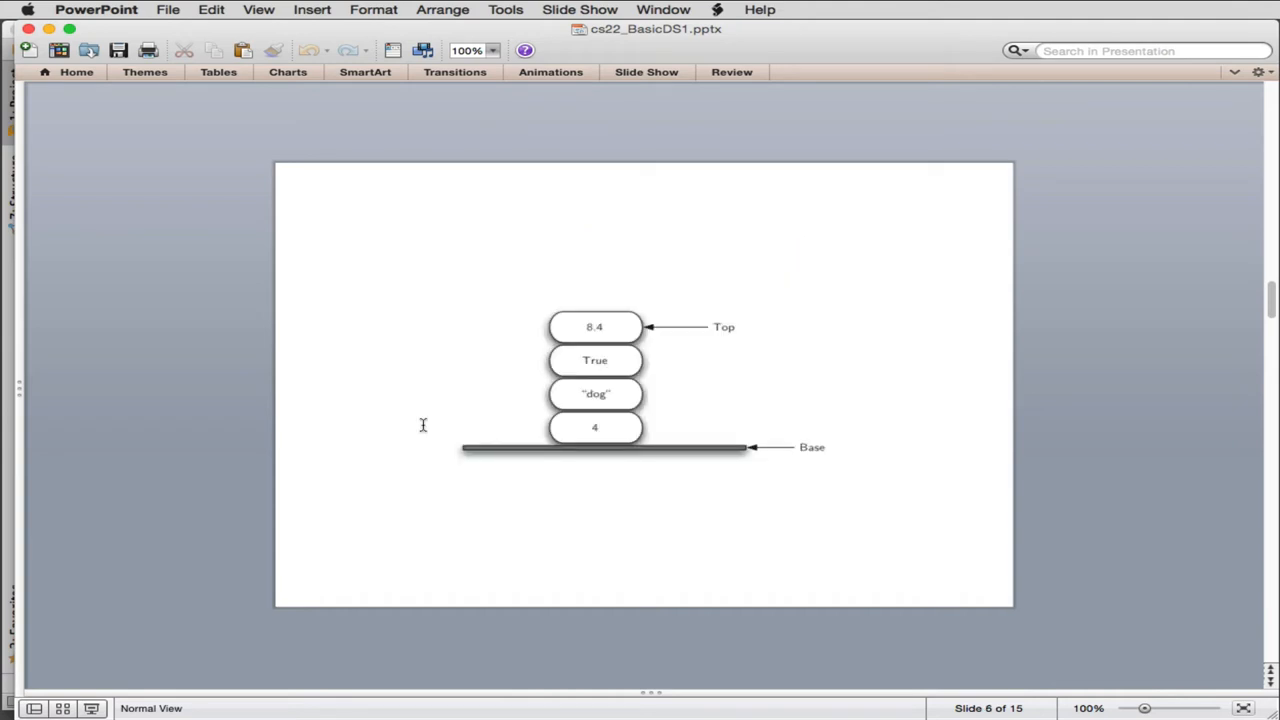
pyautogui.moveTo(988, 256)
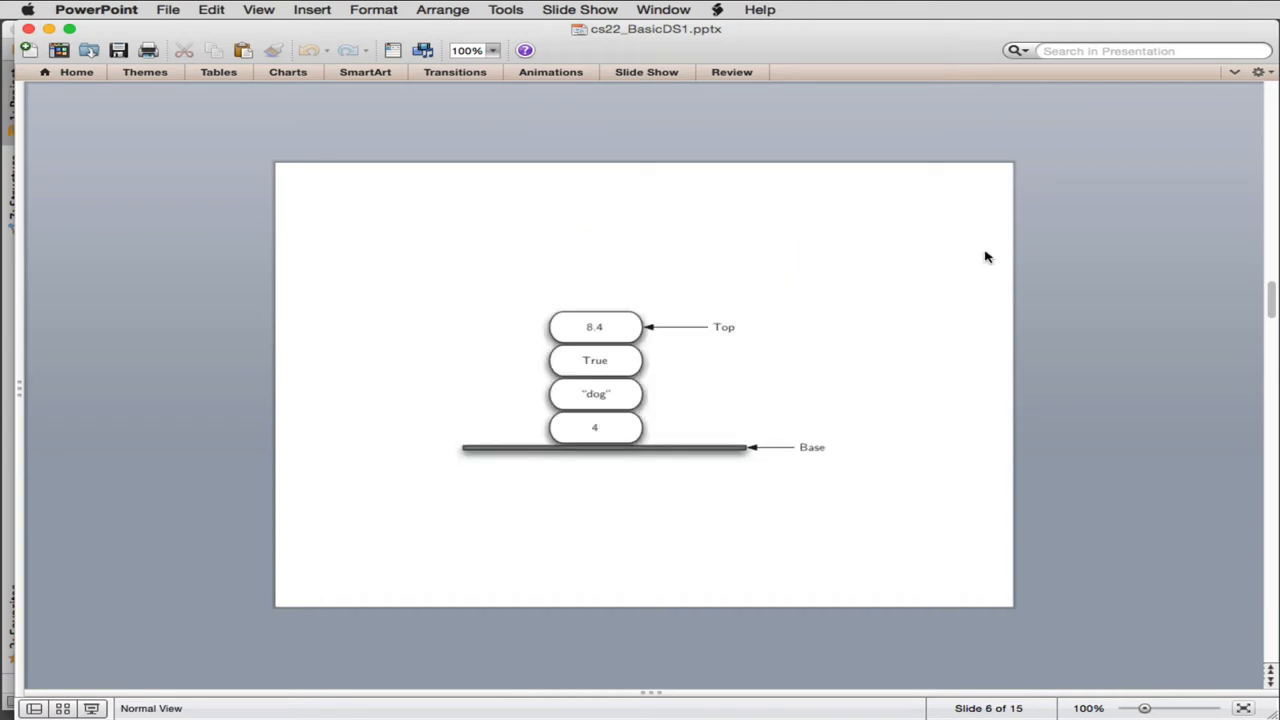
pyautogui.moveTo(578, 446)
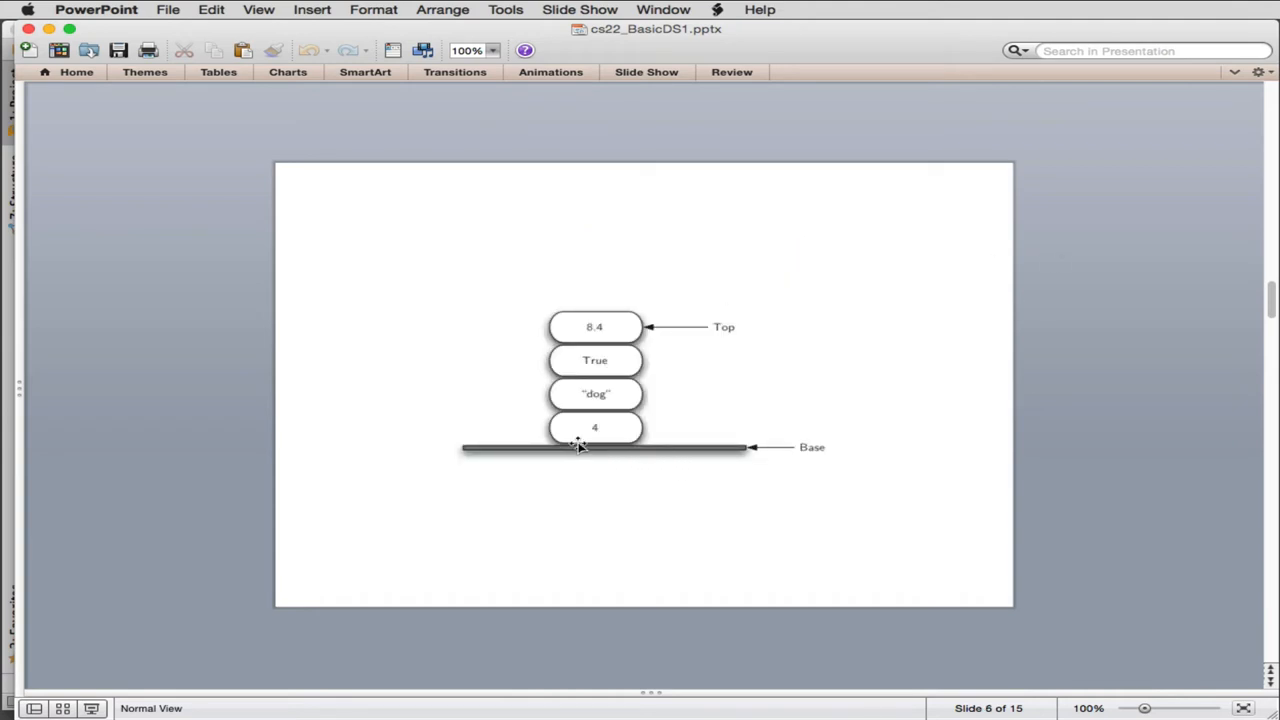
pyautogui.moveTo(592, 456)
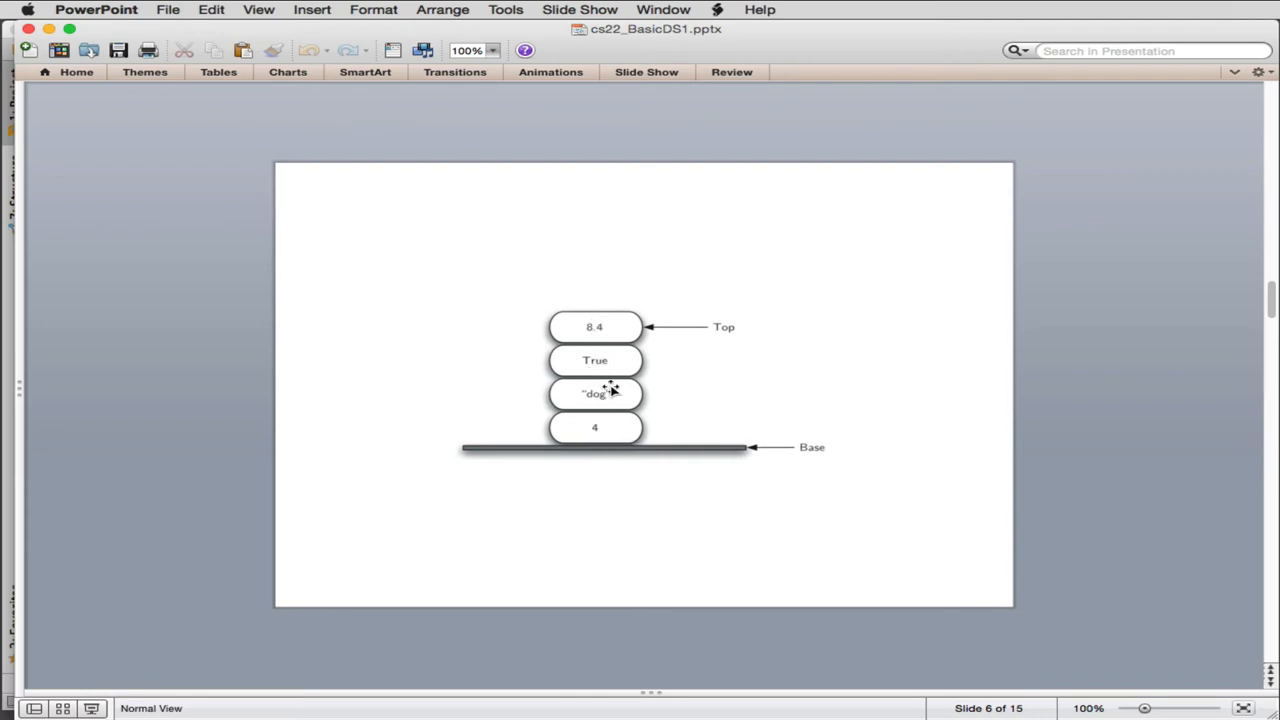
pyautogui.moveTo(640, 404)
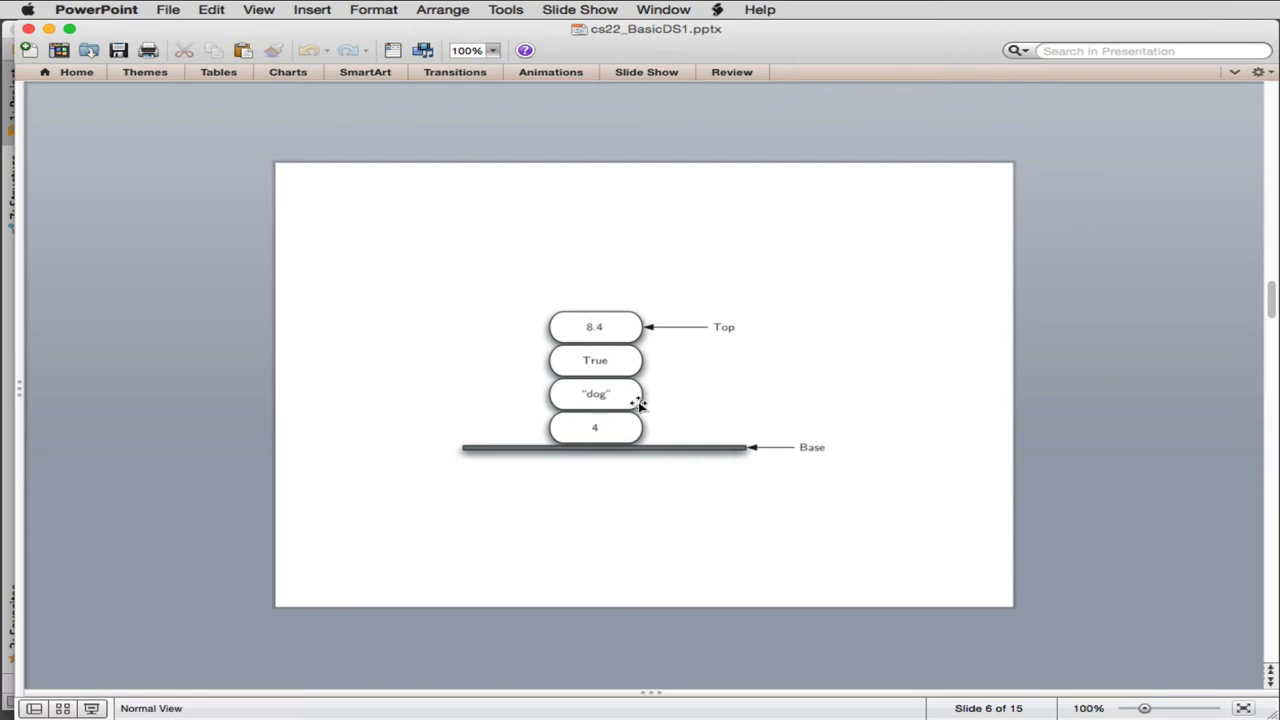
pyautogui.moveTo(618, 330)
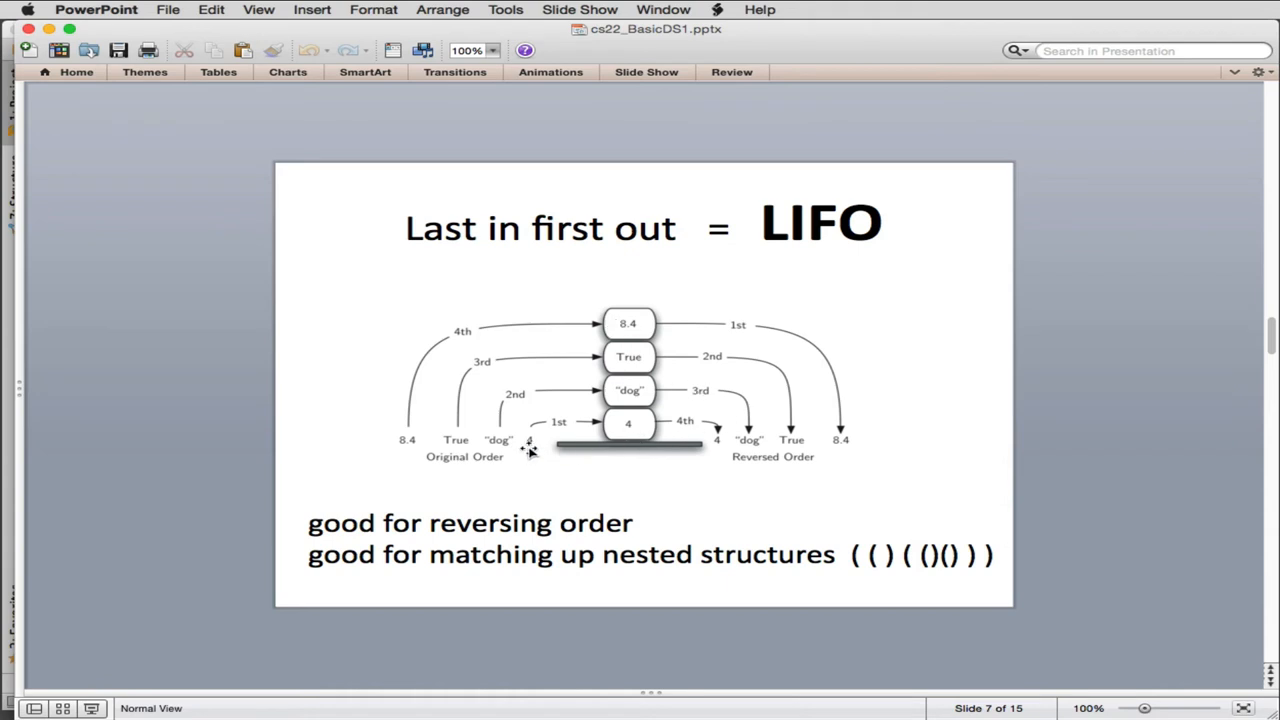
pyautogui.moveTo(498, 452)
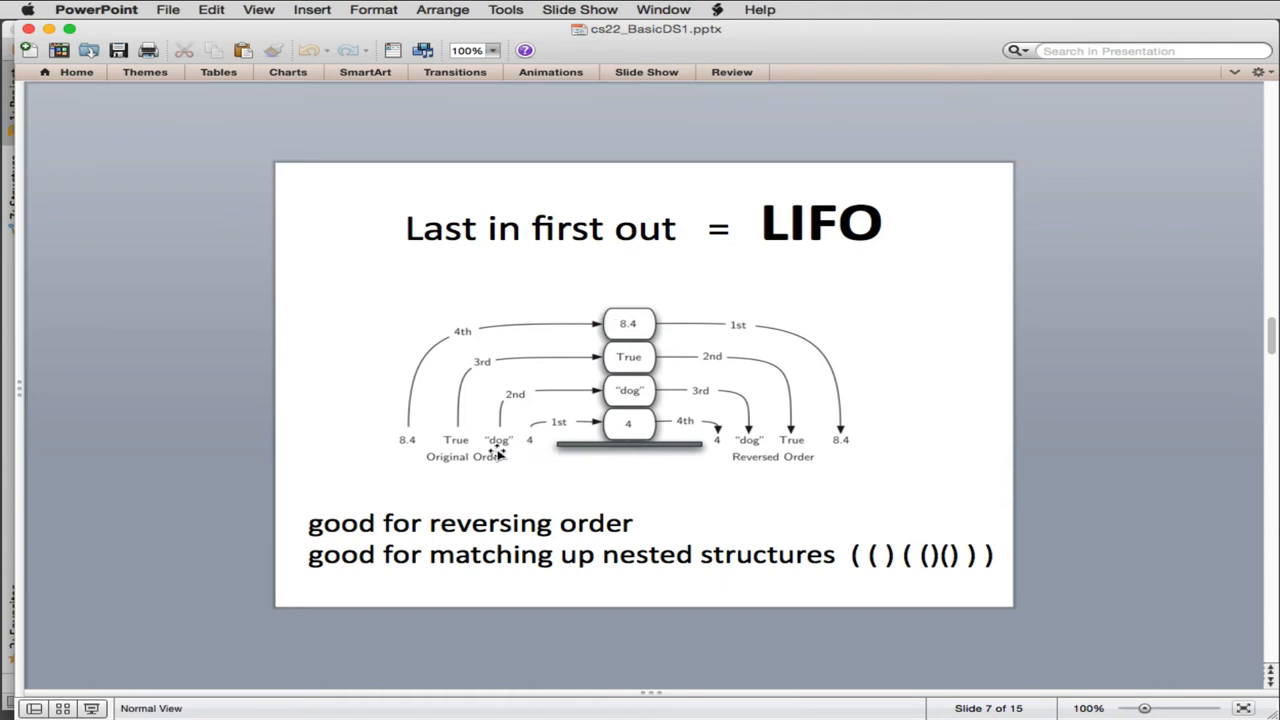
pyautogui.moveTo(590, 356)
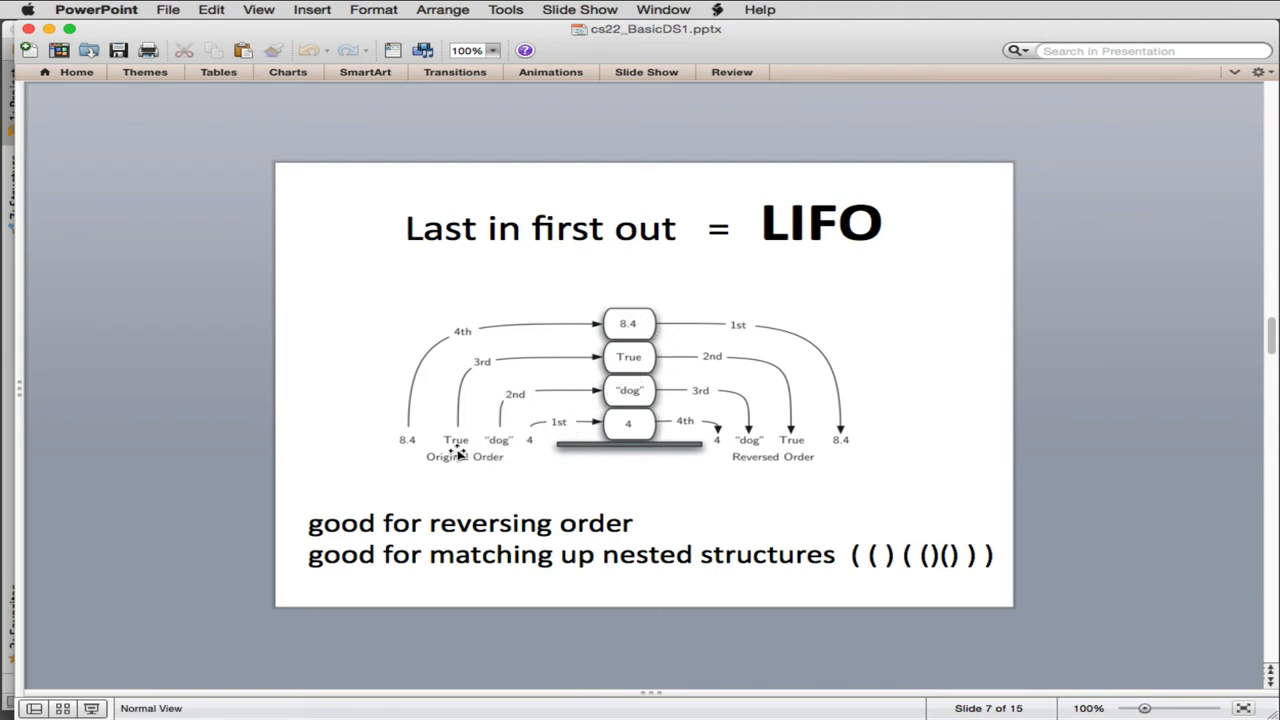
pyautogui.moveTo(460, 356)
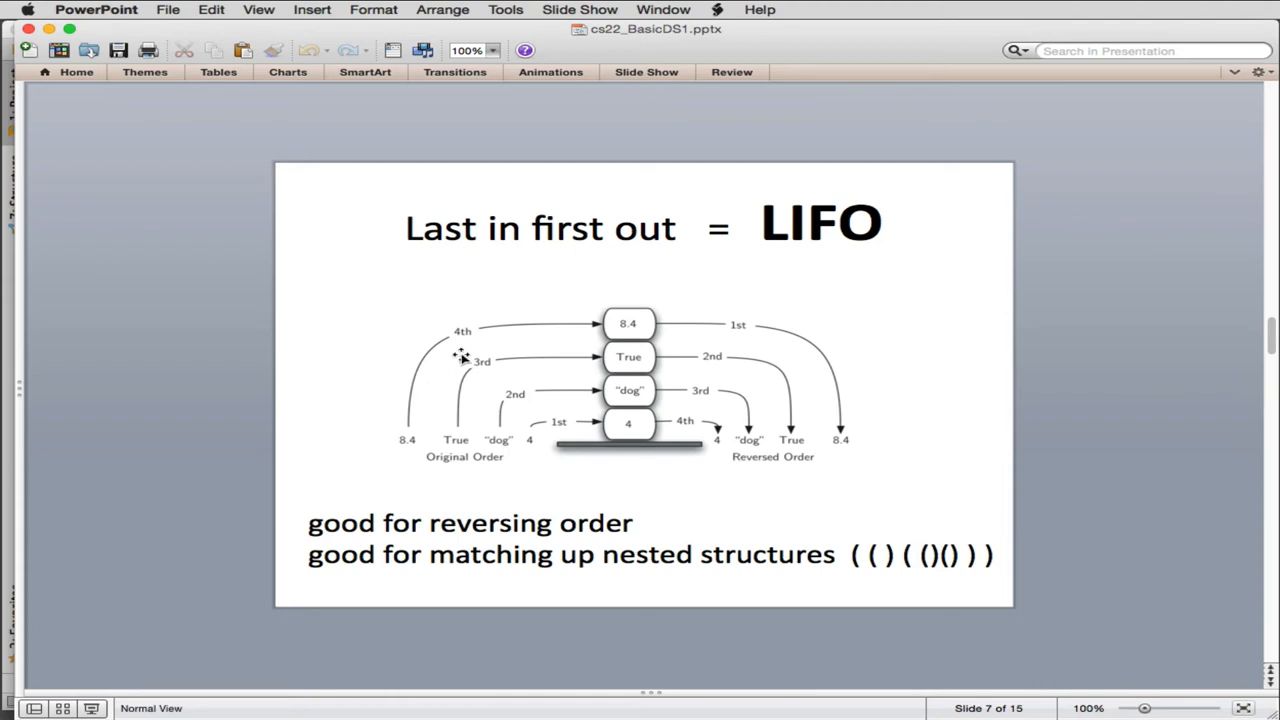
pyautogui.moveTo(602, 322)
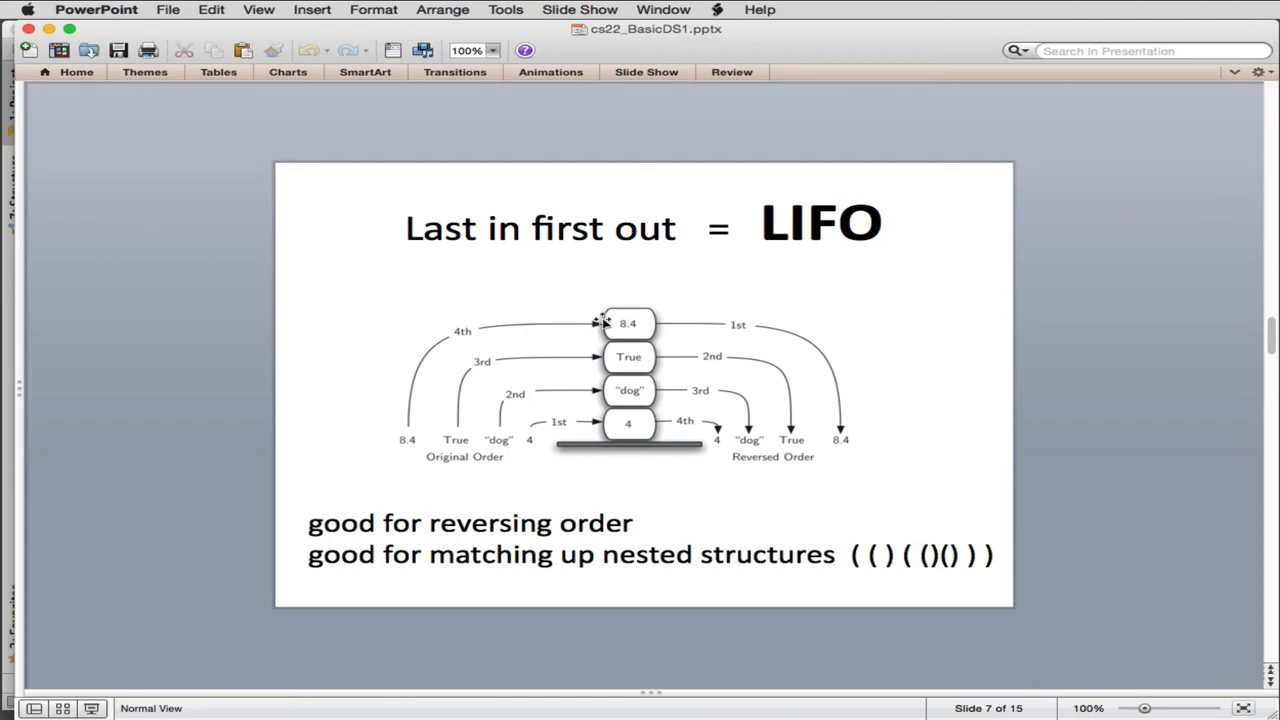
pyautogui.moveTo(458, 420)
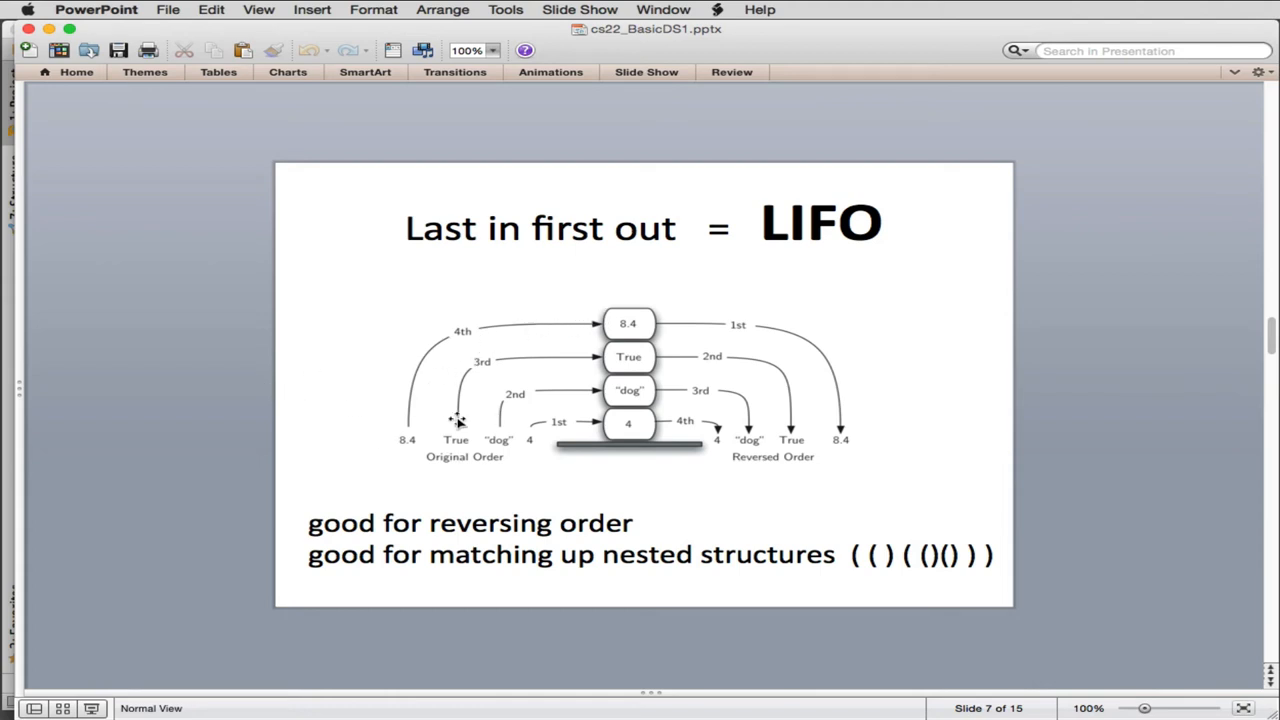
pyautogui.moveTo(690, 328)
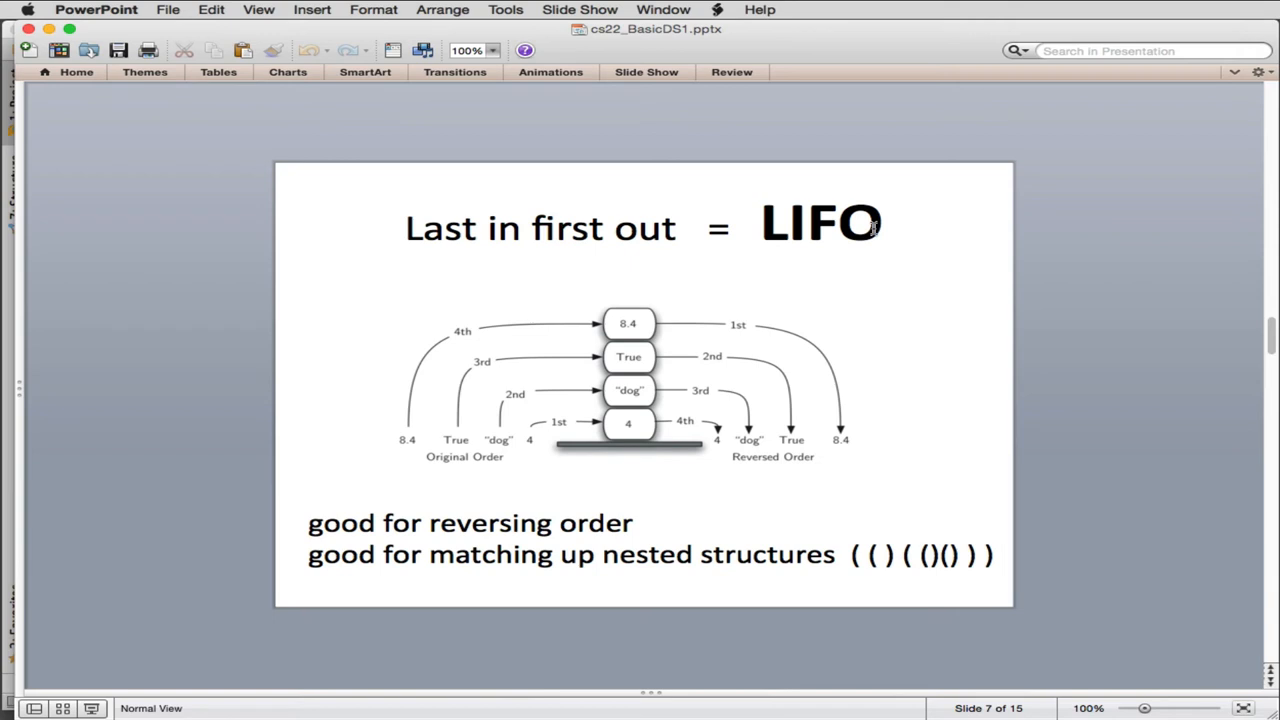
pyautogui.moveTo(638, 324)
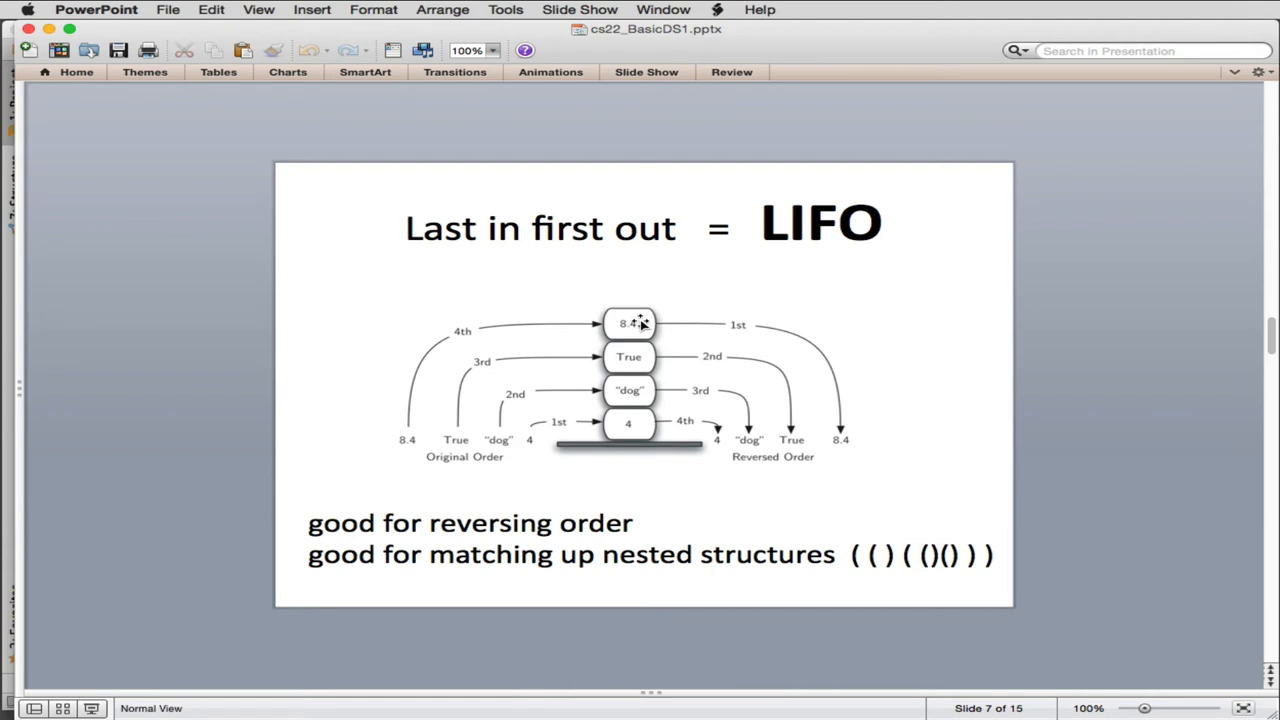
pyautogui.moveTo(848, 428)
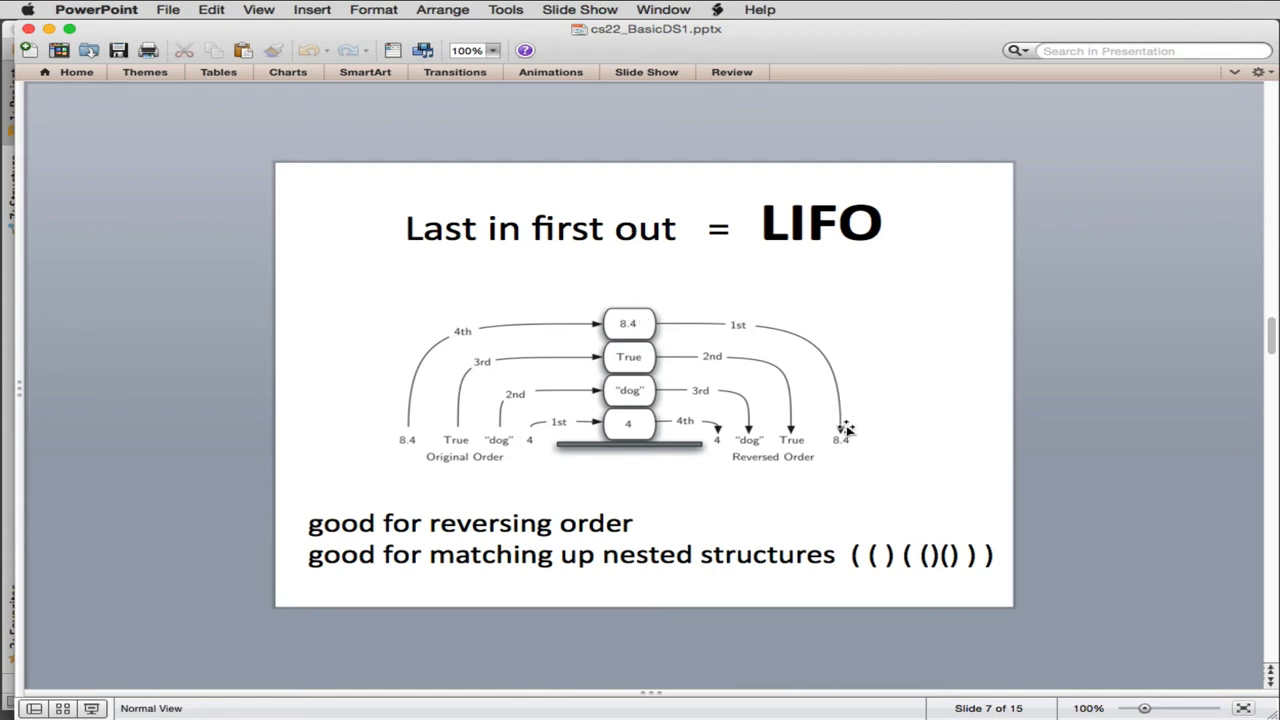
pyautogui.moveTo(804, 396)
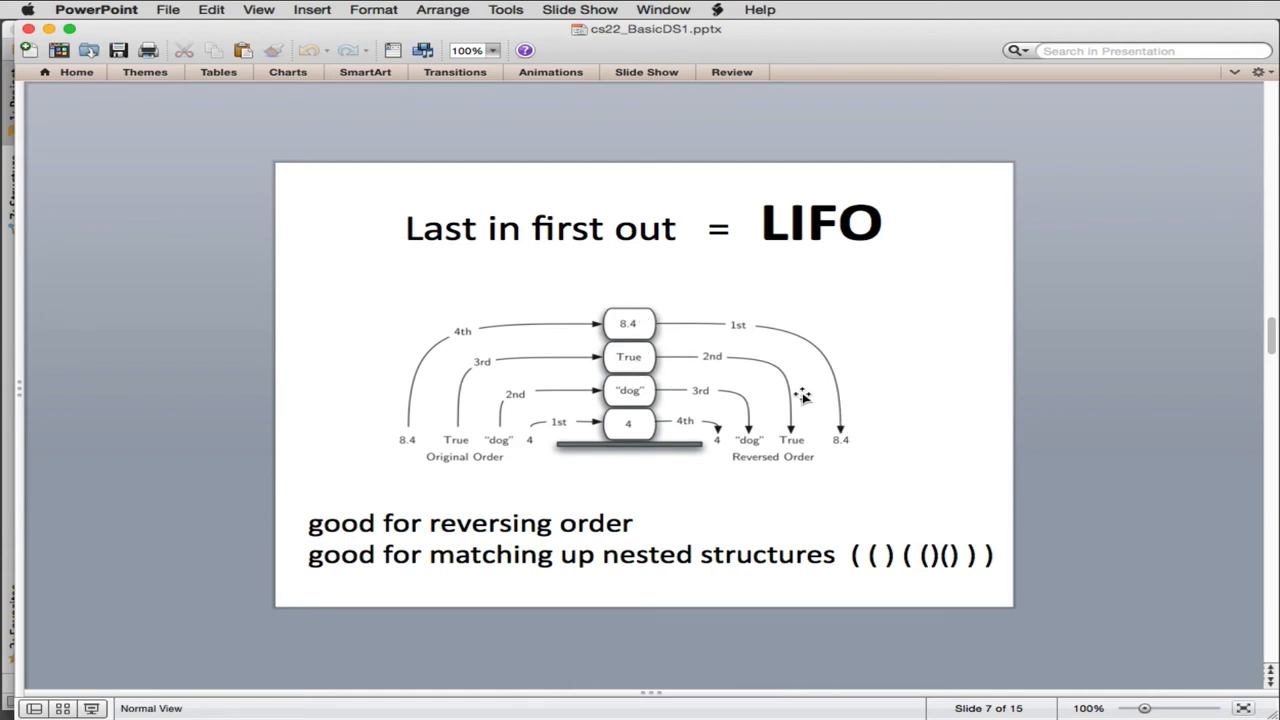
pyautogui.moveTo(744, 414)
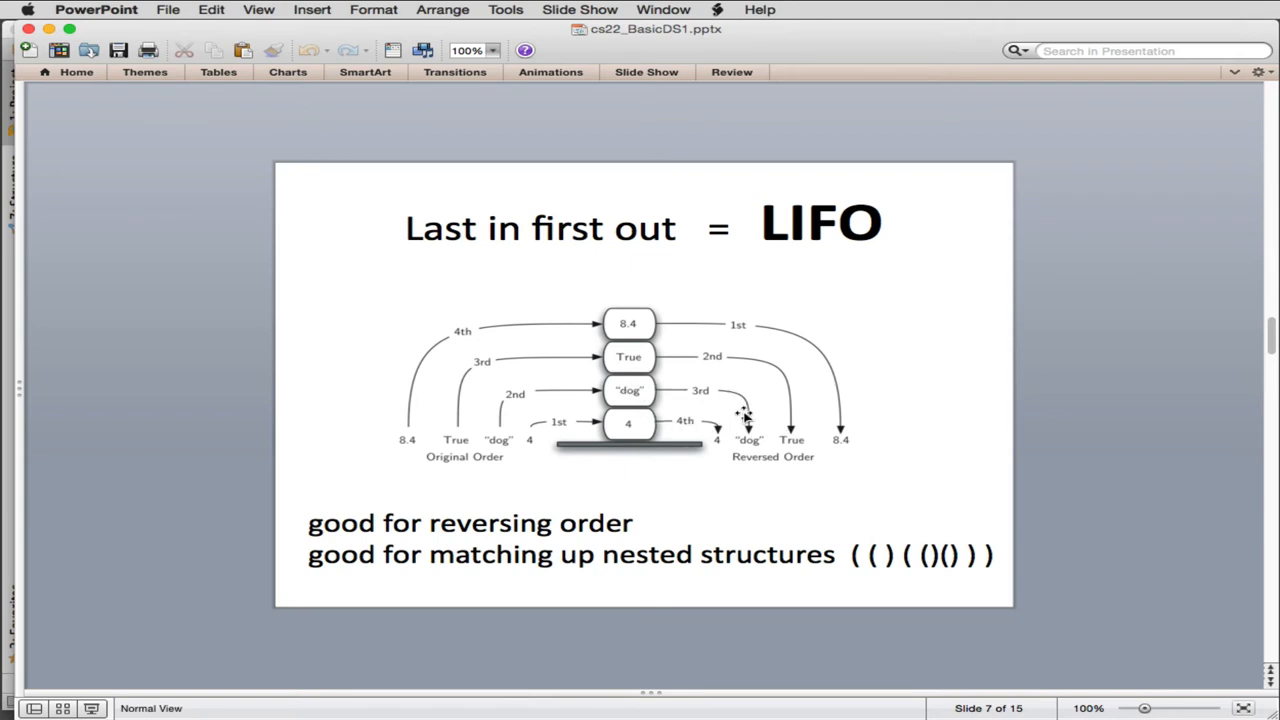
pyautogui.moveTo(712, 442)
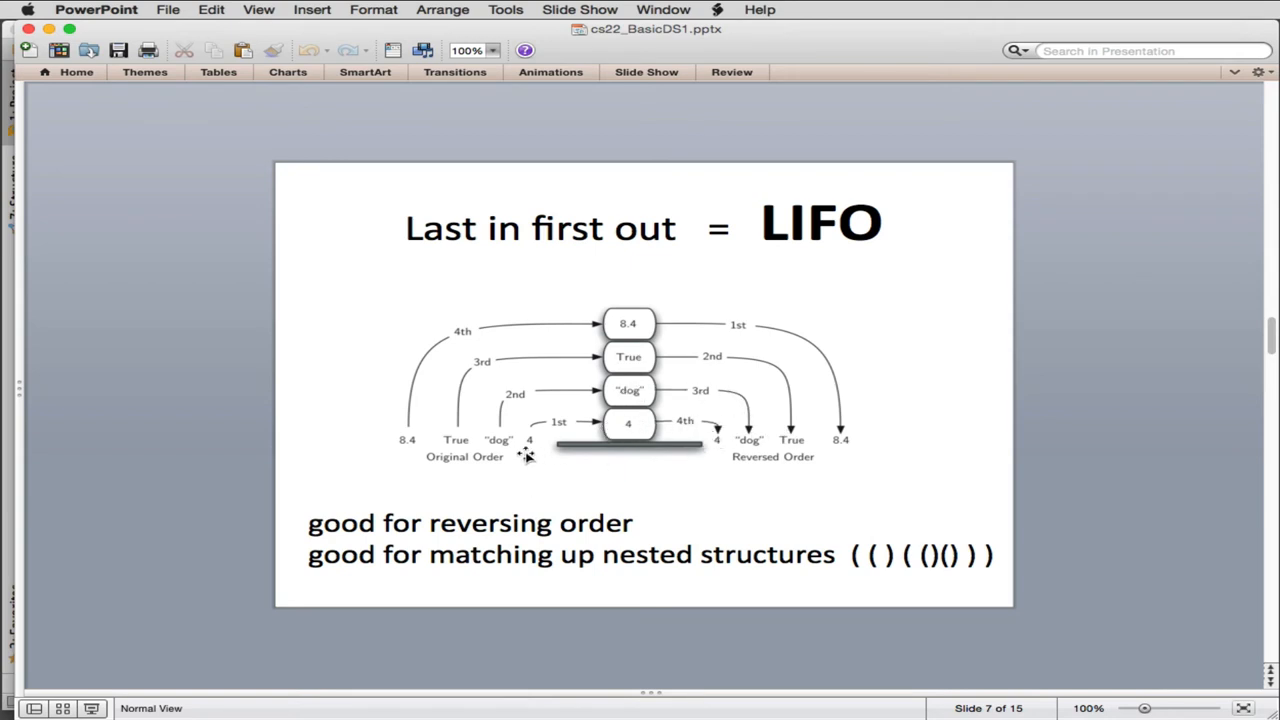
pyautogui.moveTo(536, 450)
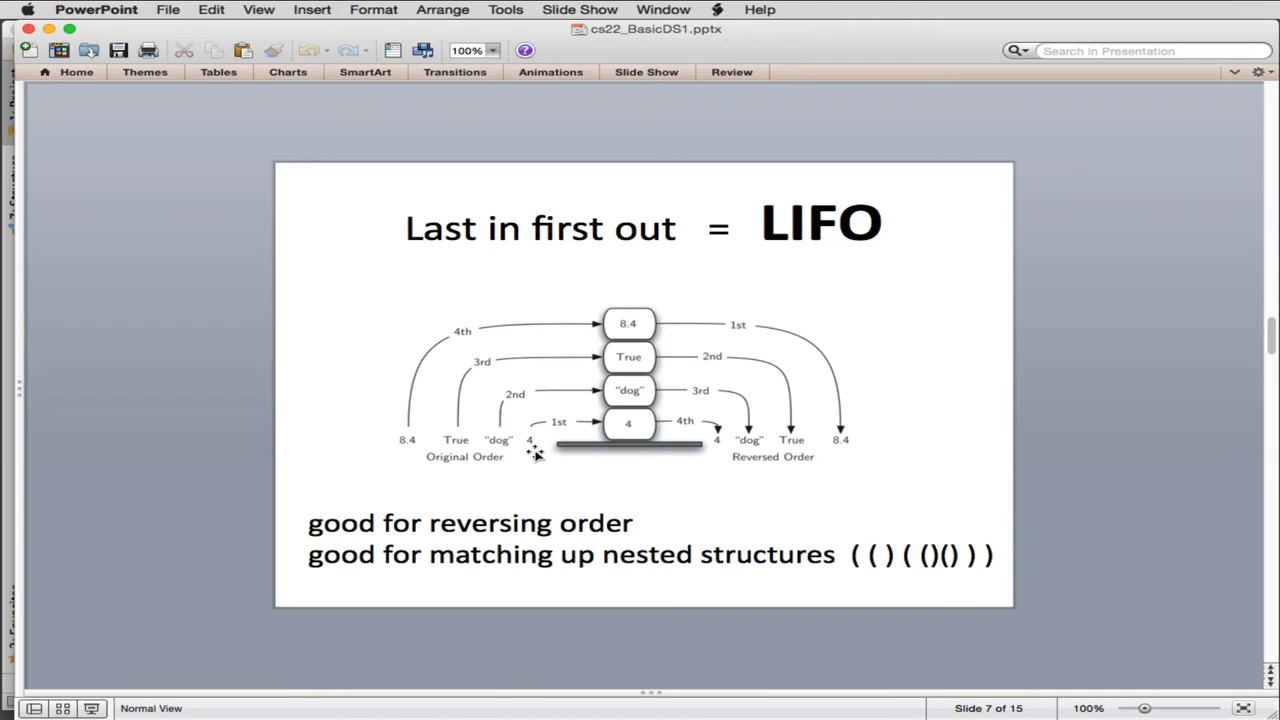
pyautogui.moveTo(400, 456)
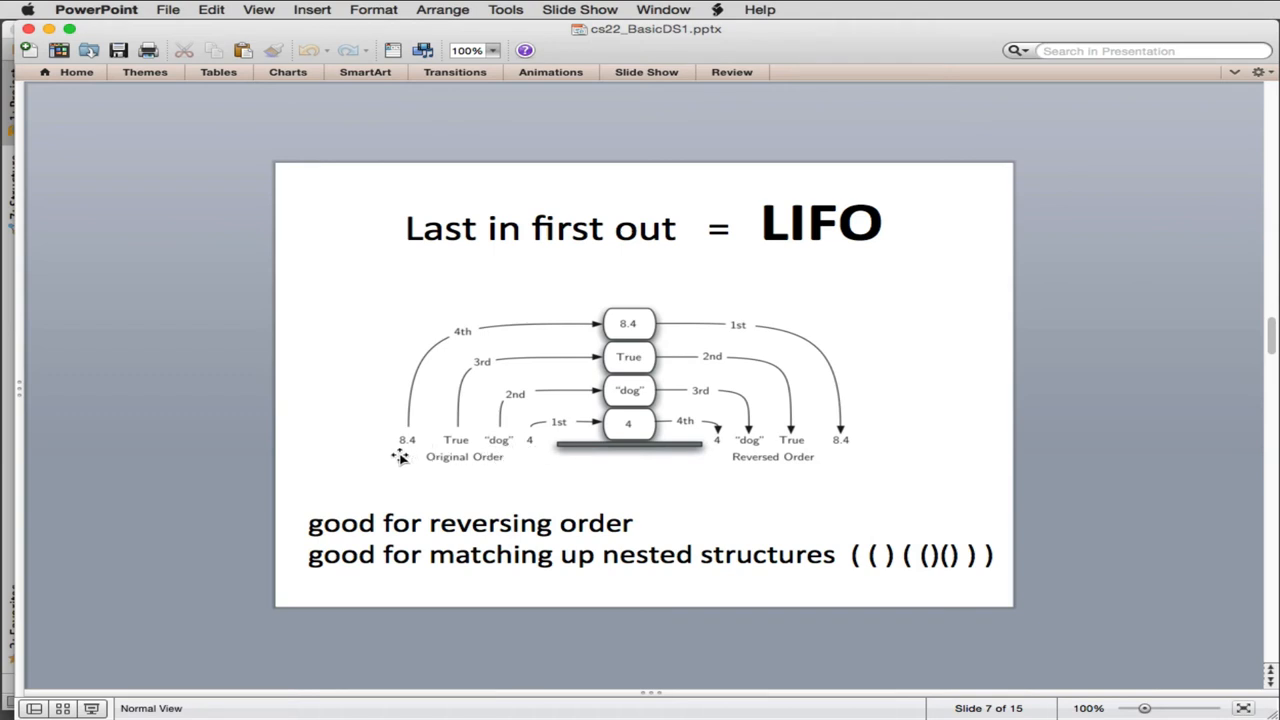
pyautogui.moveTo(850, 450)
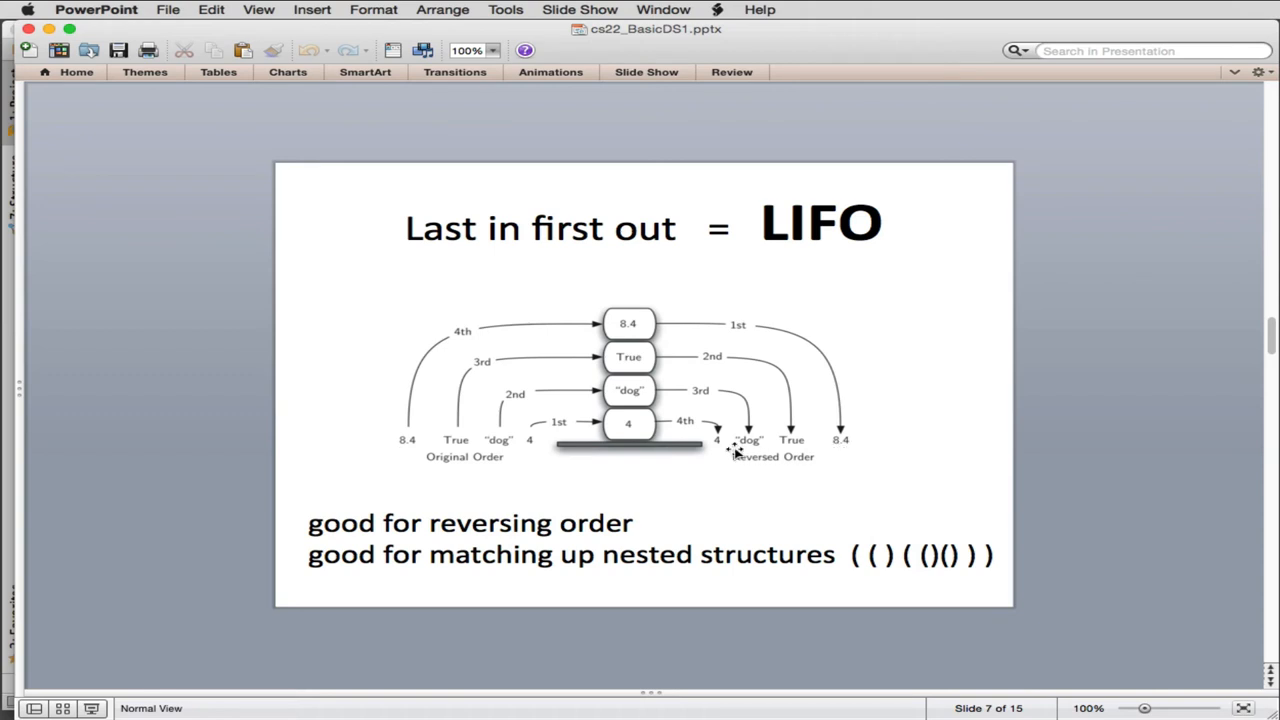
pyautogui.moveTo(844, 442)
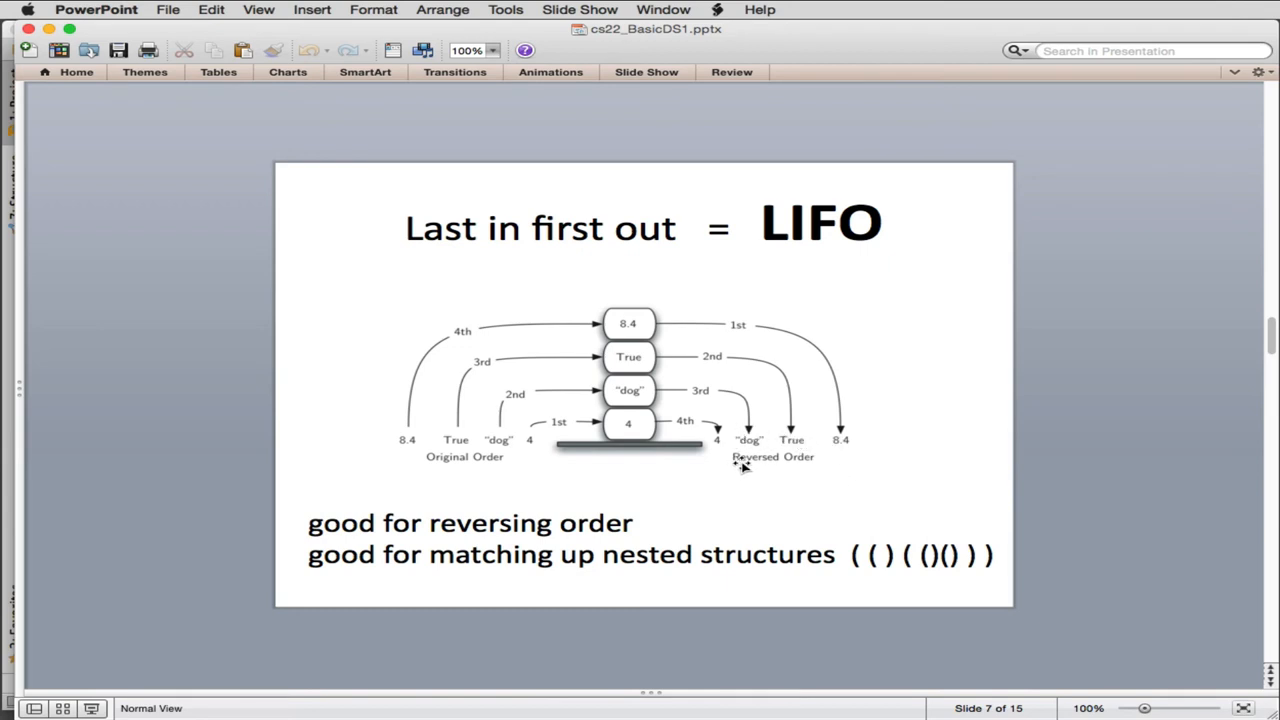
pyautogui.moveTo(848, 464)
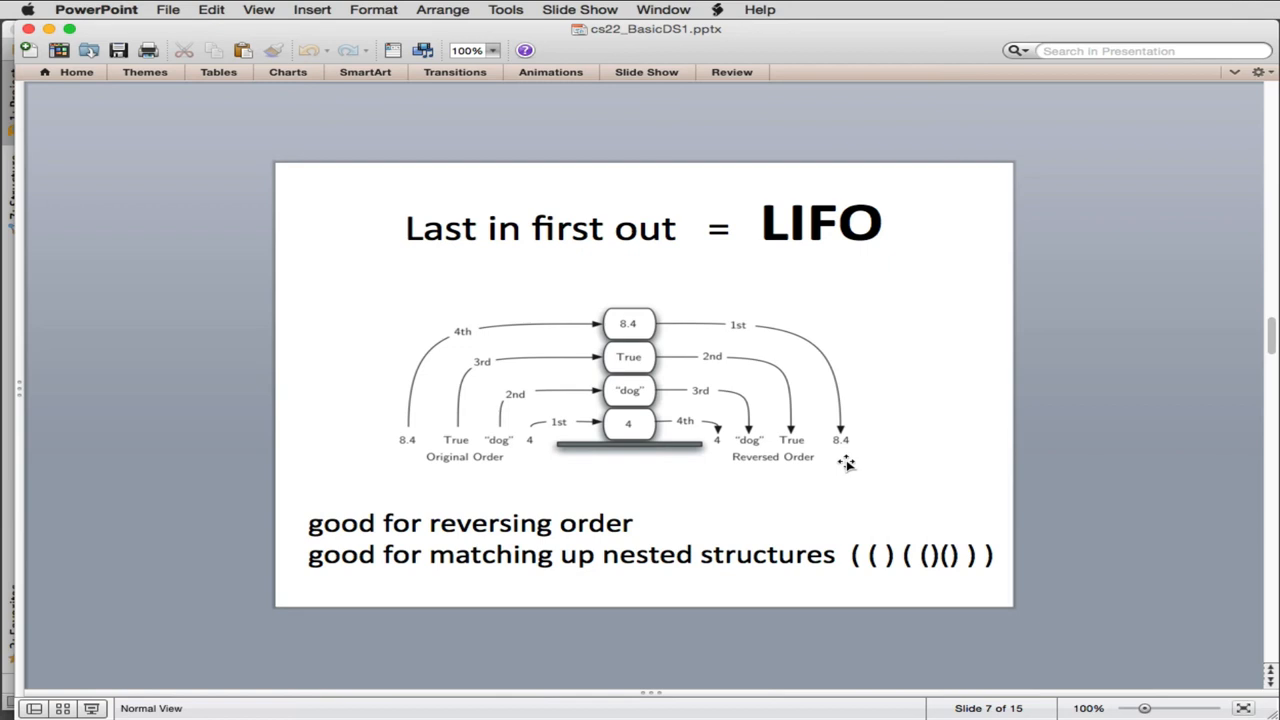
pyautogui.moveTo(632, 528)
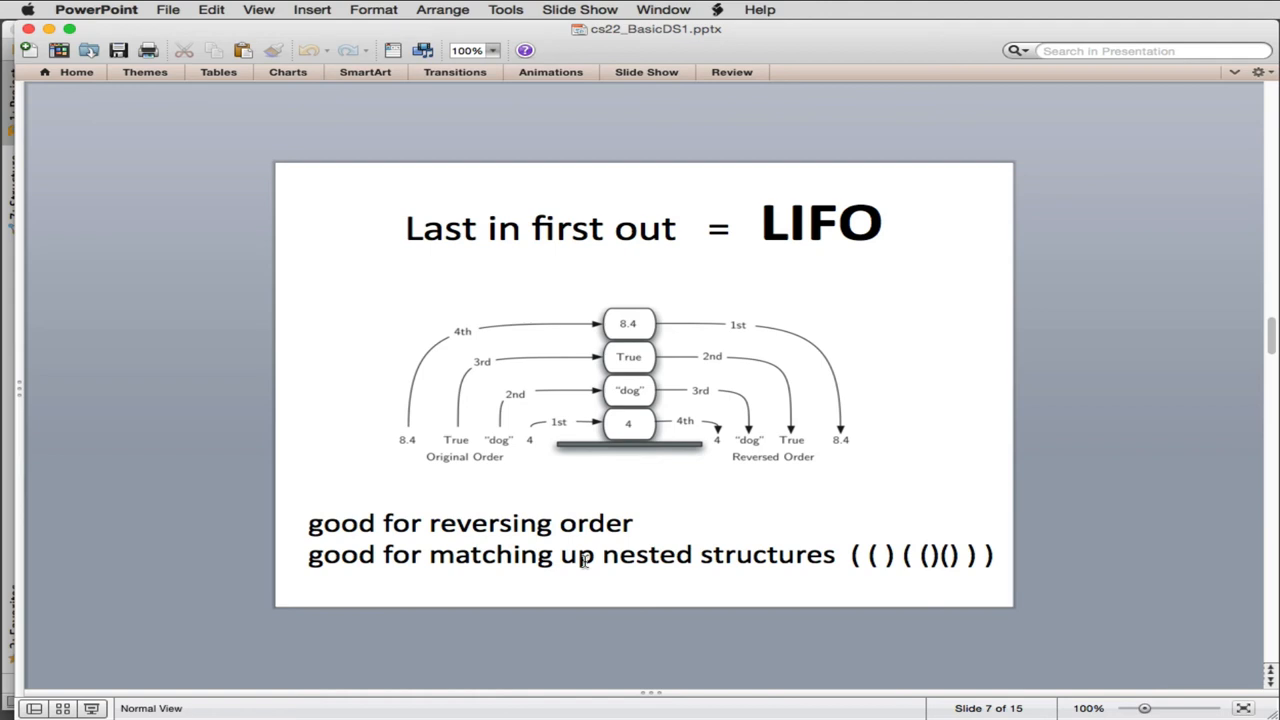
pyautogui.moveTo(804, 560)
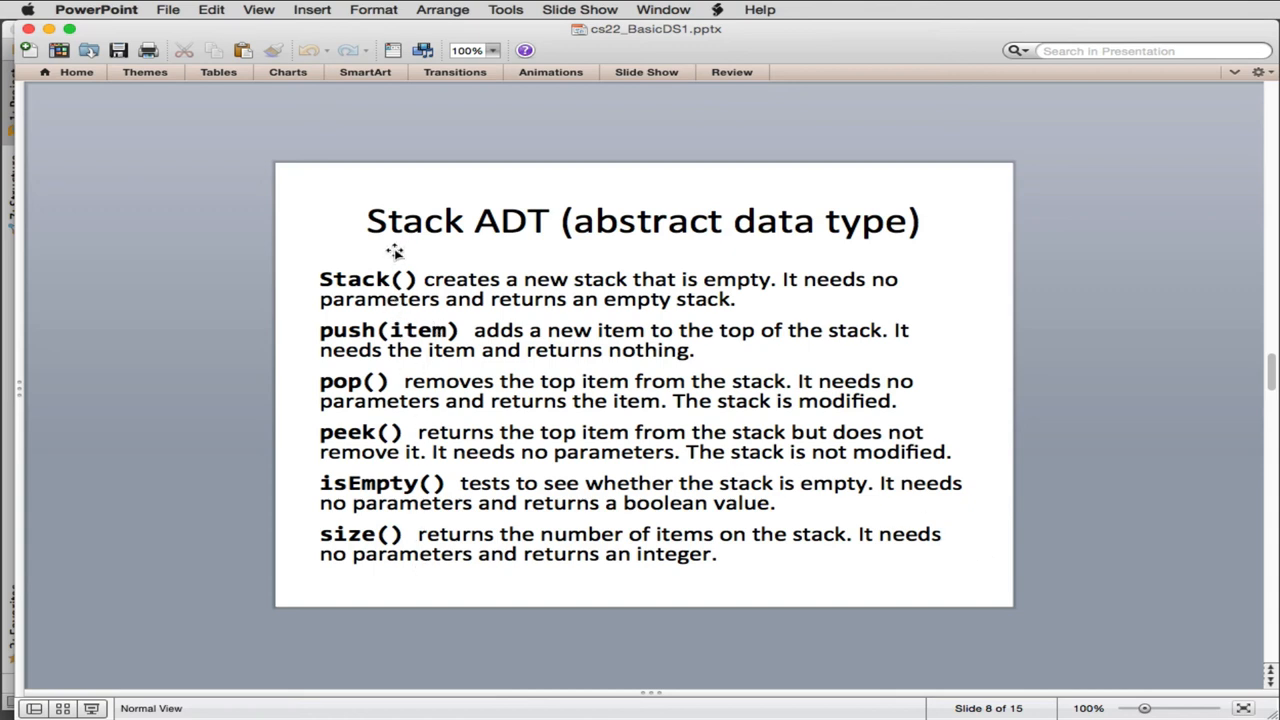
pyautogui.moveTo(548, 220)
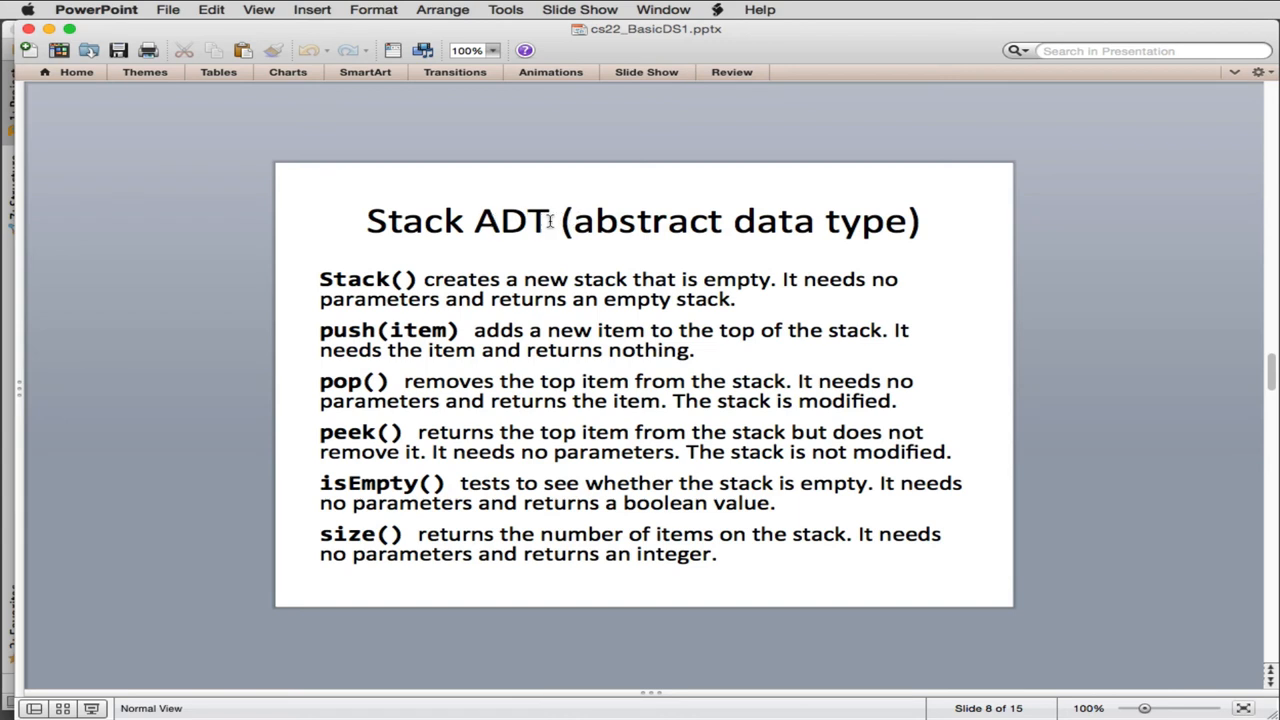
pyautogui.moveTo(810, 260)
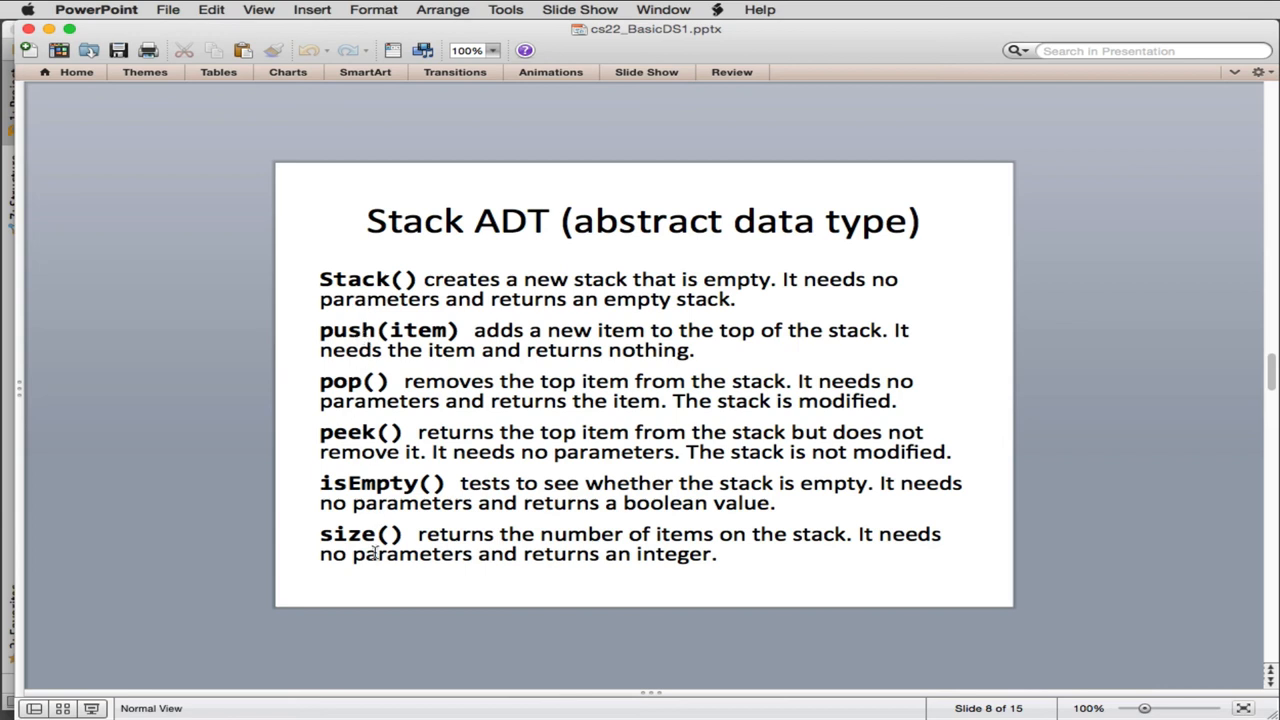
pyautogui.moveTo(366, 308)
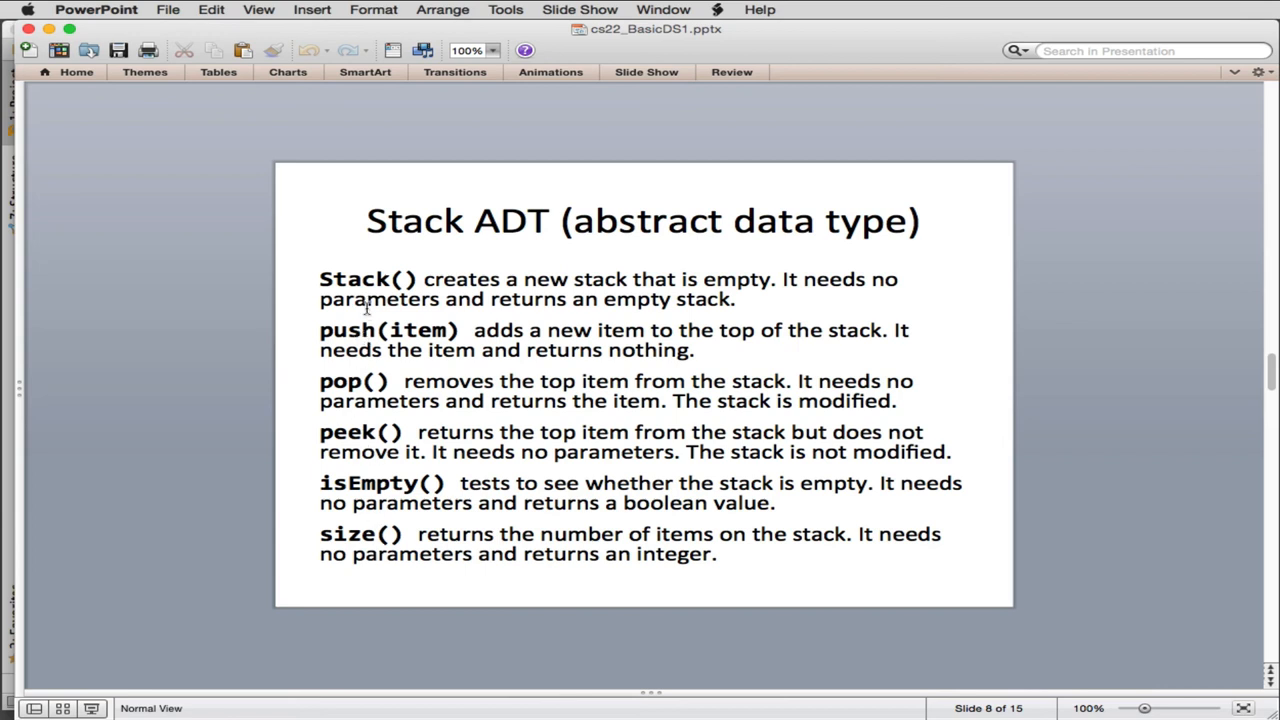
pyautogui.moveTo(432, 330)
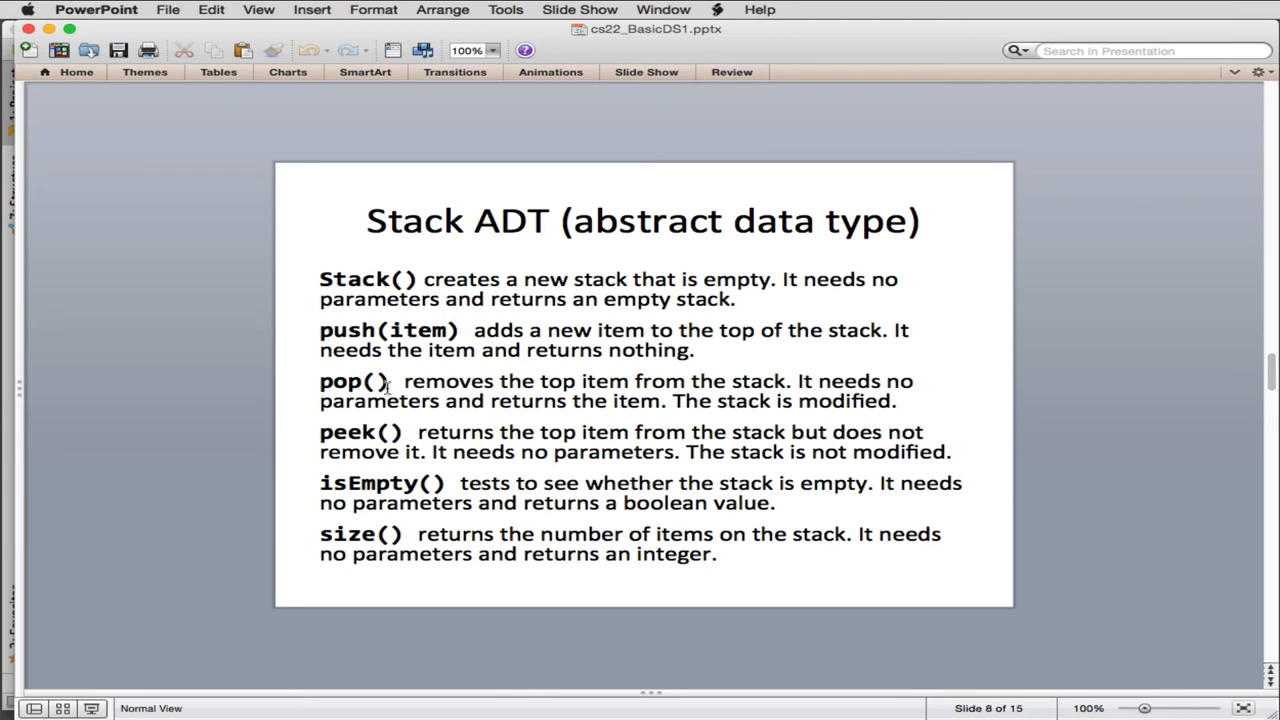
pyautogui.moveTo(384, 432)
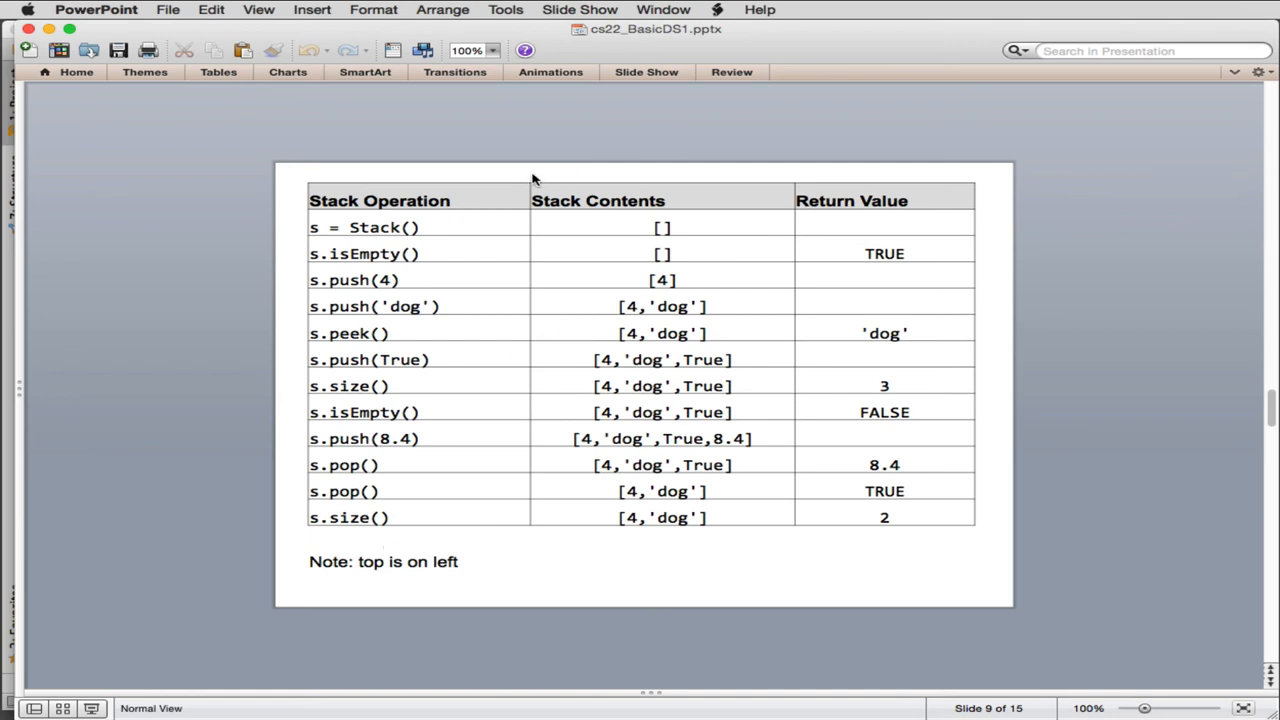
pyautogui.moveTo(312, 232)
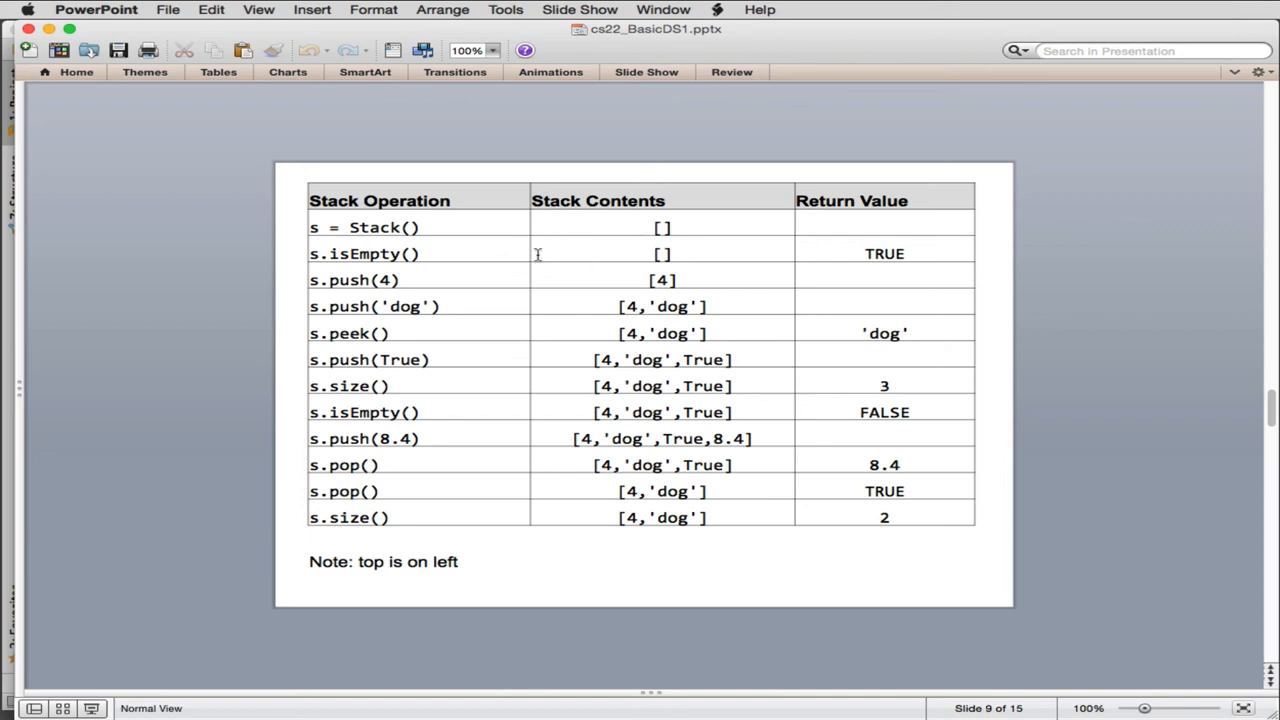
pyautogui.moveTo(404, 254)
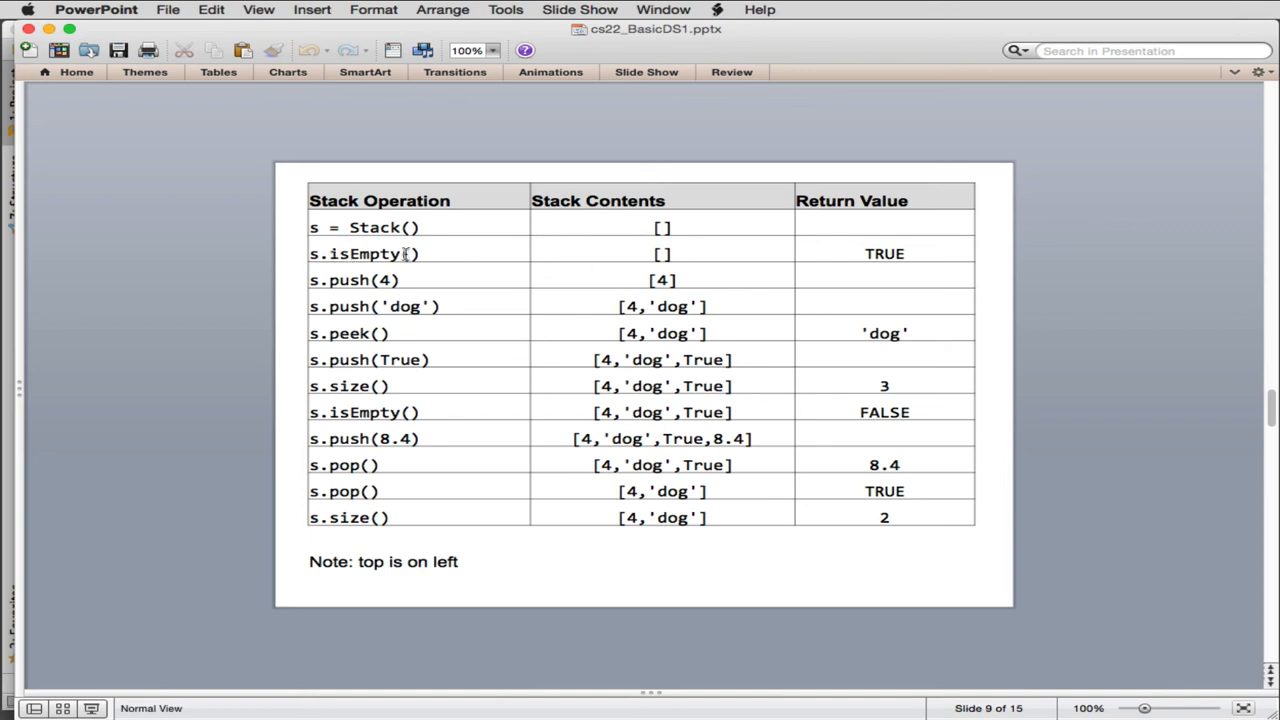
pyautogui.moveTo(830, 264)
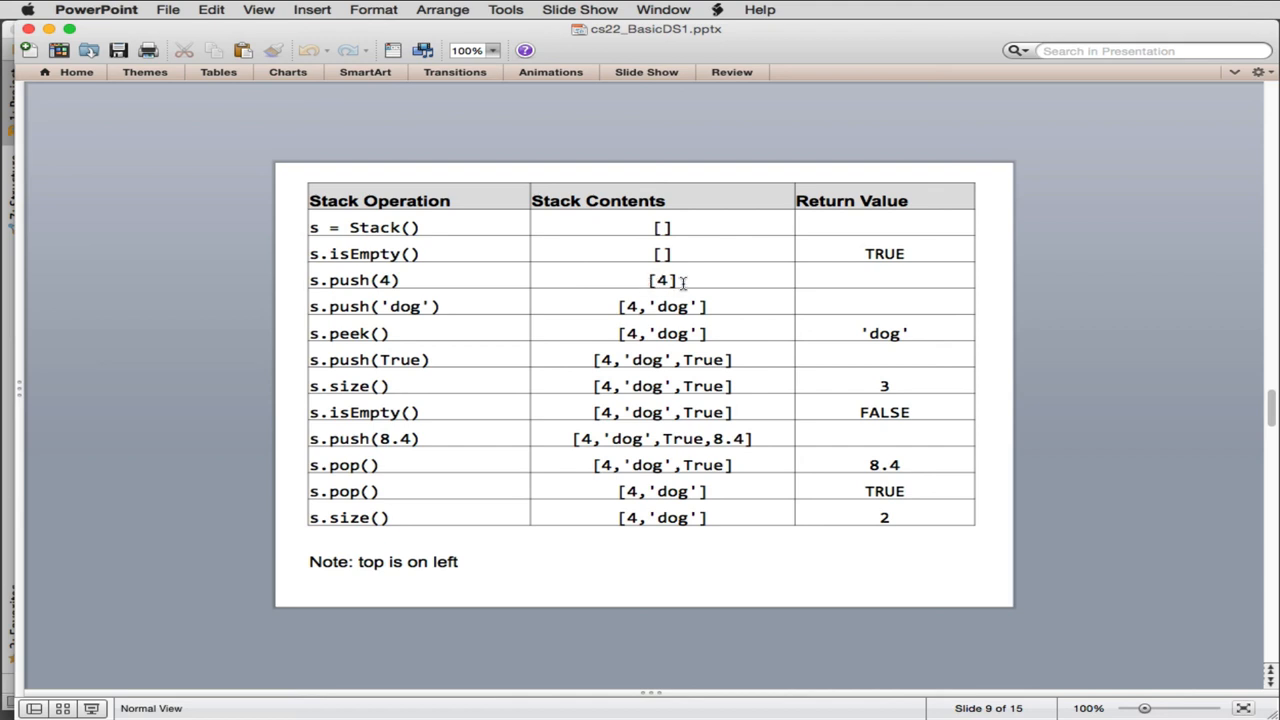
pyautogui.moveTo(468, 312)
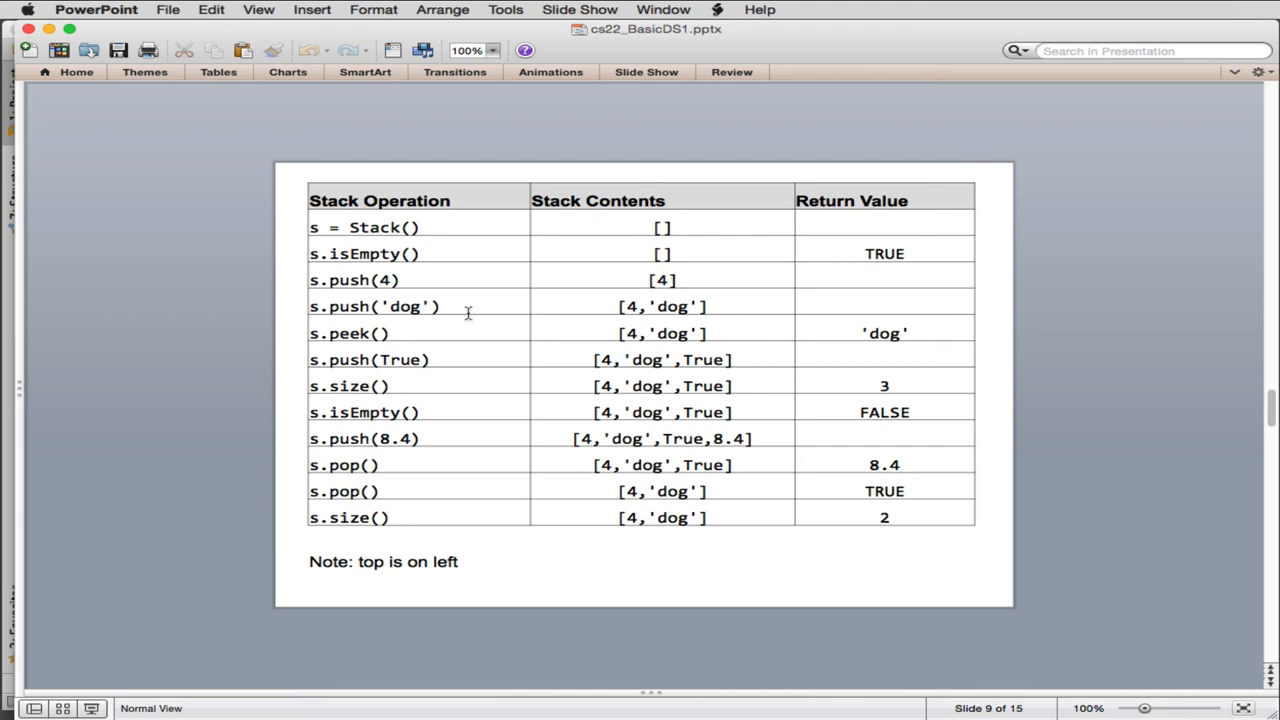
pyautogui.moveTo(716, 312)
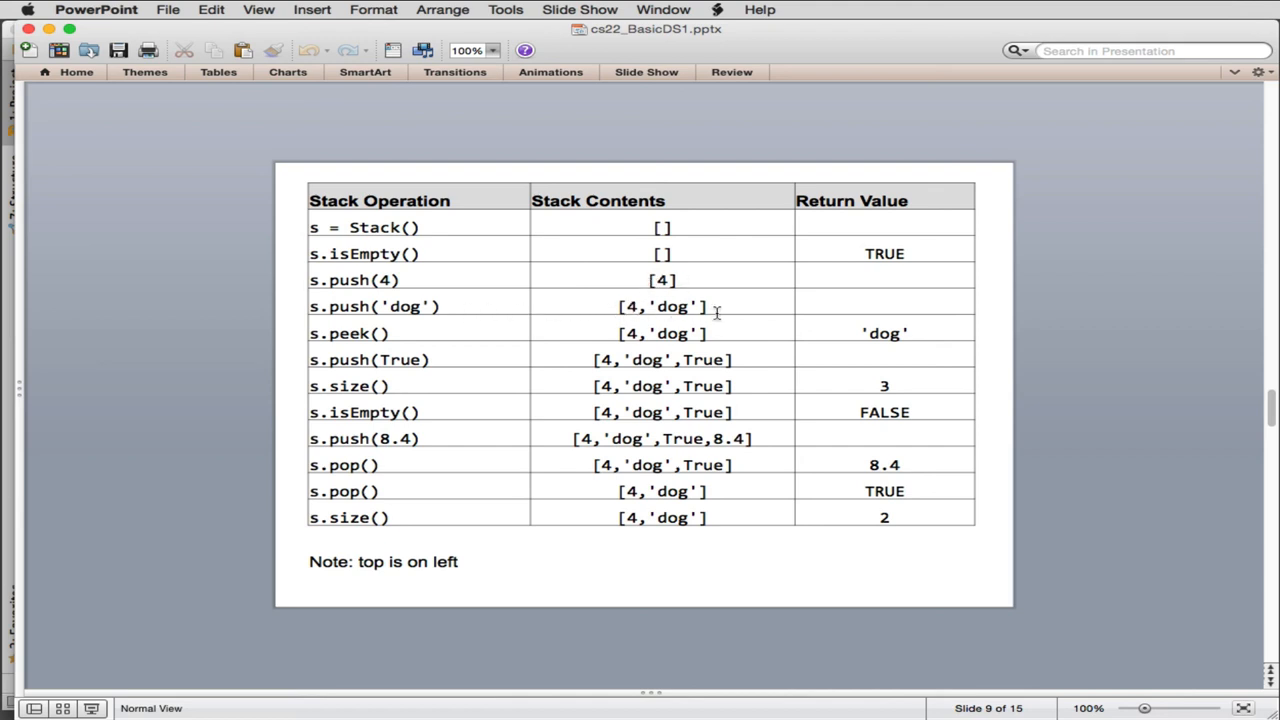
pyautogui.moveTo(678, 300)
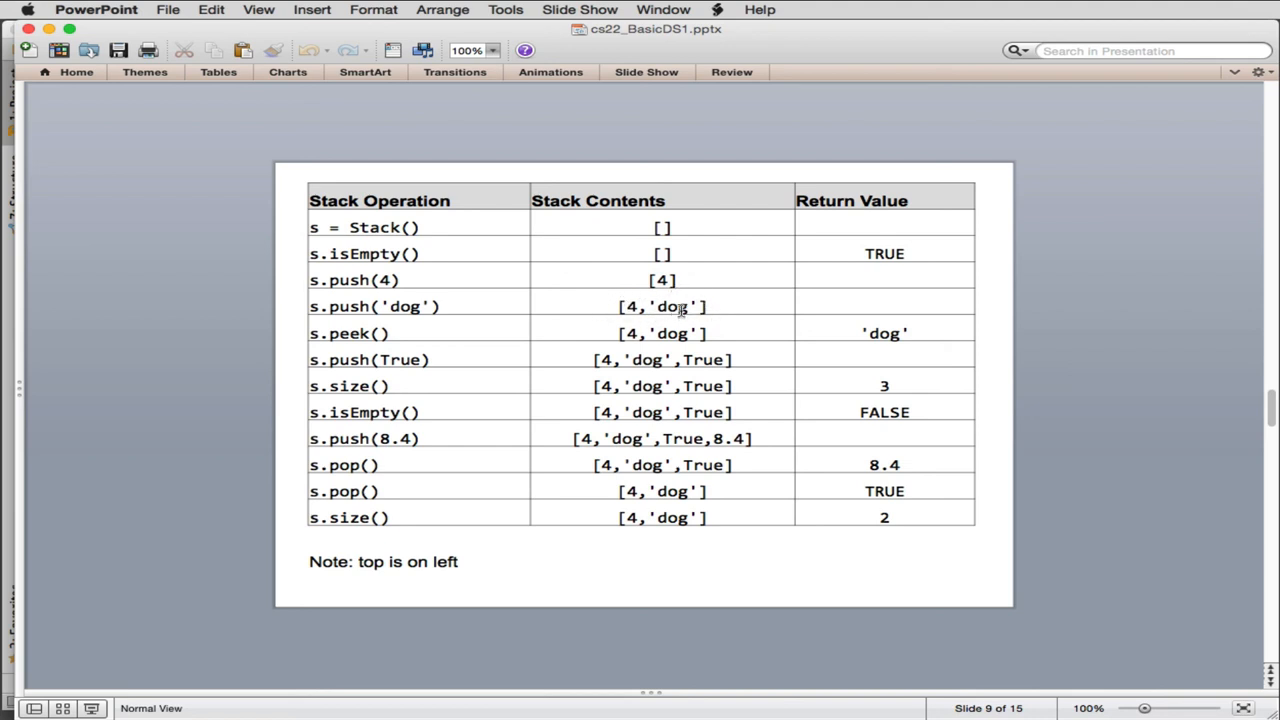
pyautogui.moveTo(400, 340)
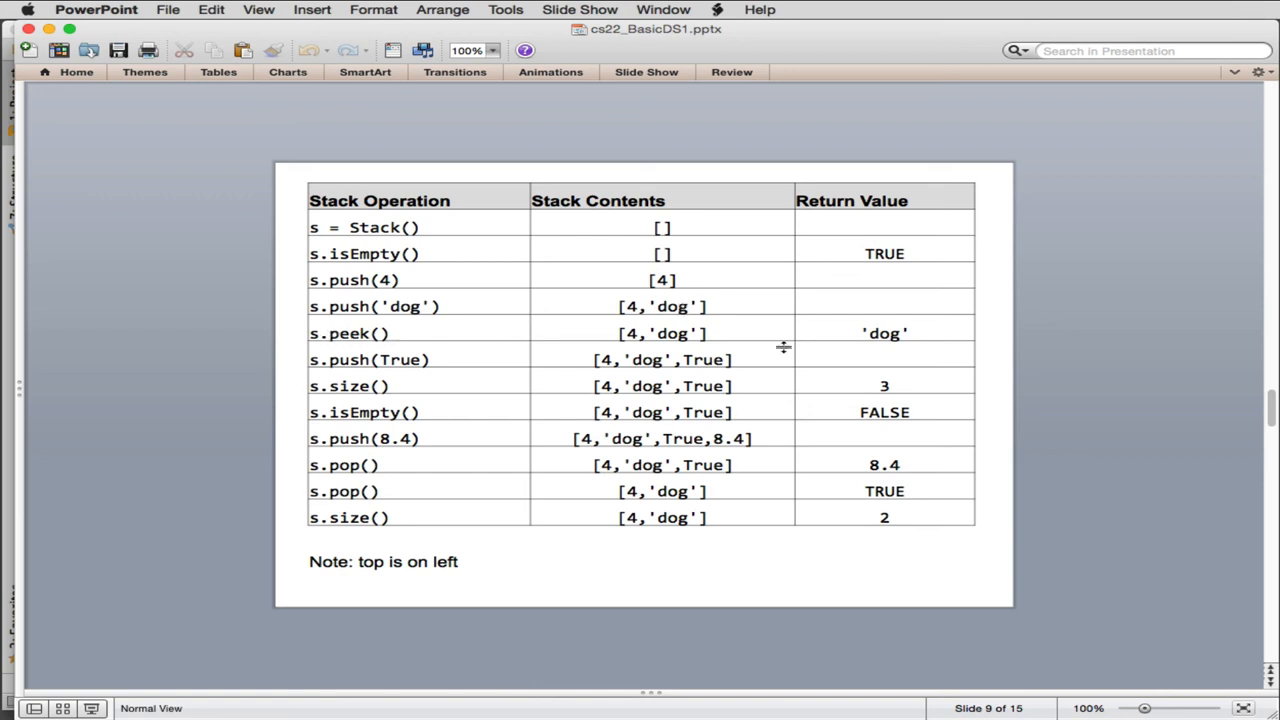
pyautogui.moveTo(718, 332)
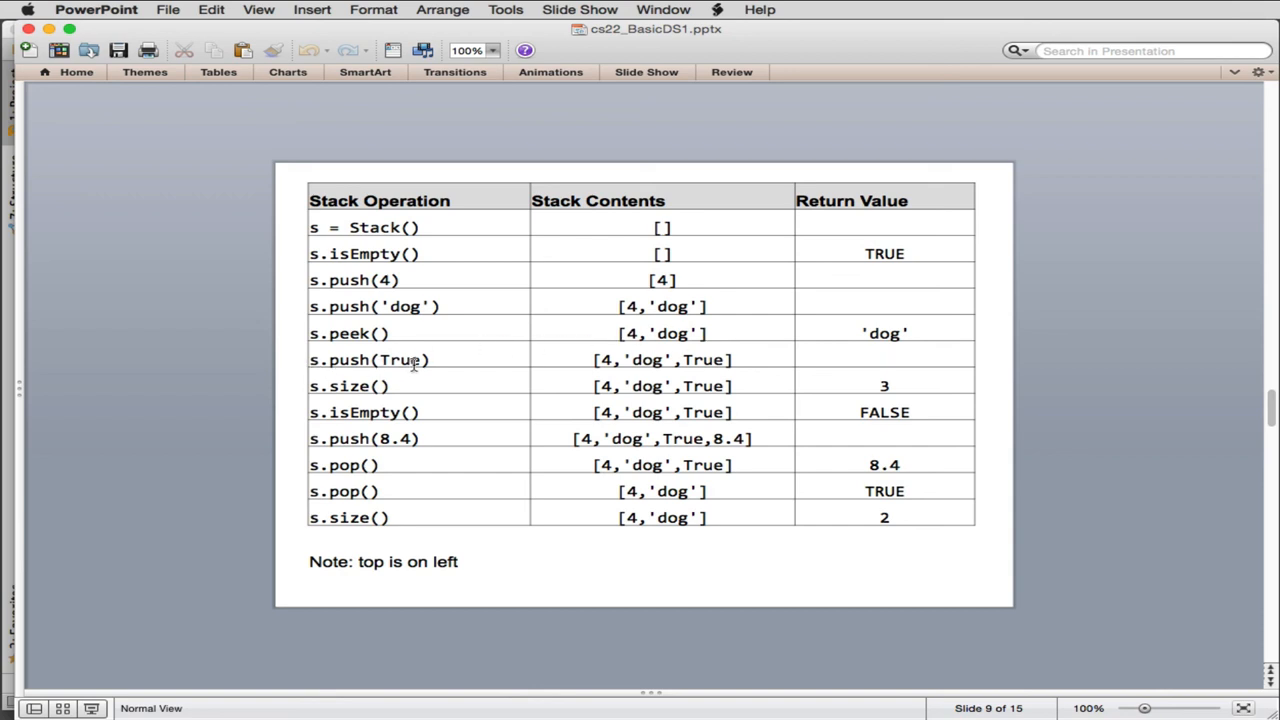
pyautogui.moveTo(424, 392)
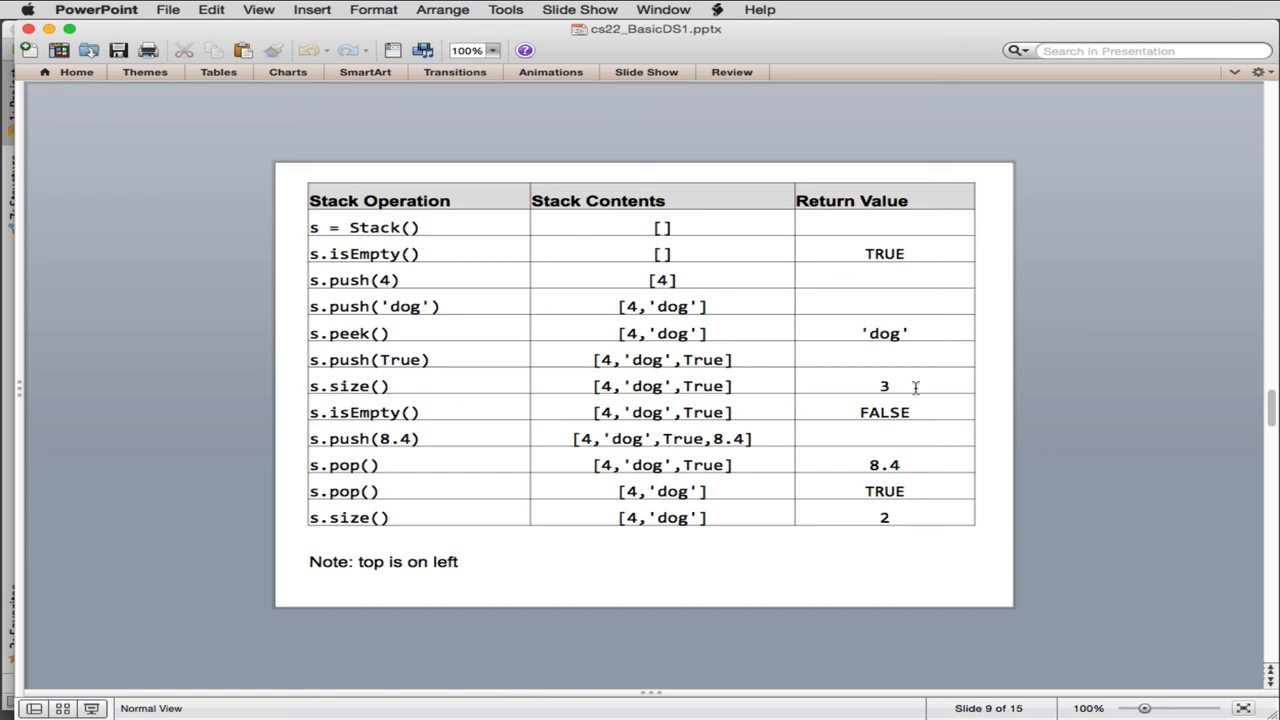
pyautogui.moveTo(934, 412)
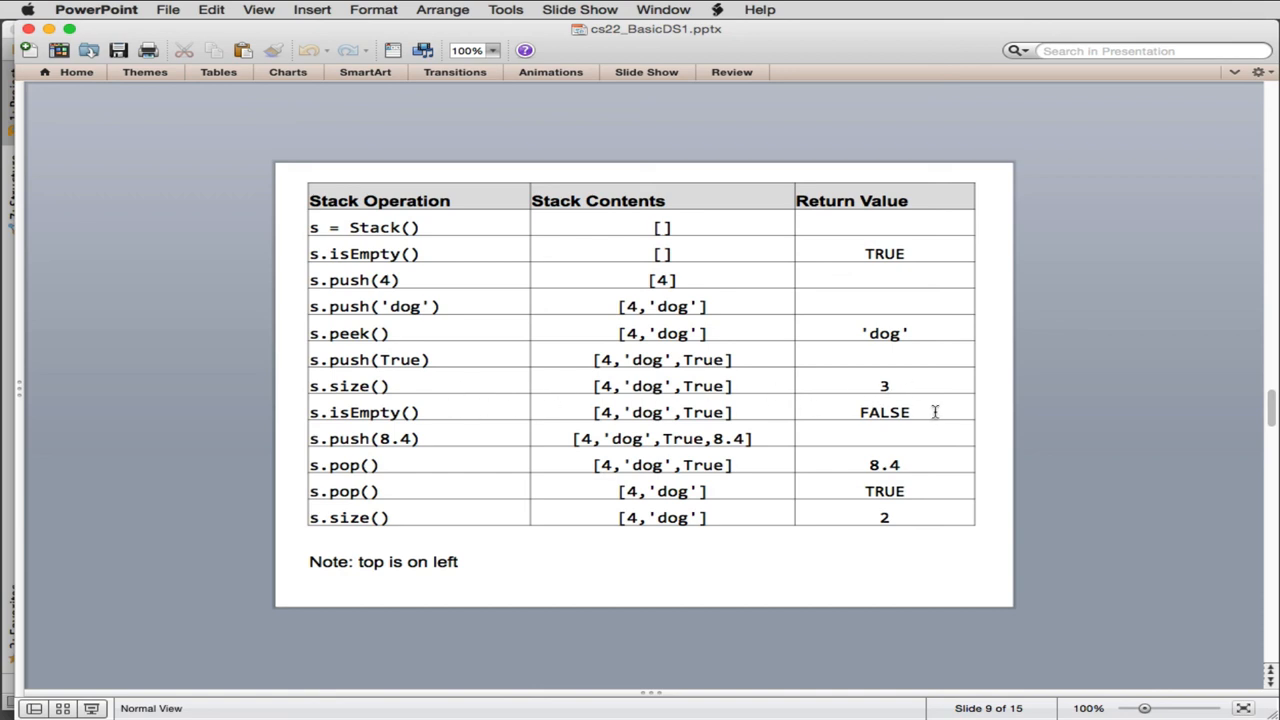
pyautogui.moveTo(480, 438)
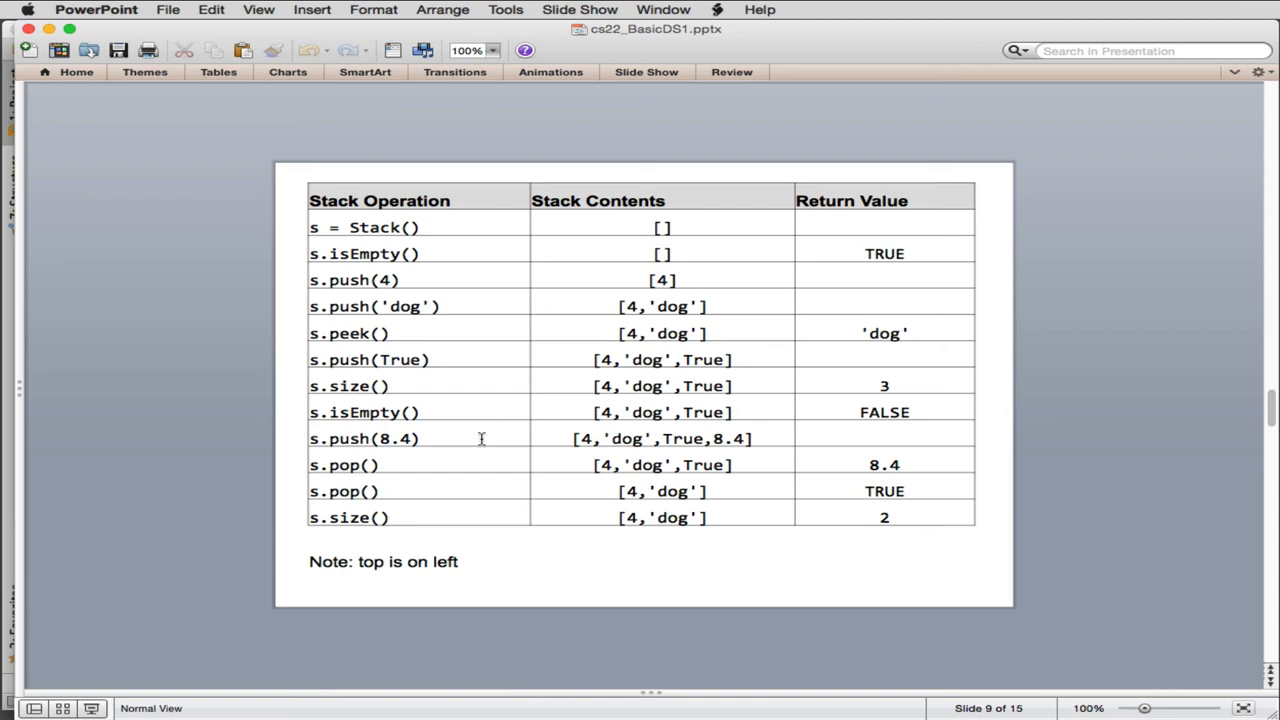
pyautogui.moveTo(852, 444)
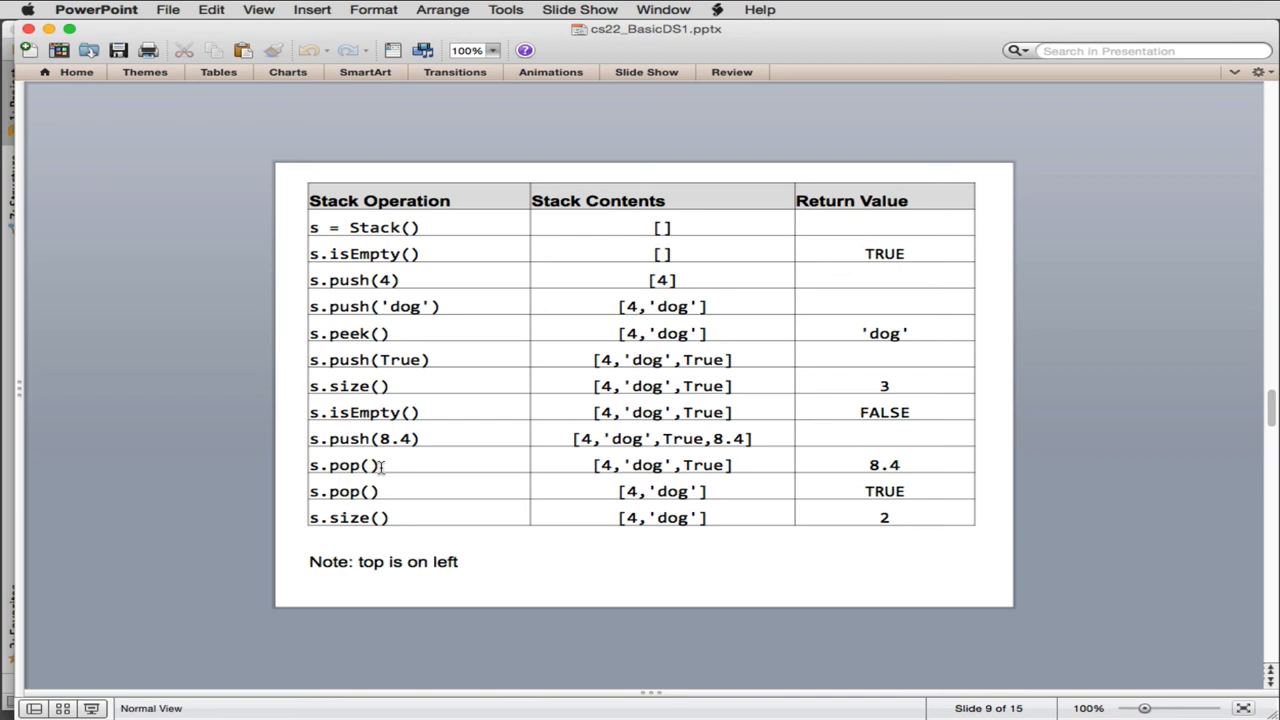
pyautogui.moveTo(716, 454)
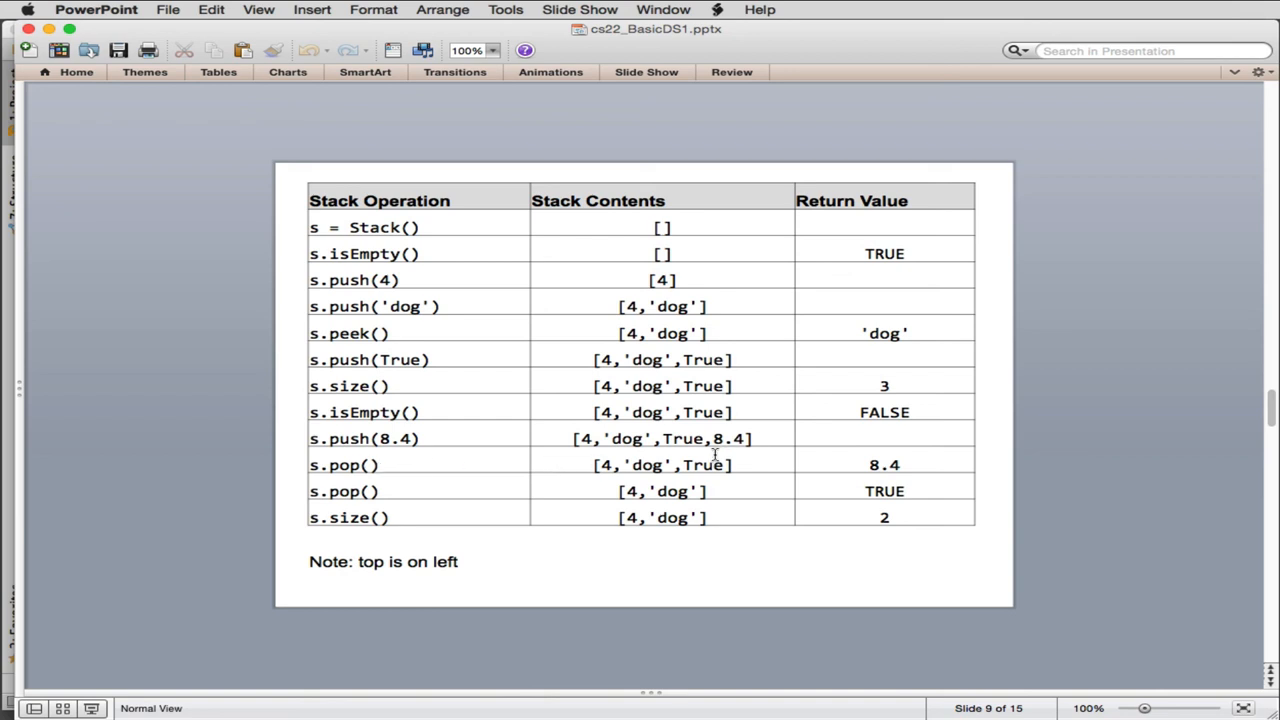
pyautogui.moveTo(964, 468)
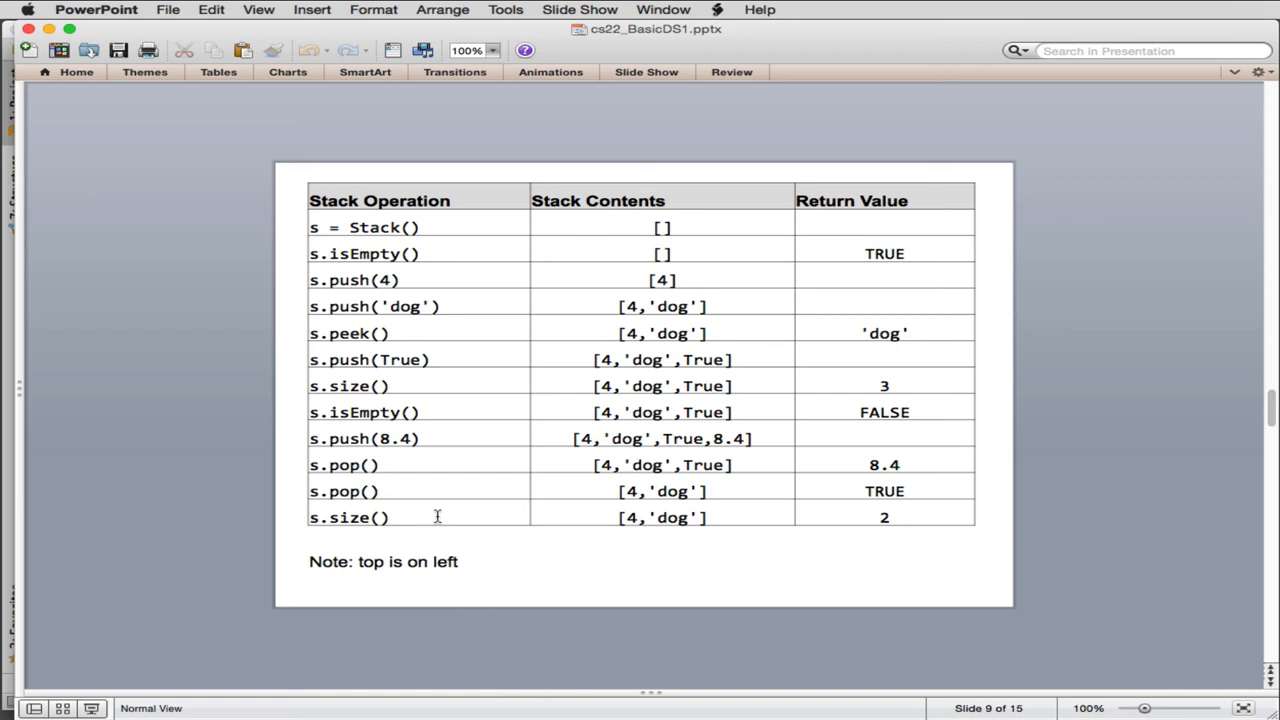
pyautogui.moveTo(344, 280)
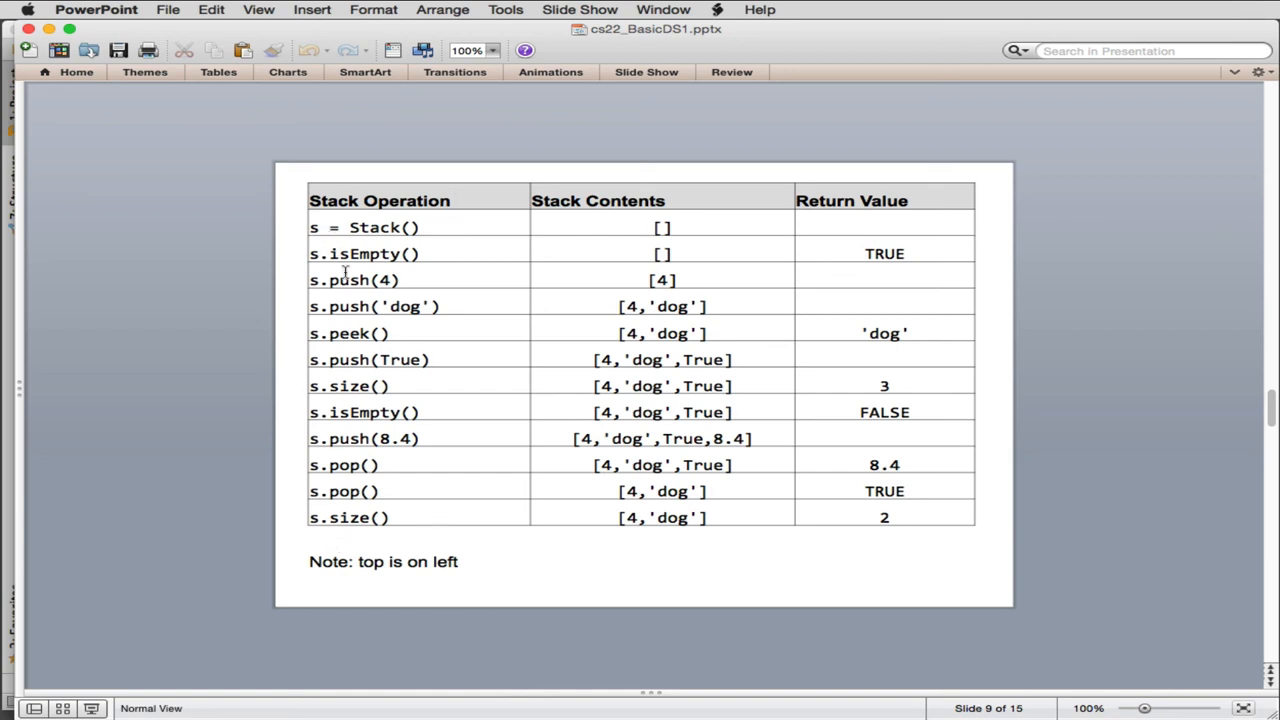
pyautogui.moveTo(328, 512)
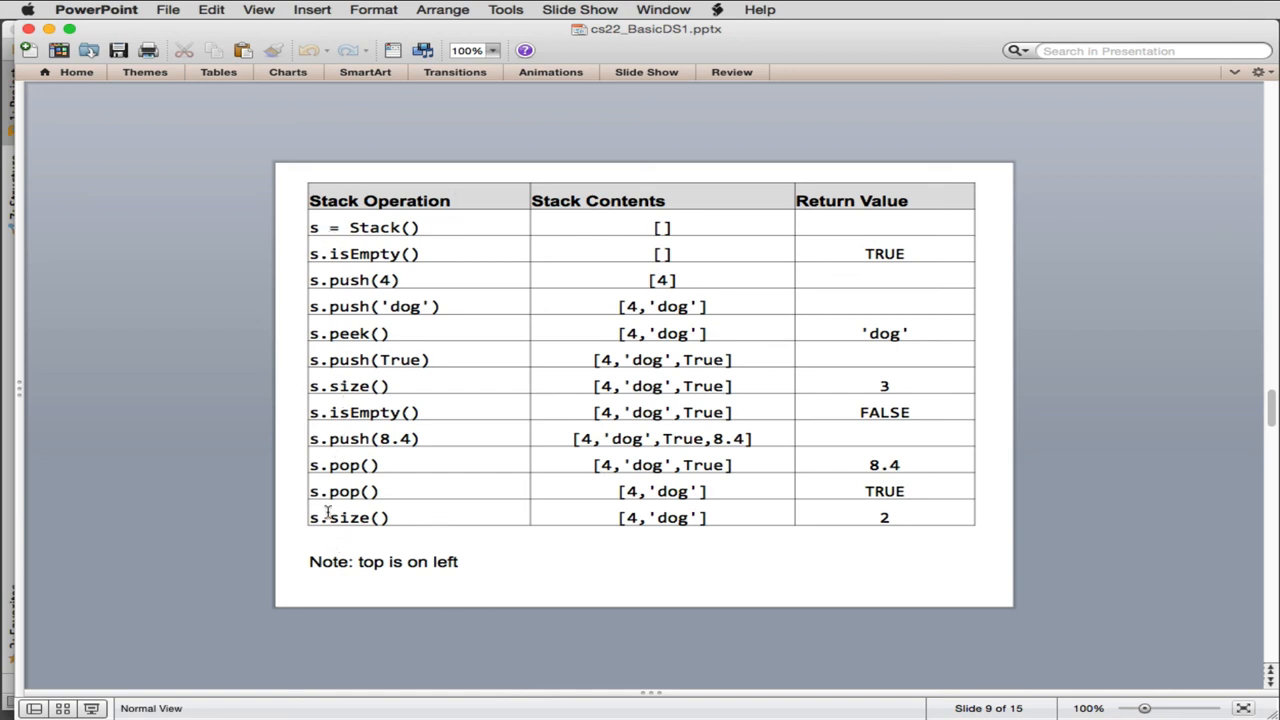